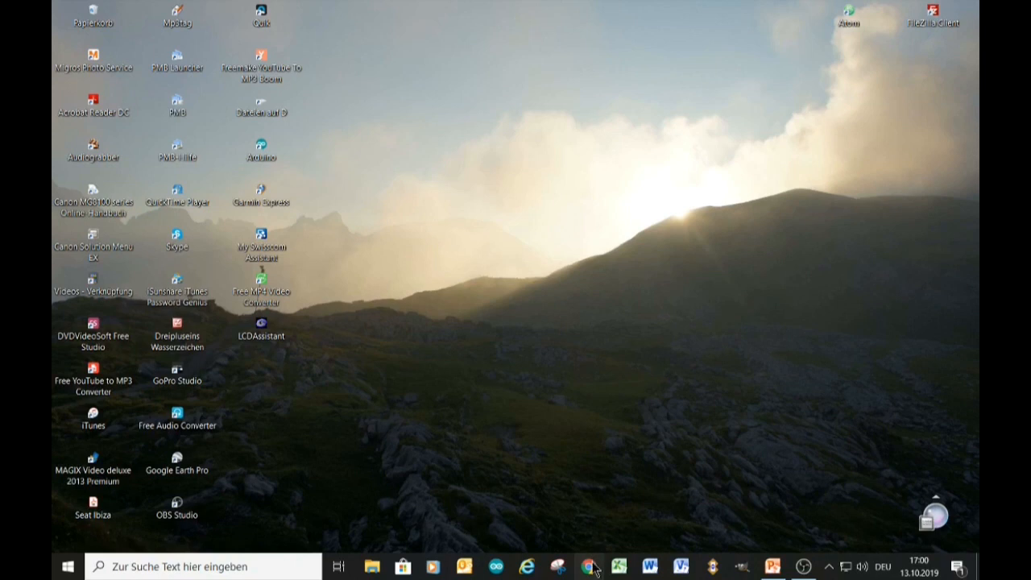
Search 'gimp download english' in Chrome and download GIMP 2.10.12 directly from gimp.org
click(588, 566)
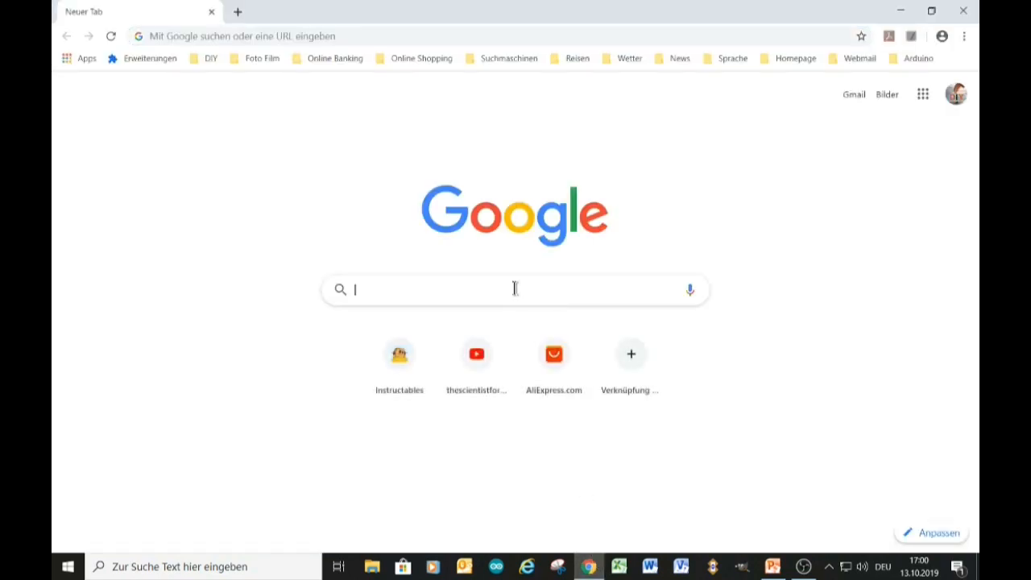
text(gimp download english)
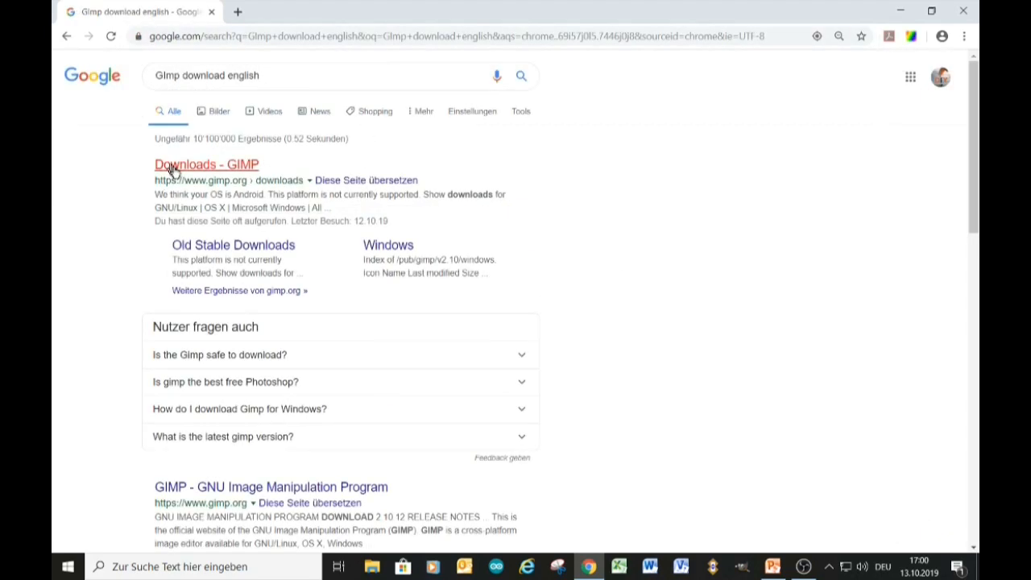
click(206, 164)
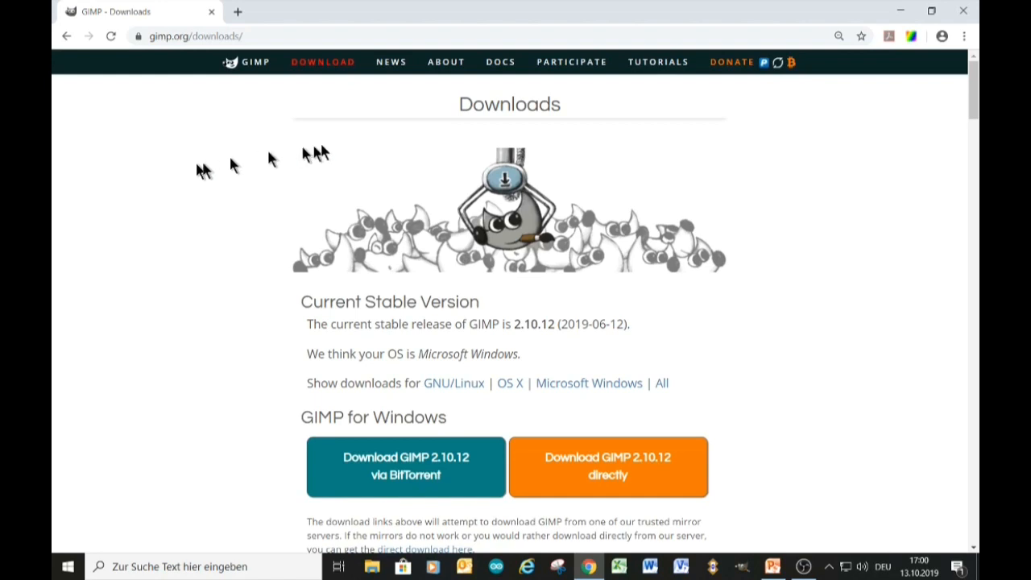
mouse_move(777, 463)
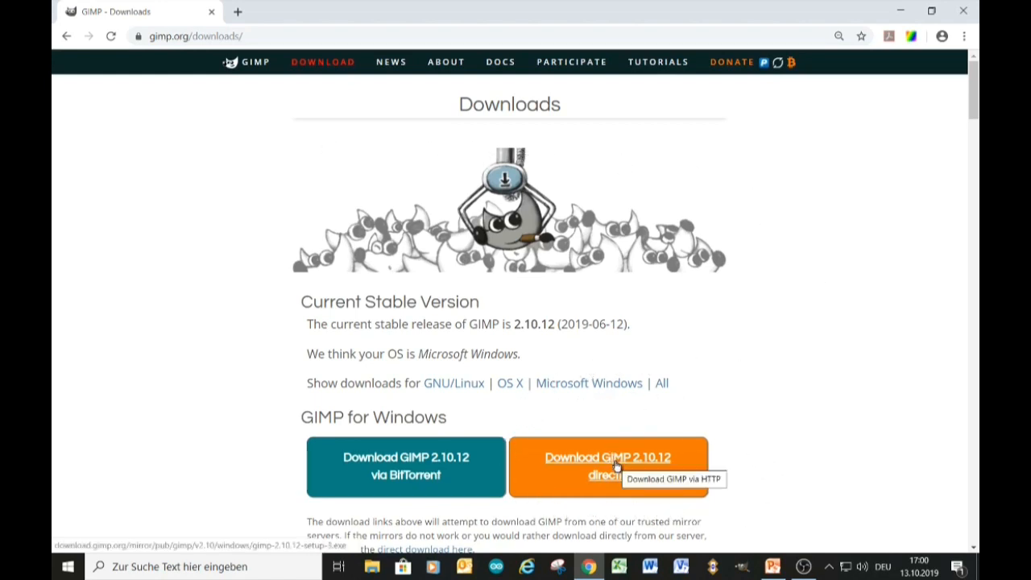
click(607, 465)
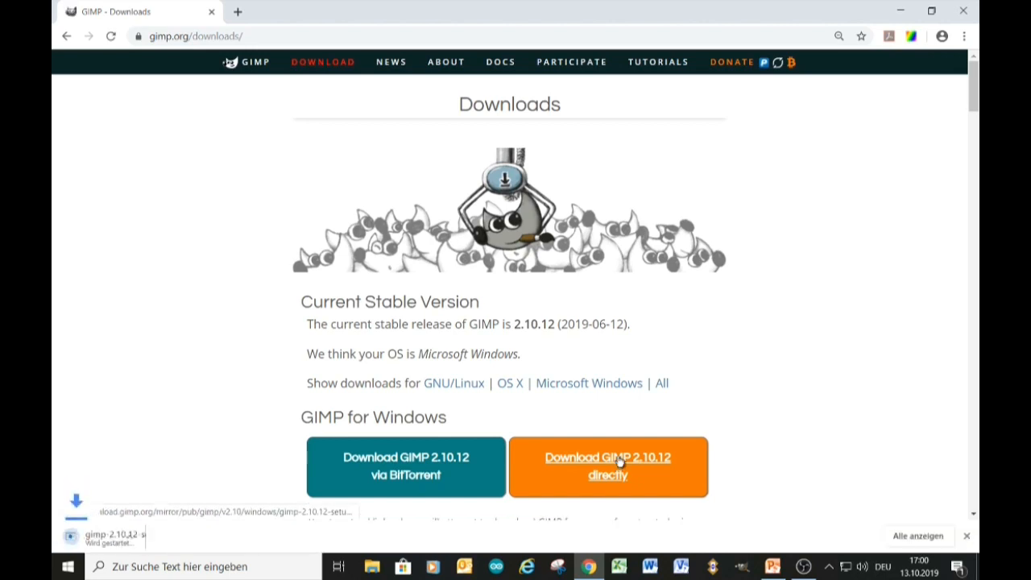
click(607, 466)
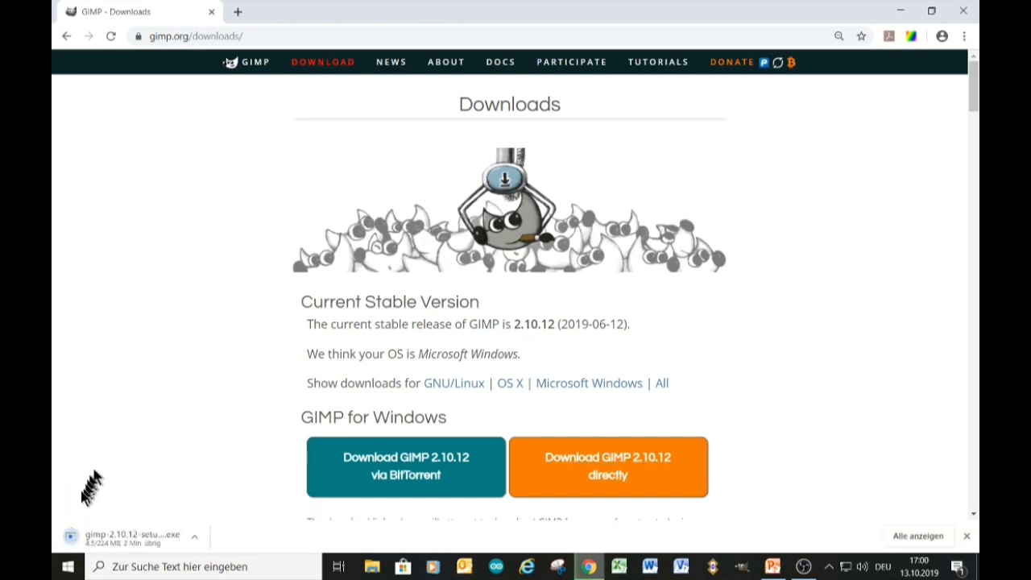
mouse_move(290, 515)
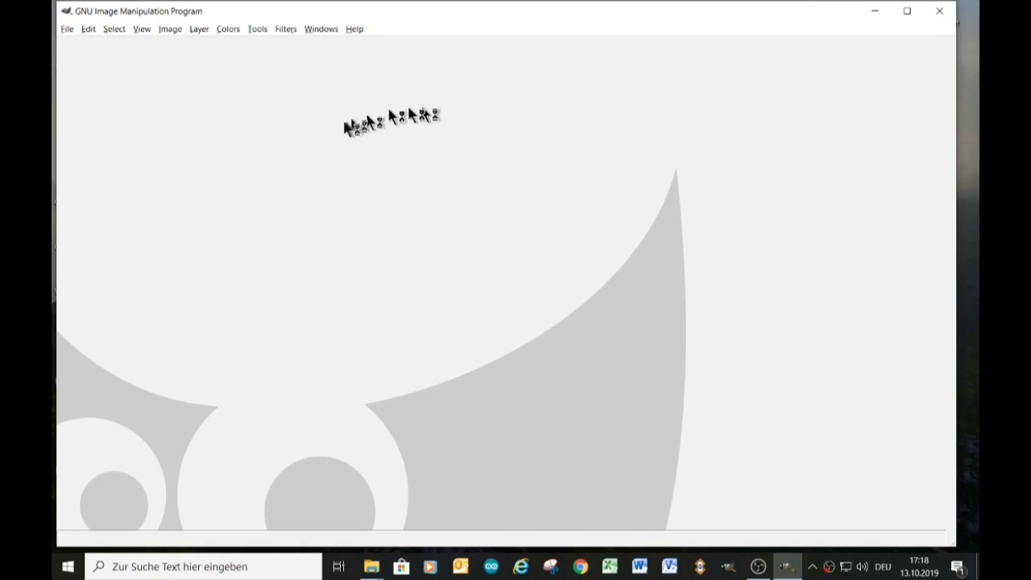
mouse_move(331, 139)
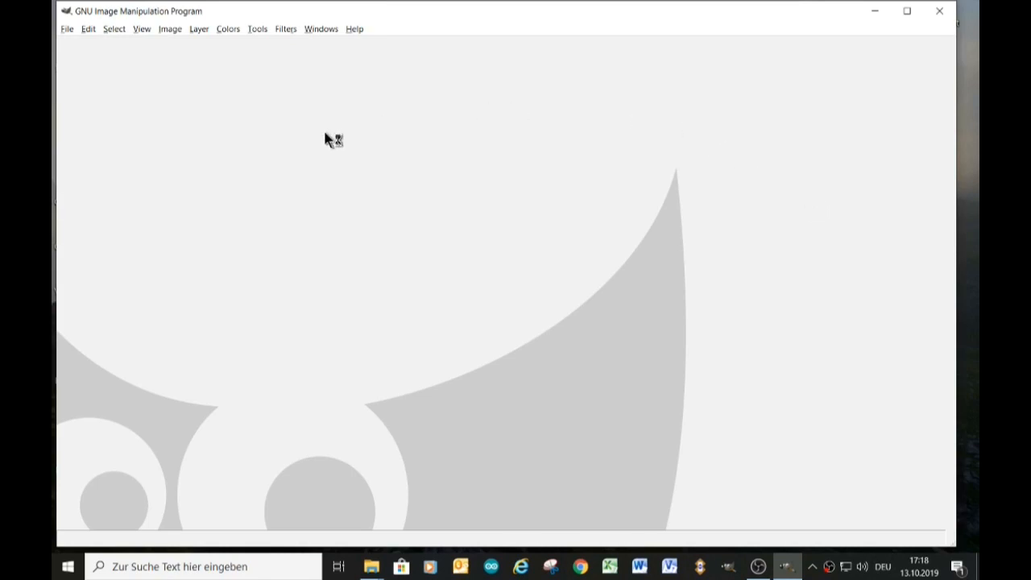
In Preferences, confirm the Interface language is English (en_US), then show the Theme list
click(87, 29)
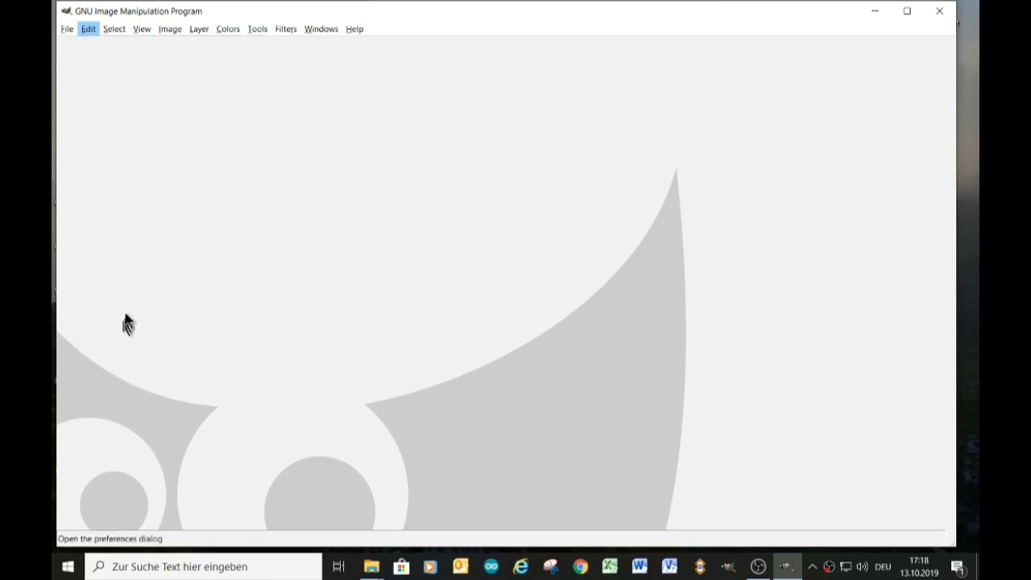
click(87, 28)
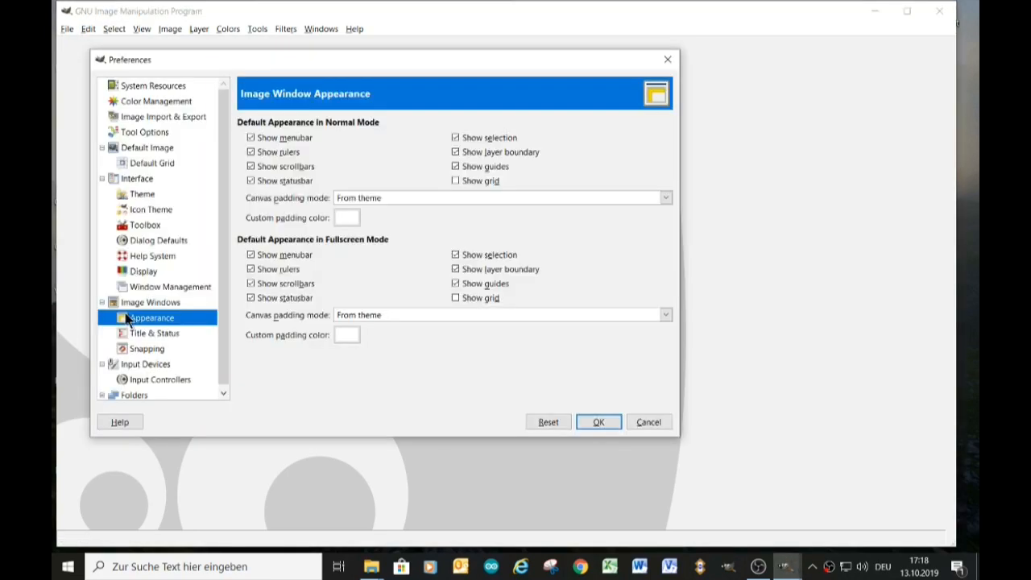
mouse_move(137, 186)
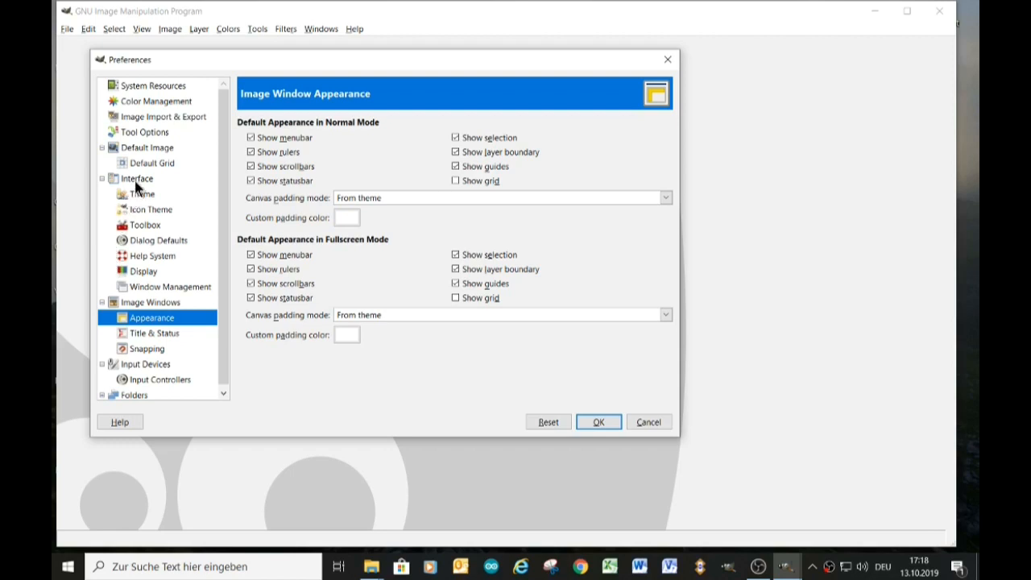
click(137, 178)
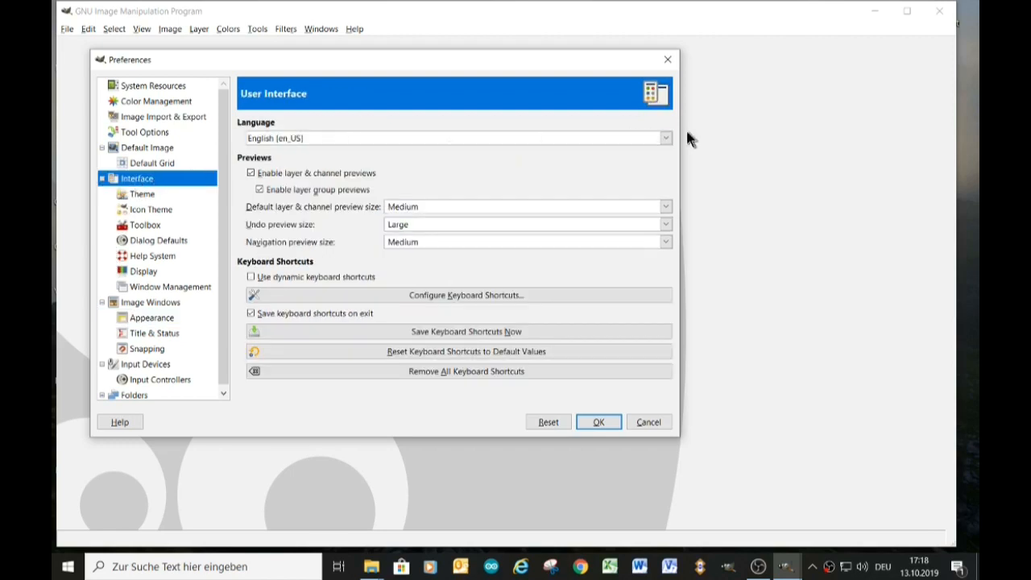
click(663, 138)
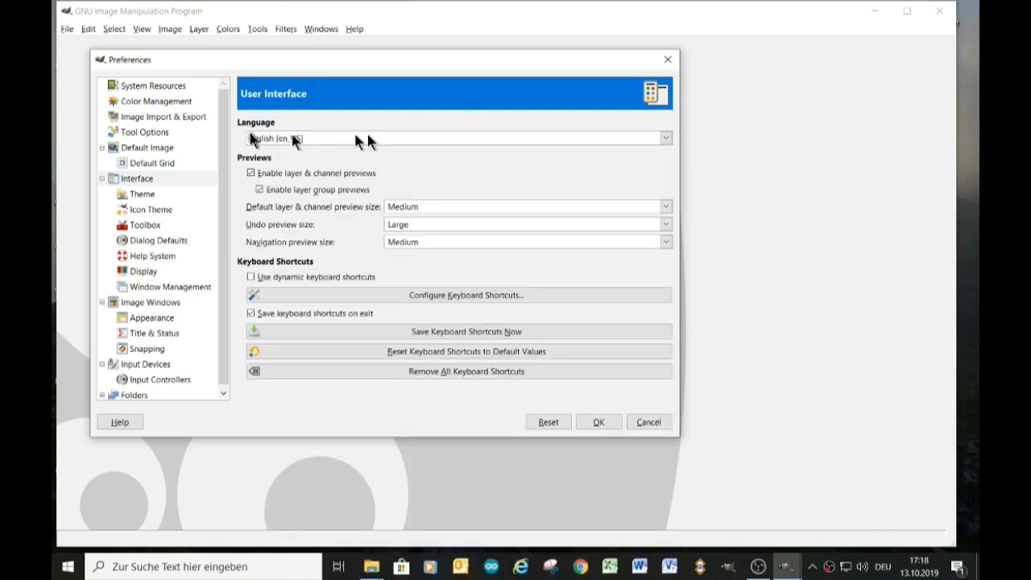
mouse_move(338, 144)
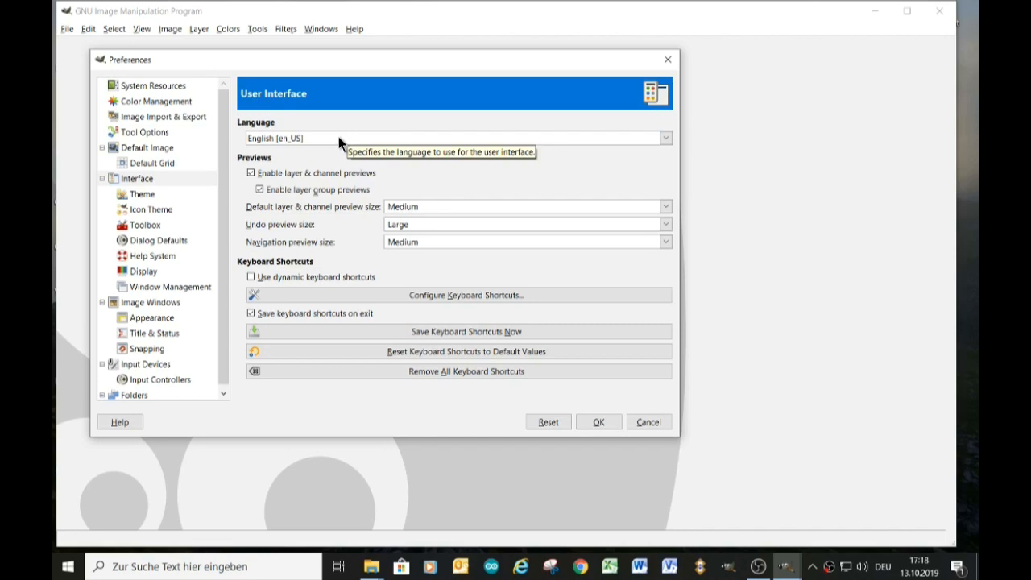
click(142, 193)
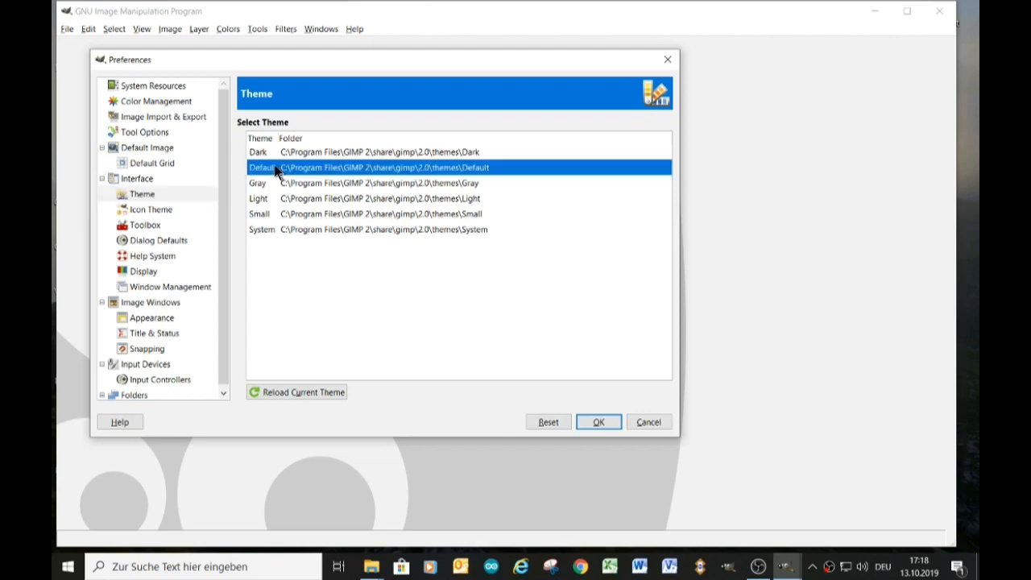
mouse_move(403, 169)
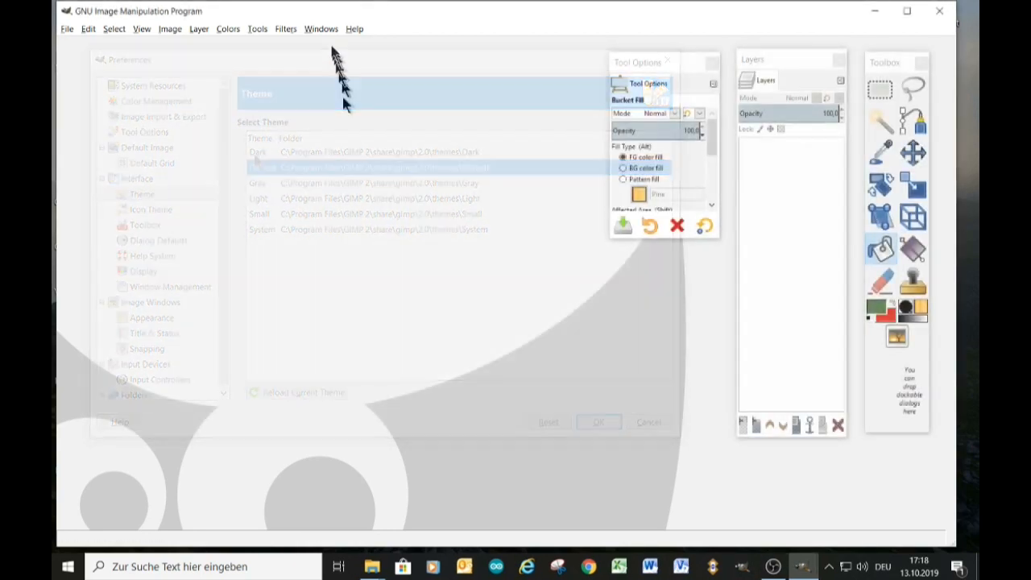
Hide all docked dialogs from the Windows menu, then bring the Toolbox back
click(320, 28)
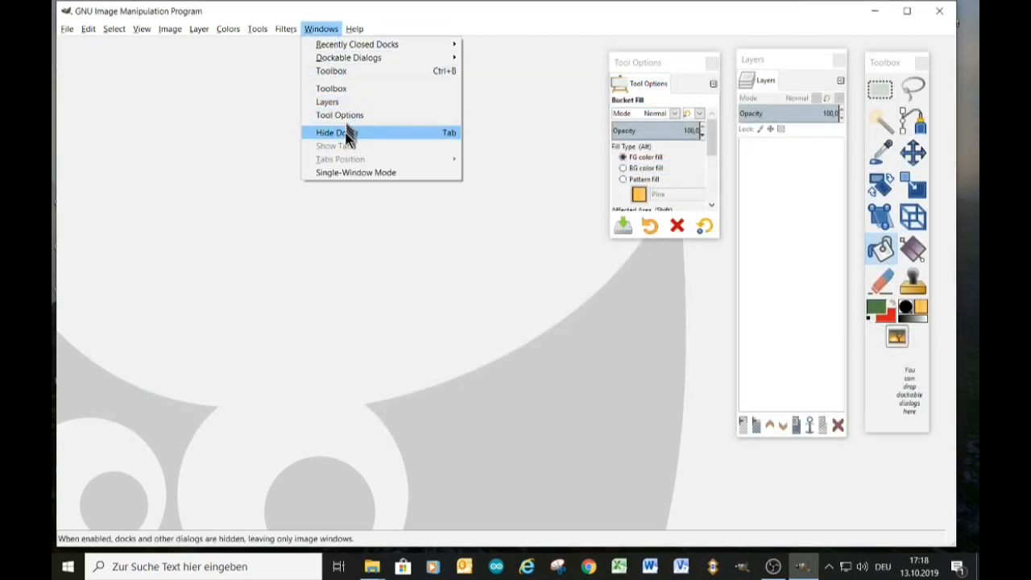
click(332, 132)
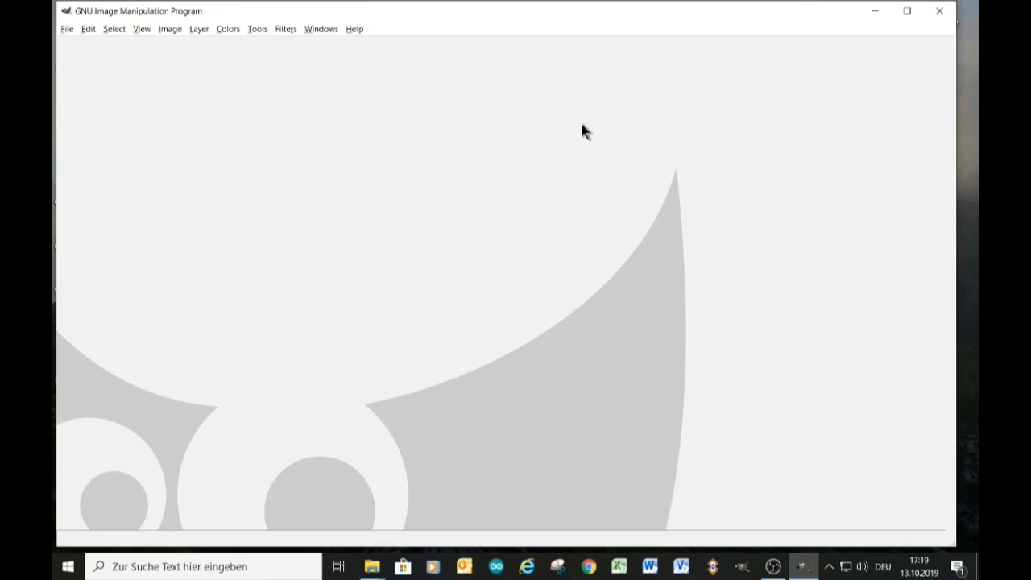
mouse_move(330, 40)
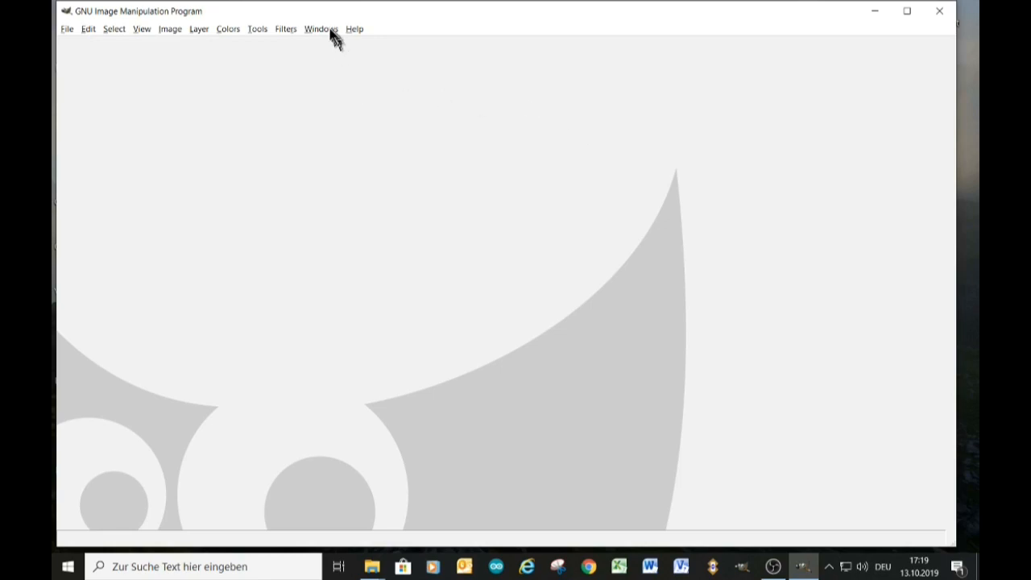
click(321, 29)
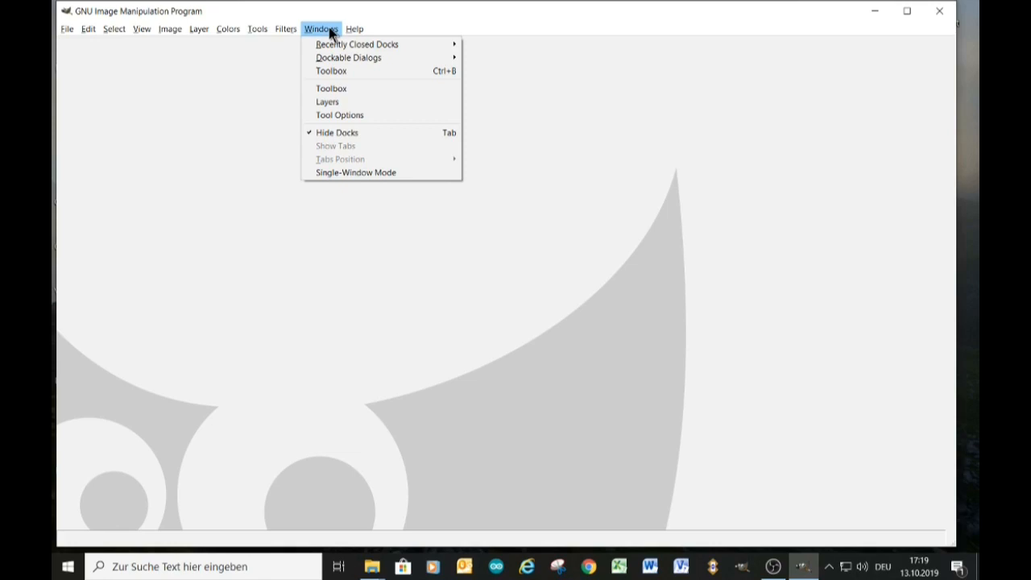
mouse_move(348, 57)
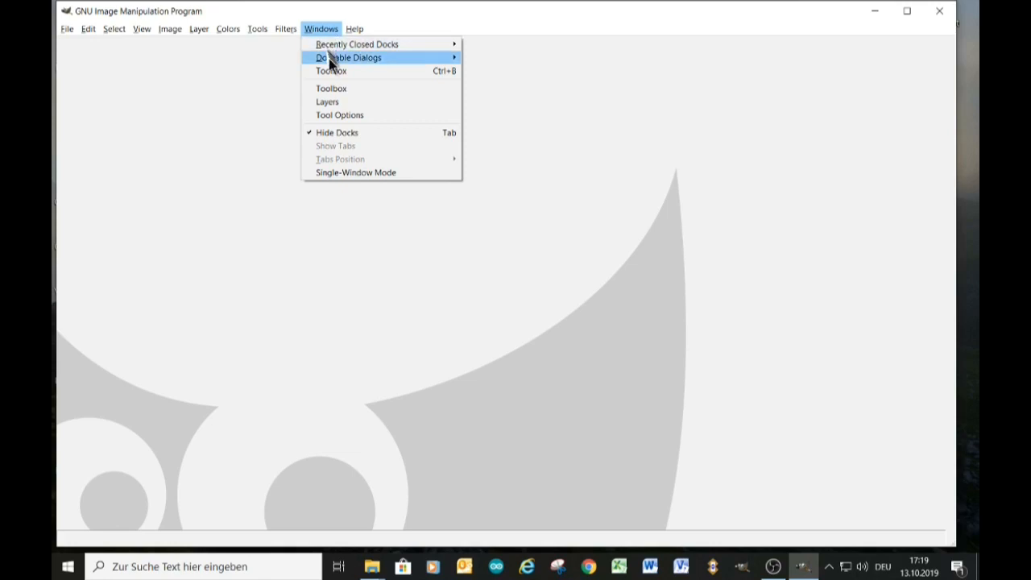
click(331, 89)
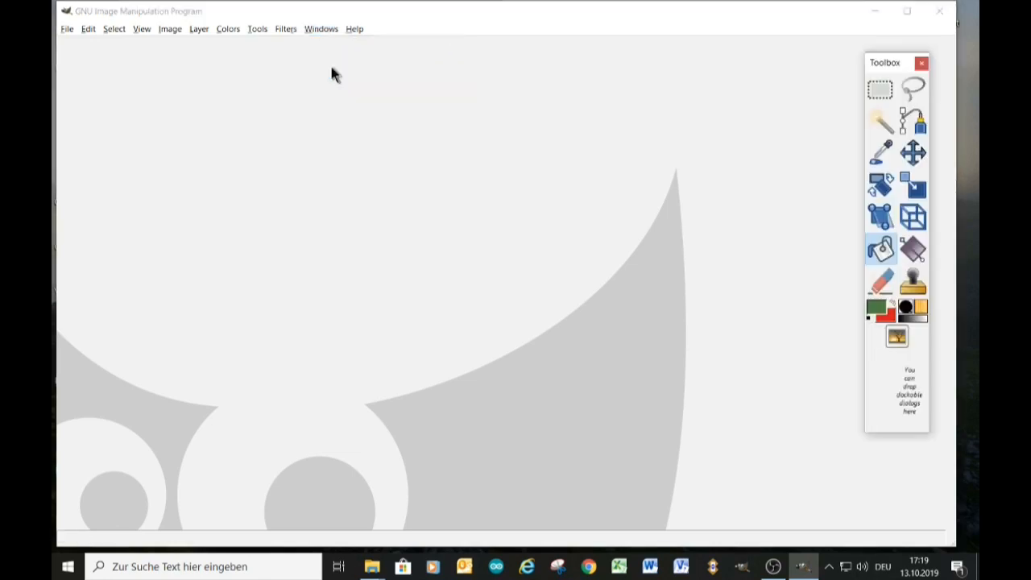
mouse_move(326, 32)
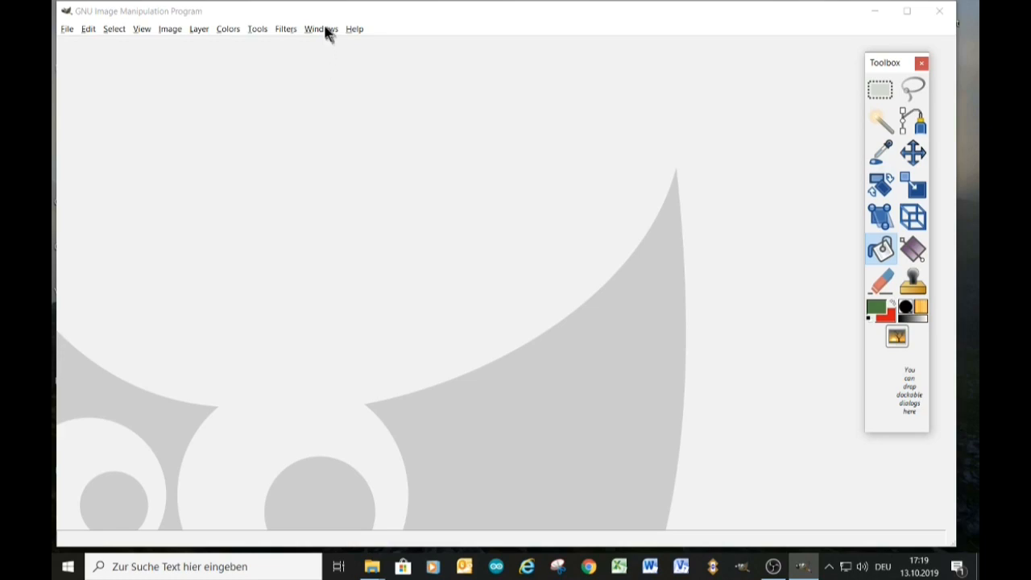
Open the Tool Options dockable dialog from Windows > Dockable Dialogs
click(321, 29)
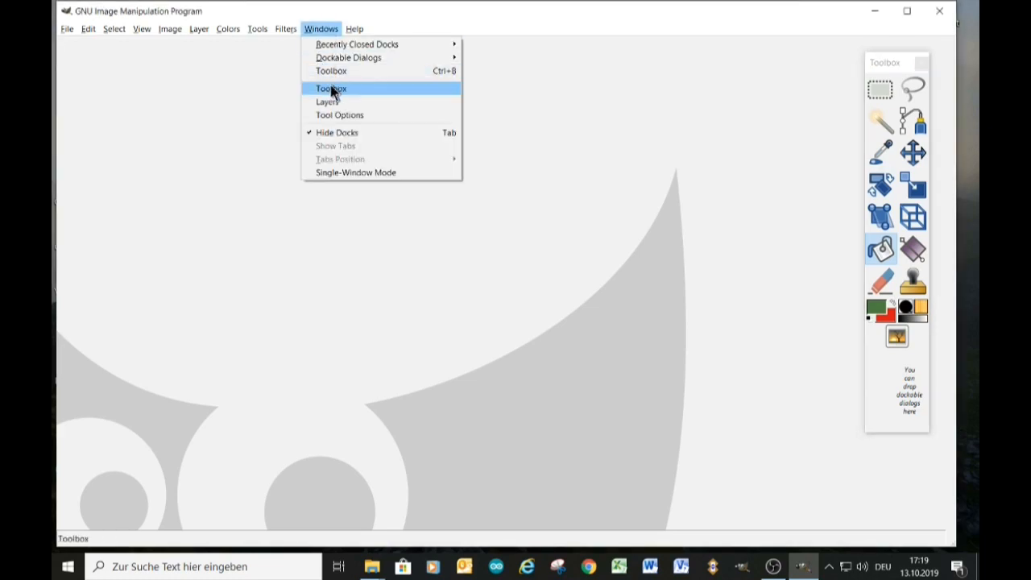
mouse_move(331, 102)
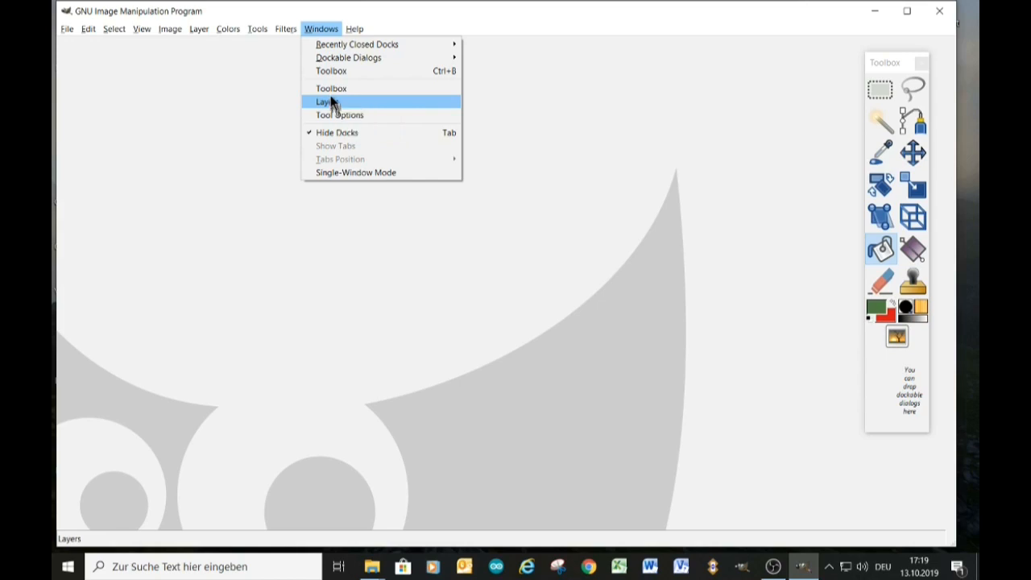
mouse_move(348, 57)
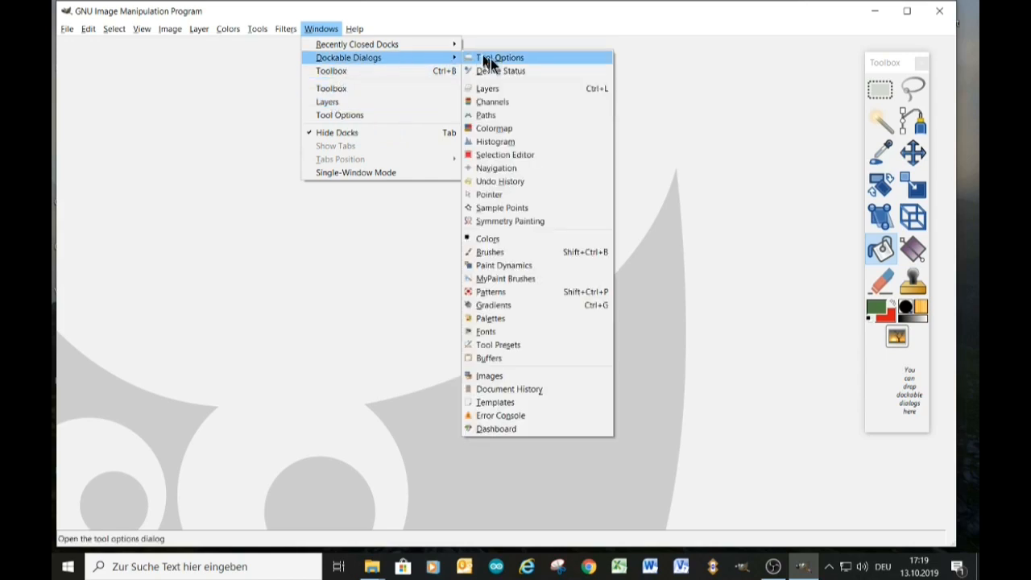
click(488, 87)
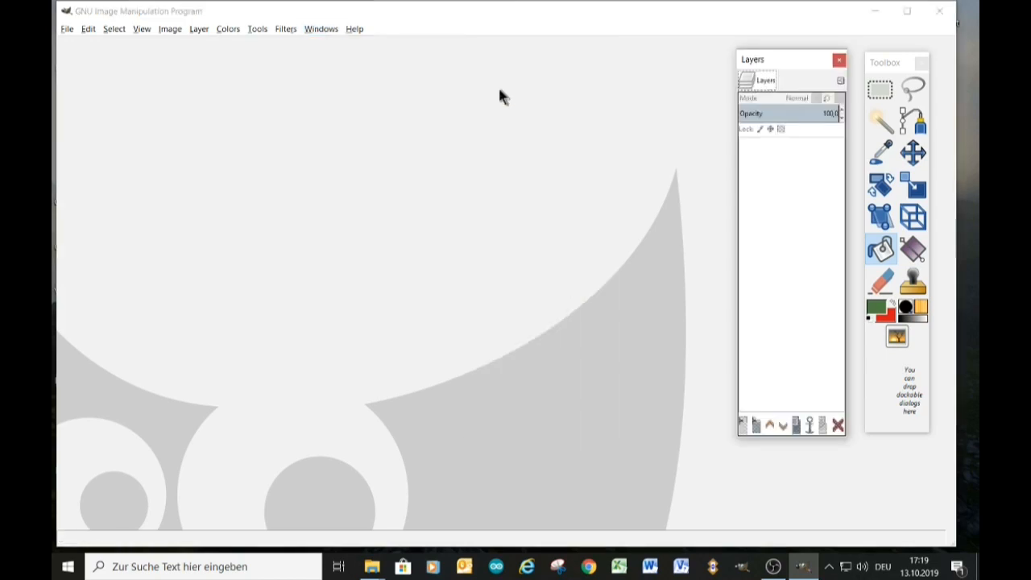
click(321, 29)
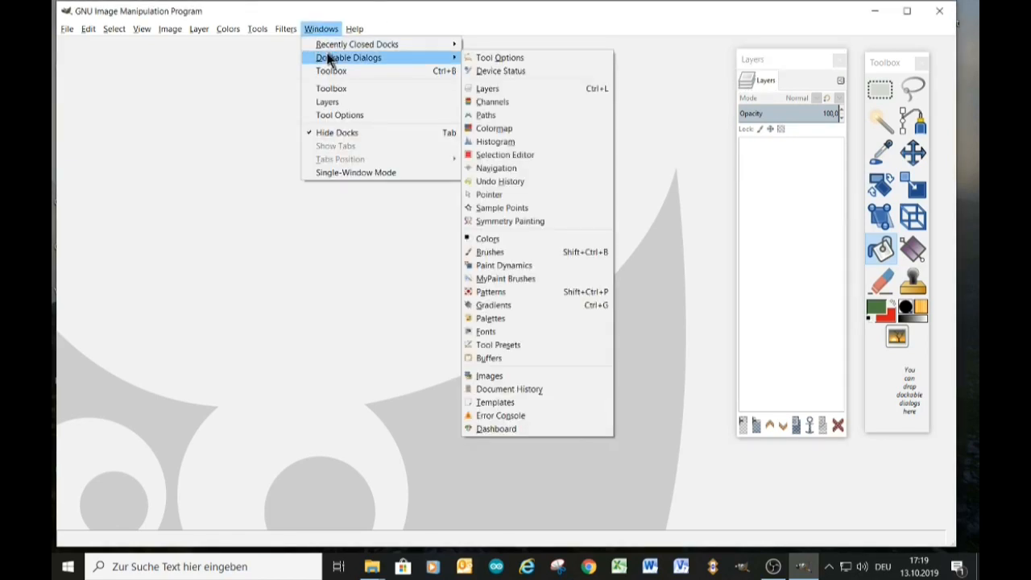
mouse_move(499, 57)
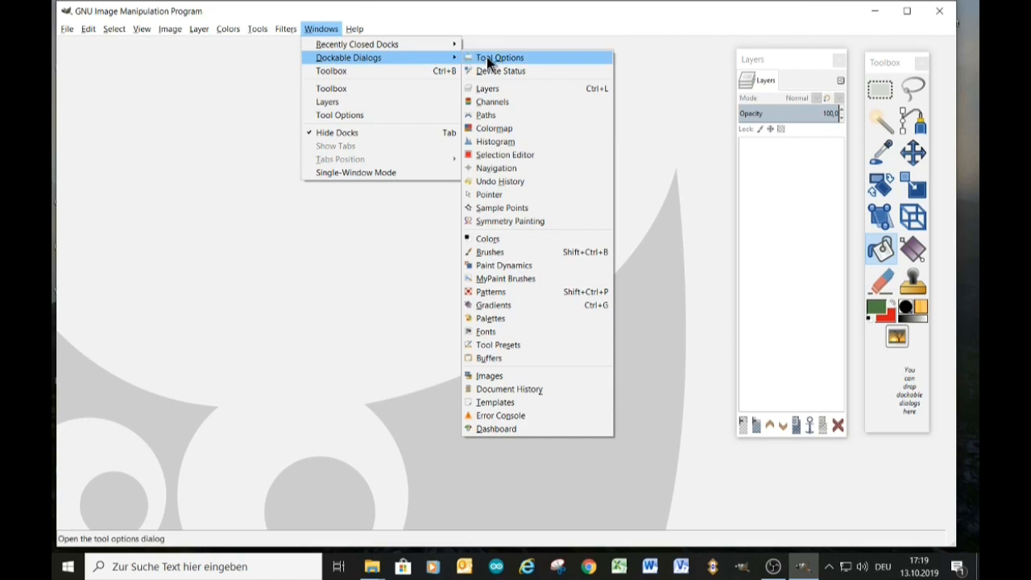
click(498, 57)
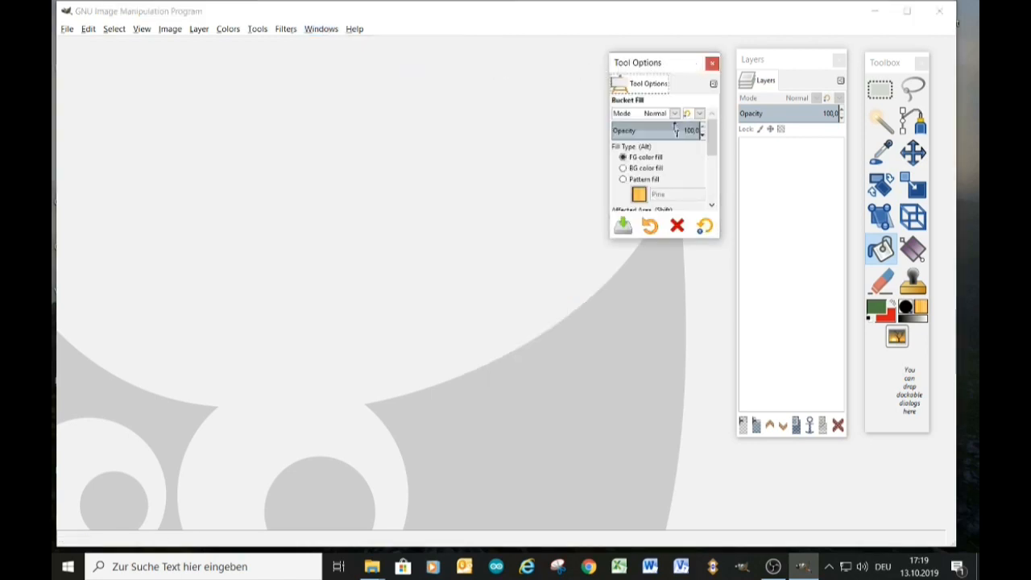
mouse_move(721, 328)
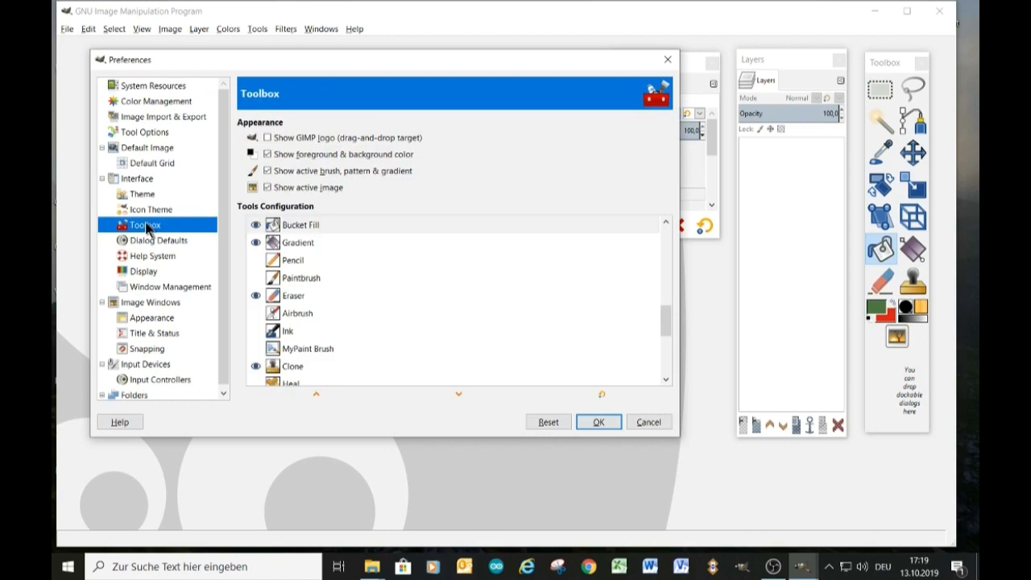
mouse_move(338, 254)
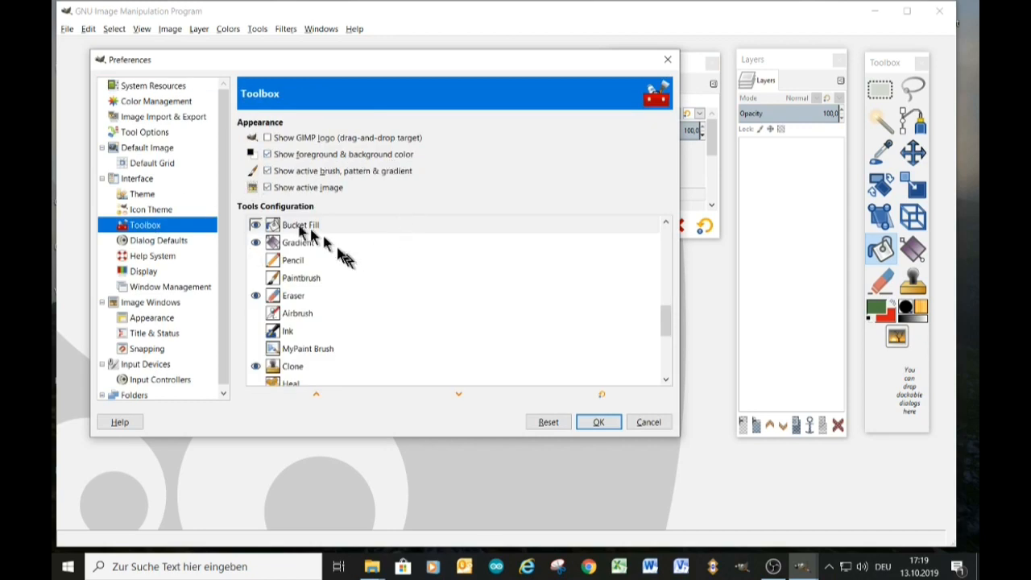
mouse_move(339, 230)
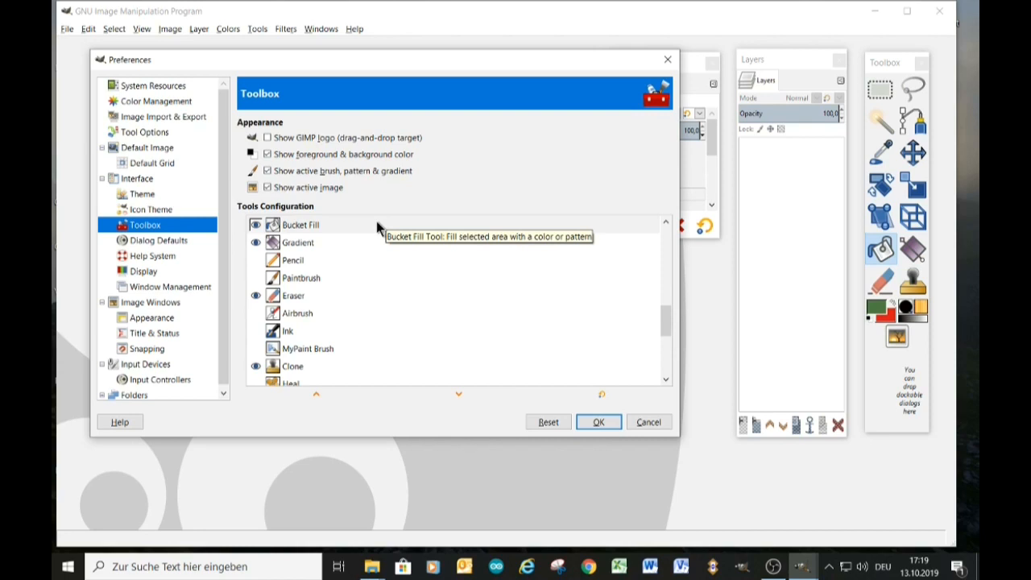
mouse_move(568, 318)
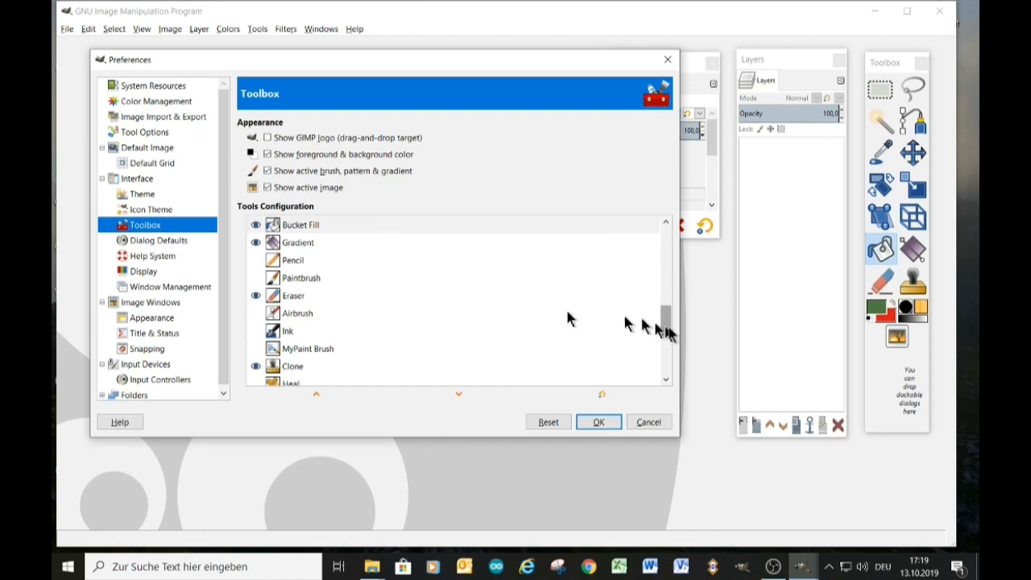
scroll(up, 3)
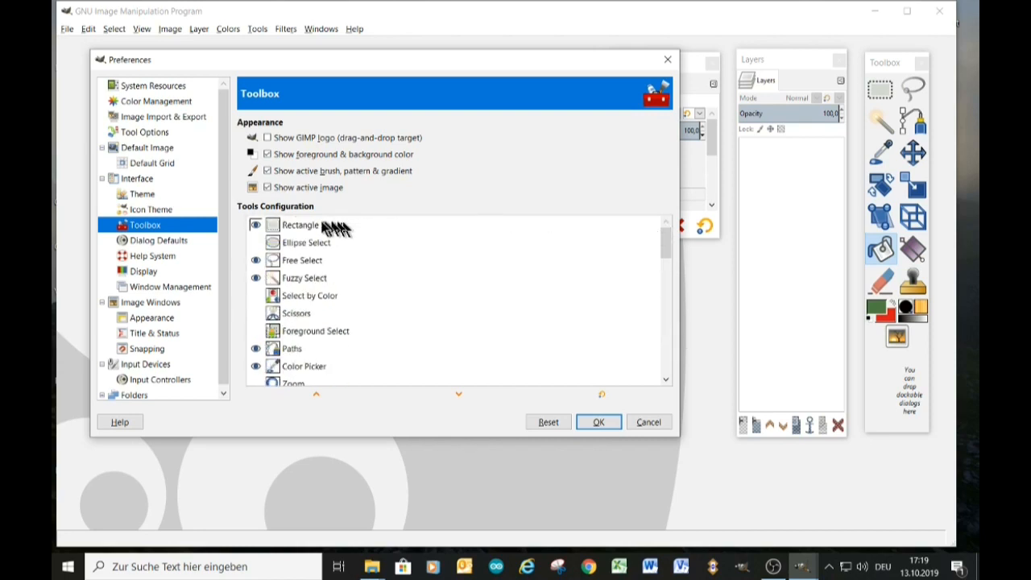
mouse_move(322, 225)
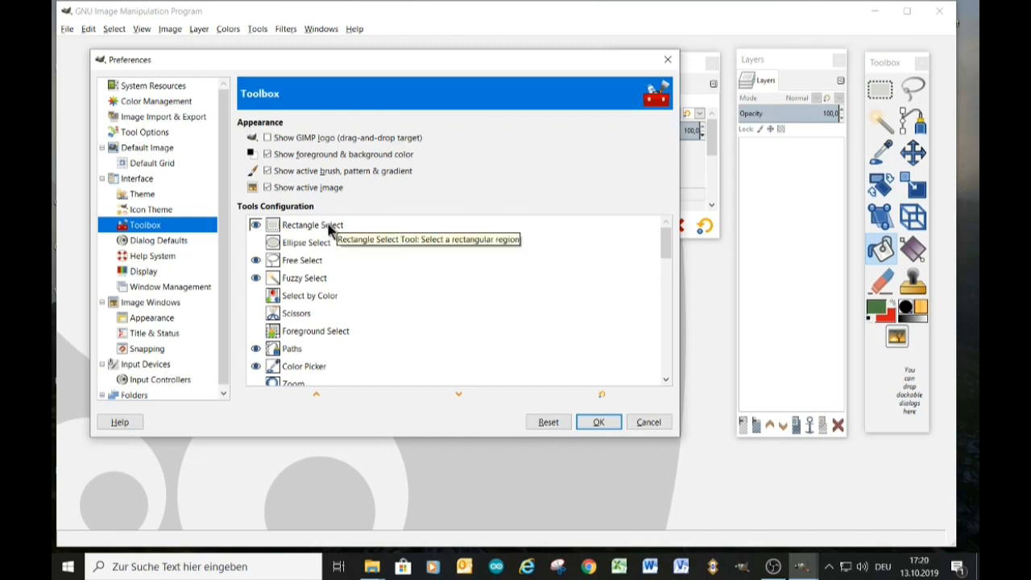
mouse_move(423, 366)
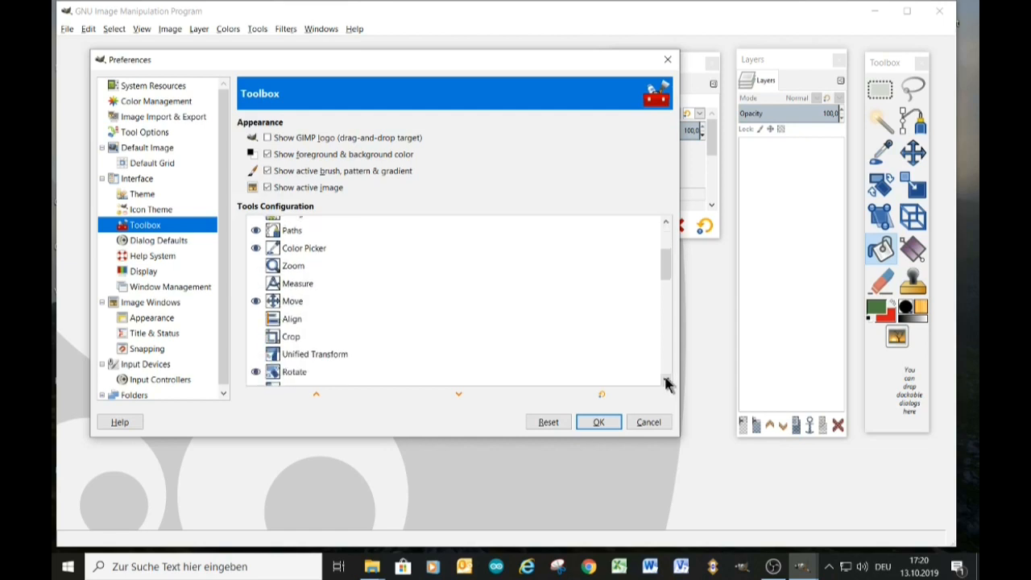
scroll(down, 3)
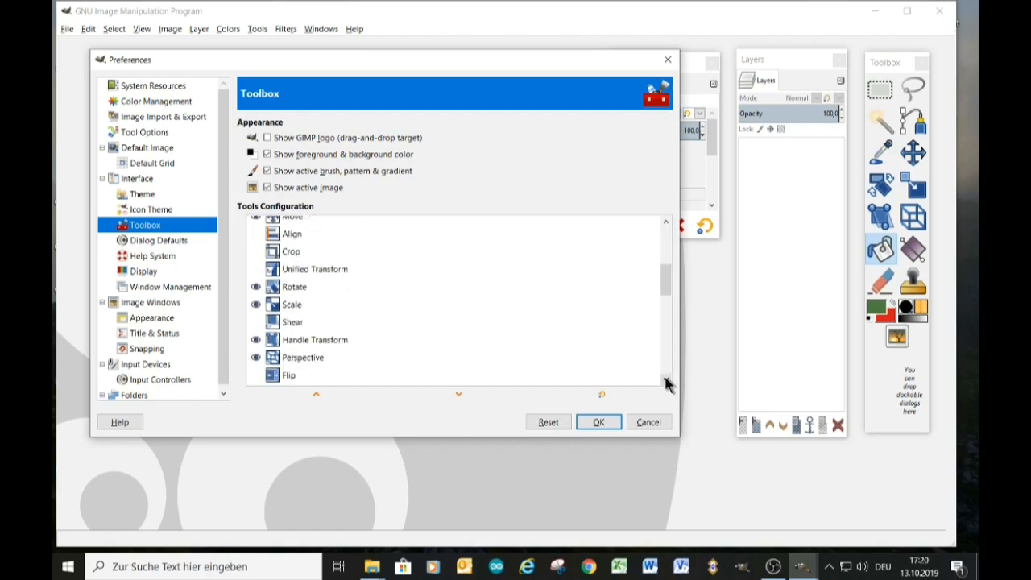
scroll(down, 3)
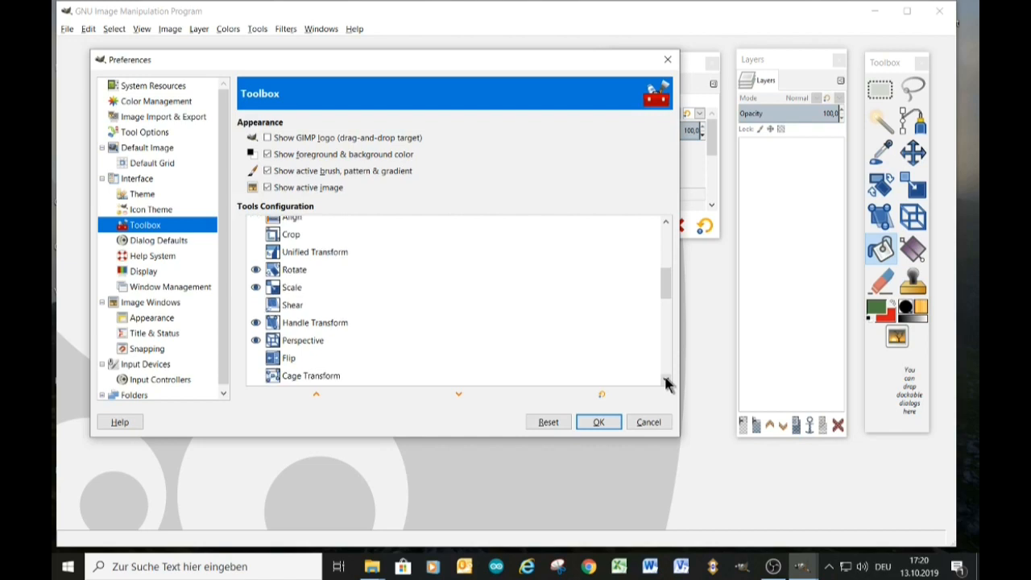
scroll(down, 3)
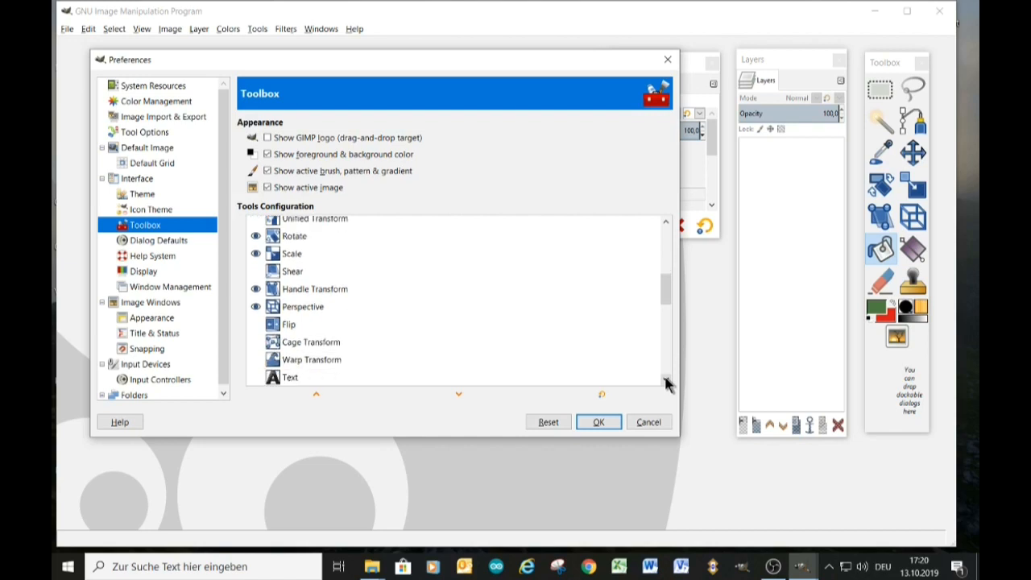
scroll(down, 3)
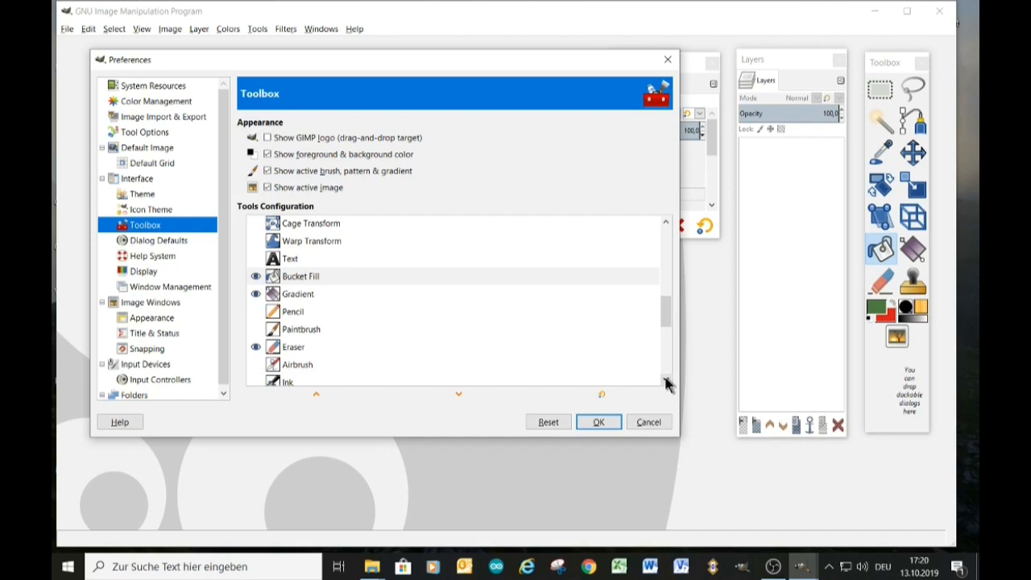
scroll(down, 3)
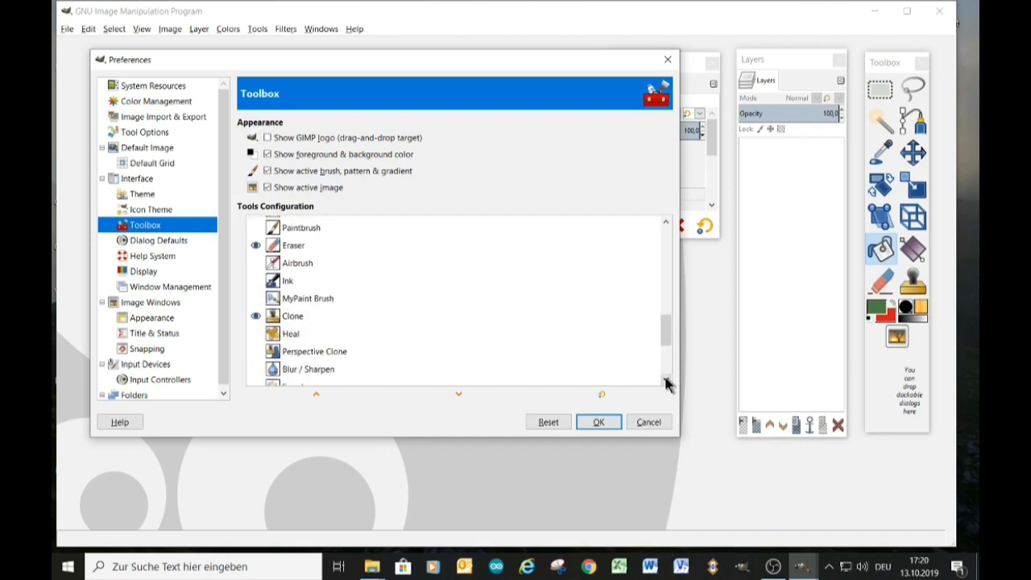
scroll(down, 3)
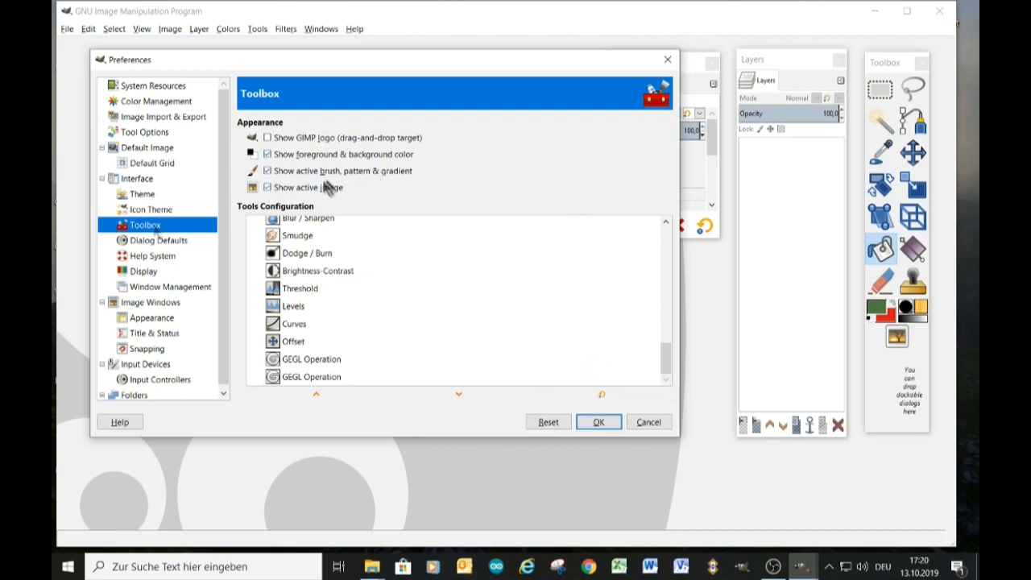
click(151, 209)
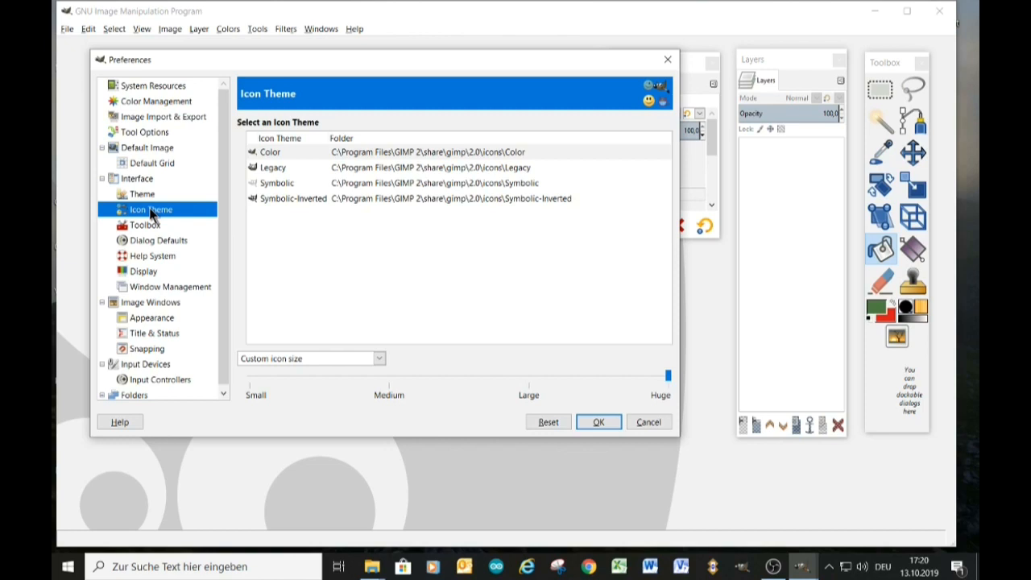
mouse_move(395, 158)
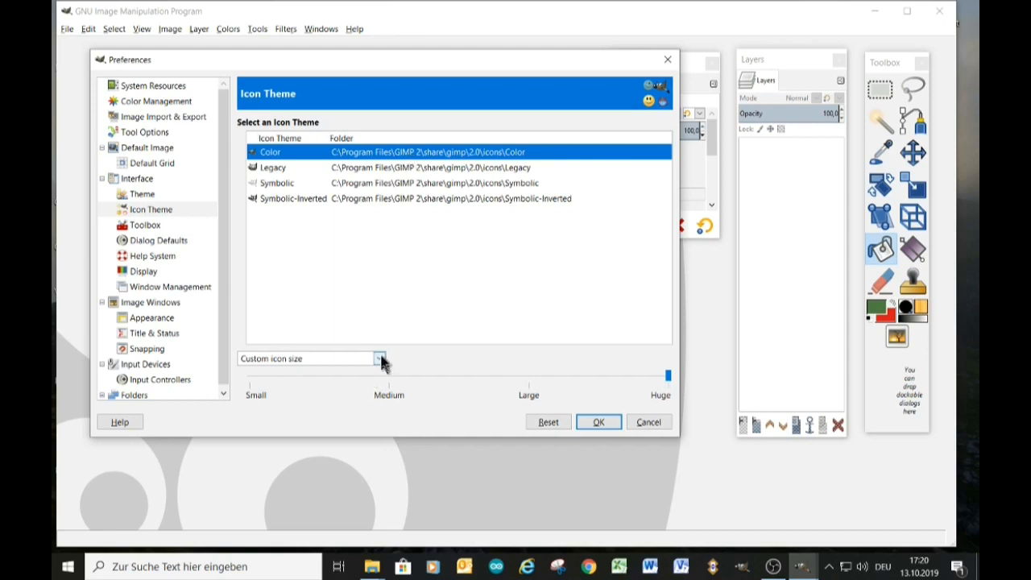
click(378, 358)
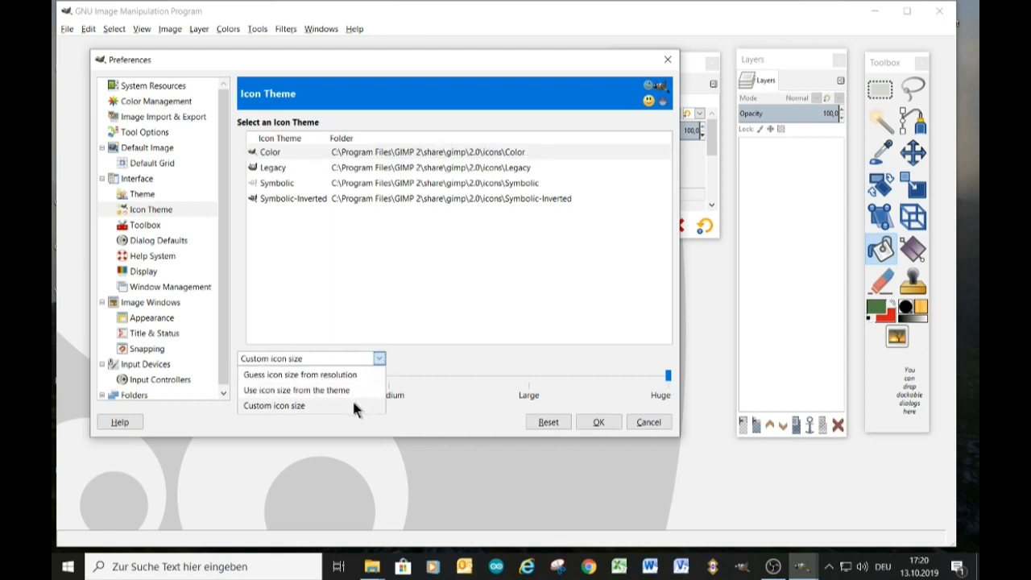
click(273, 405)
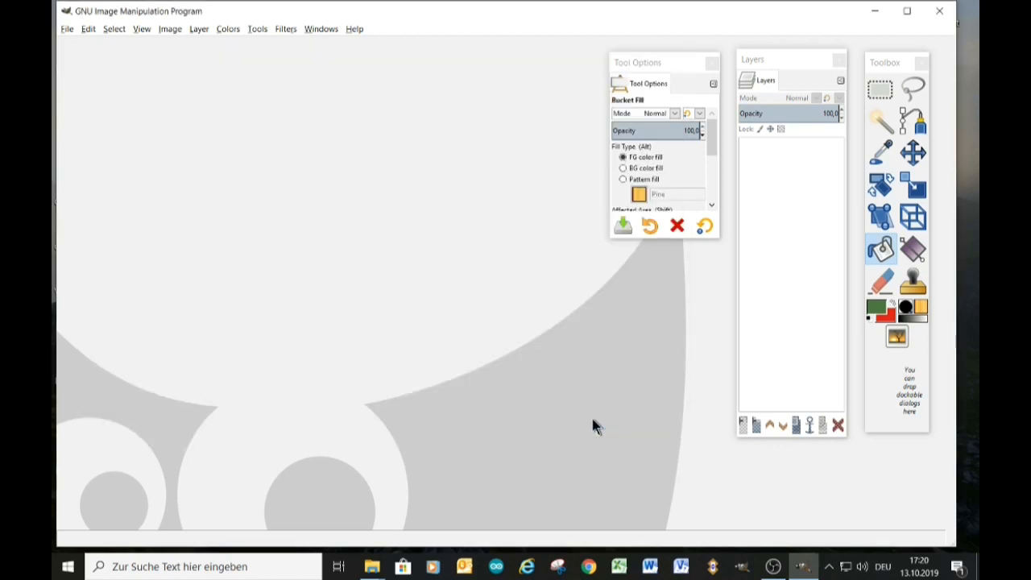
mouse_move(697, 296)
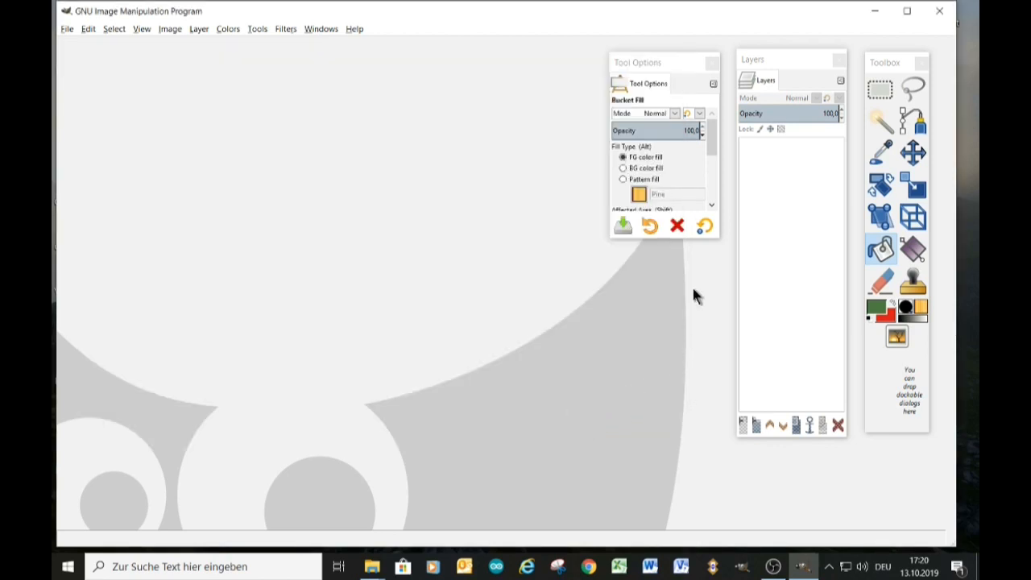
mouse_move(902, 65)
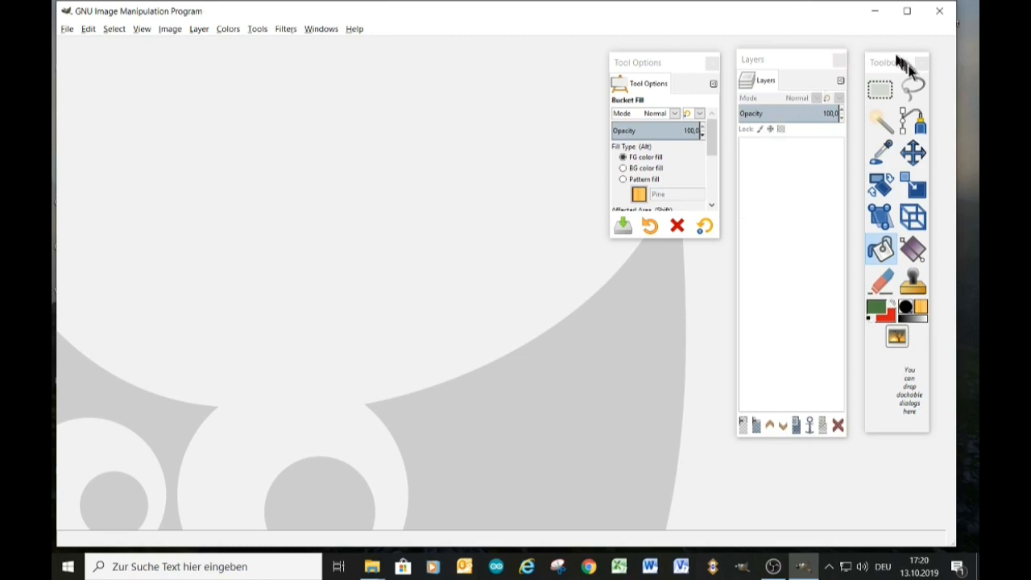
mouse_move(858, 250)
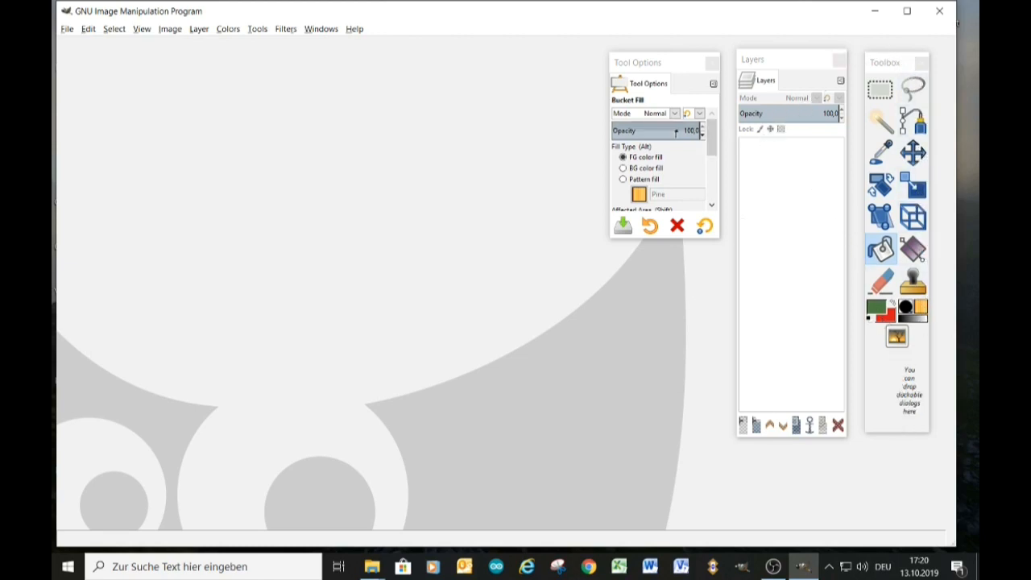
Open Cola Mirror final.xcf and preview layers by toggling visibility, leaving 2 Sold shown
click(67, 29)
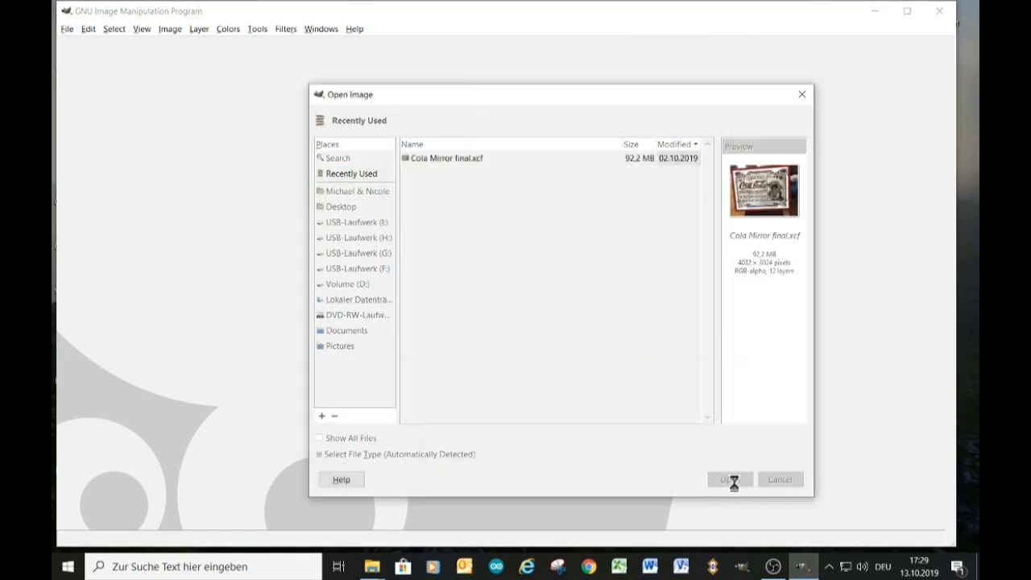
click(728, 479)
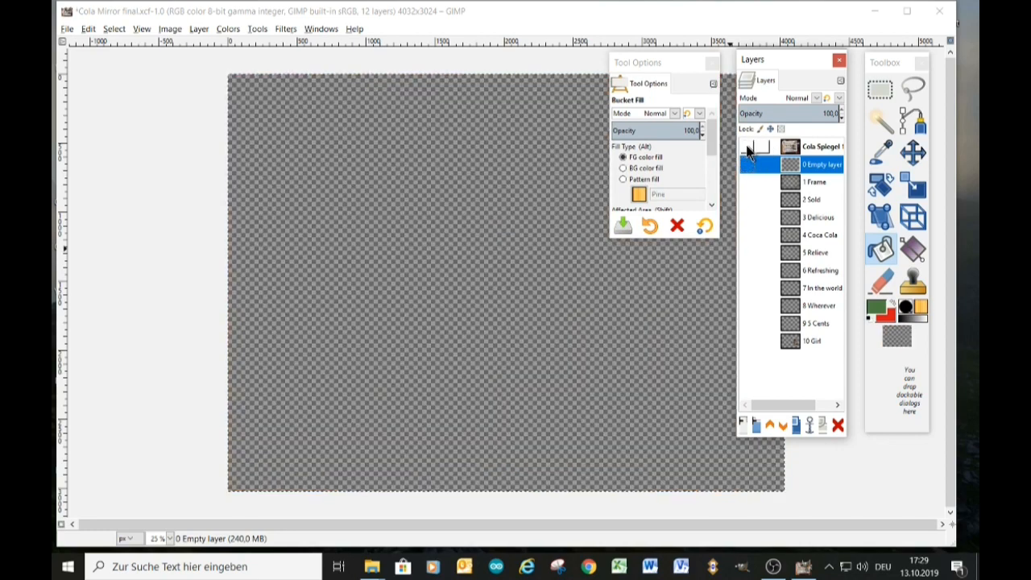
click(746, 146)
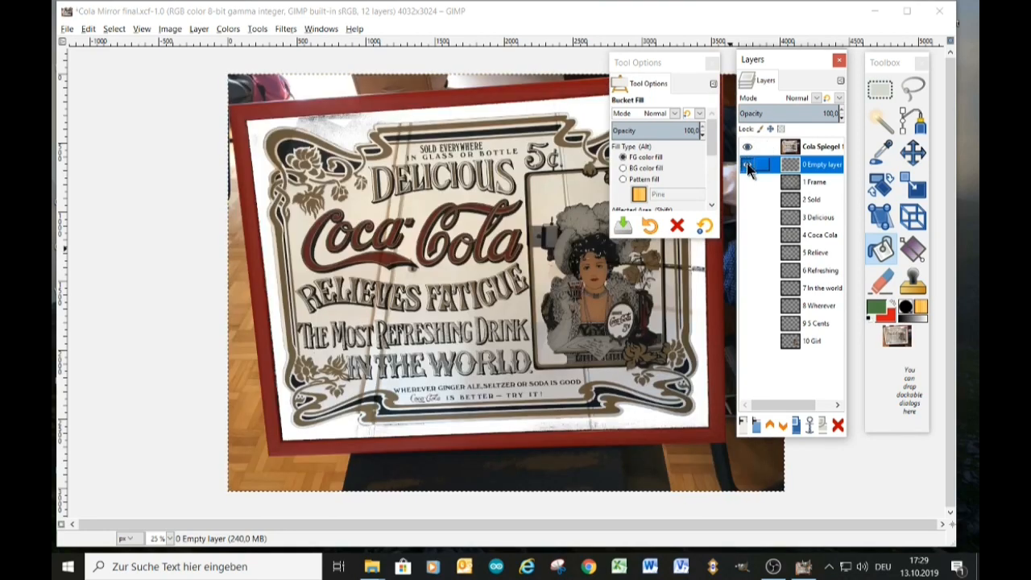
click(747, 181)
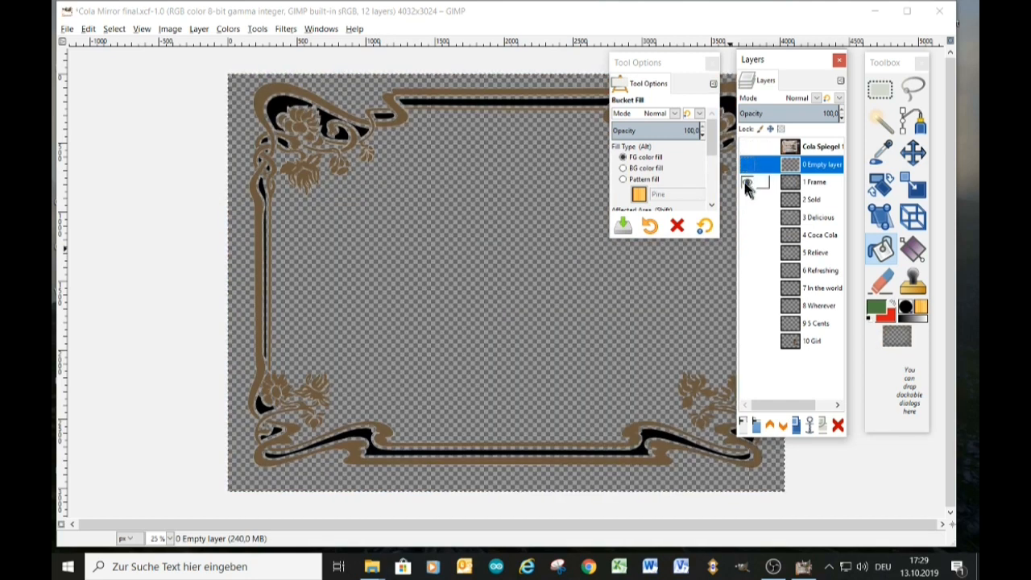
click(747, 181)
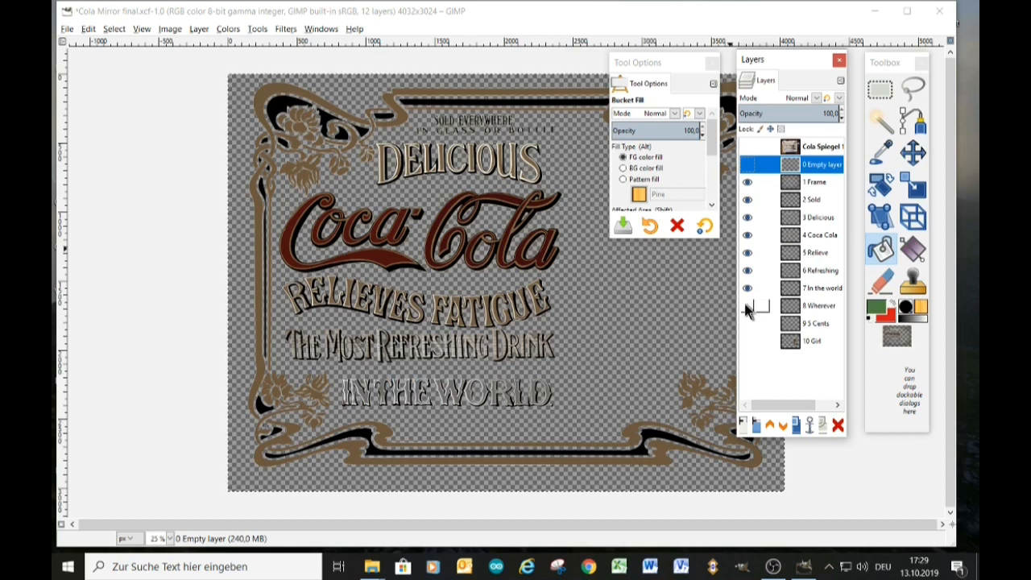
click(746, 340)
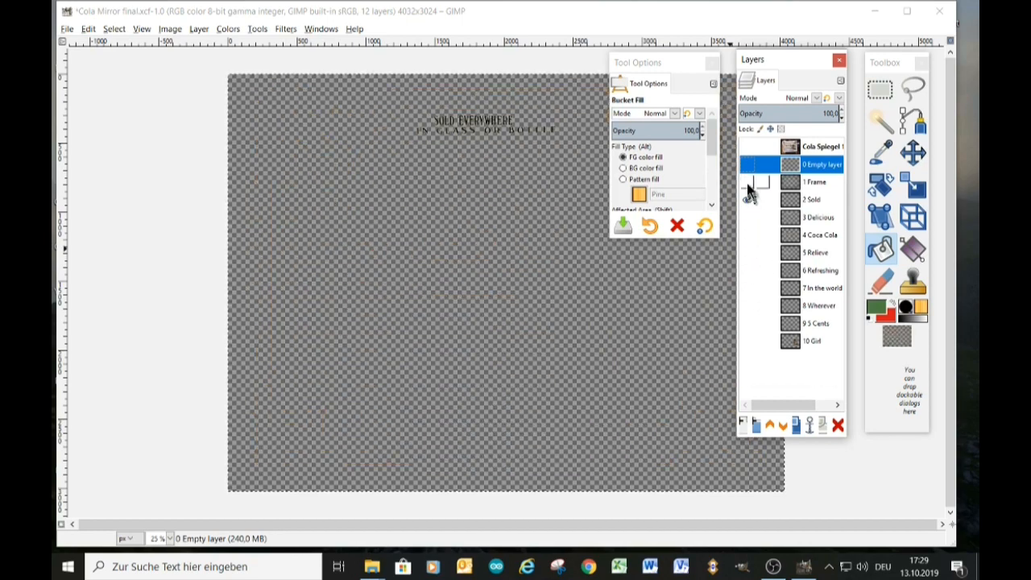
Duplicate the Cola Spiegel photo layer, select the copy, and hide the original
right_click(821, 143)
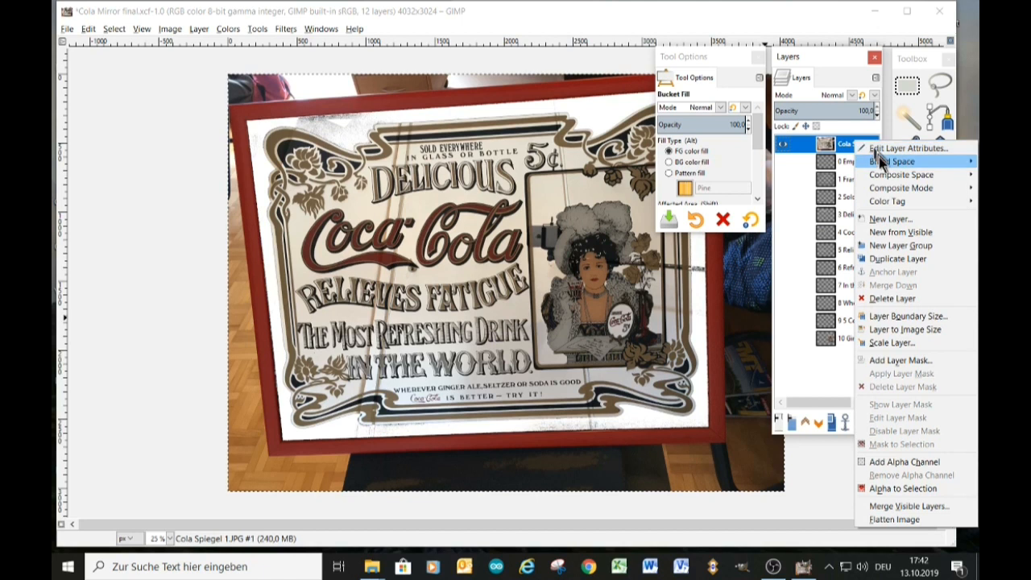
mouse_move(894, 274)
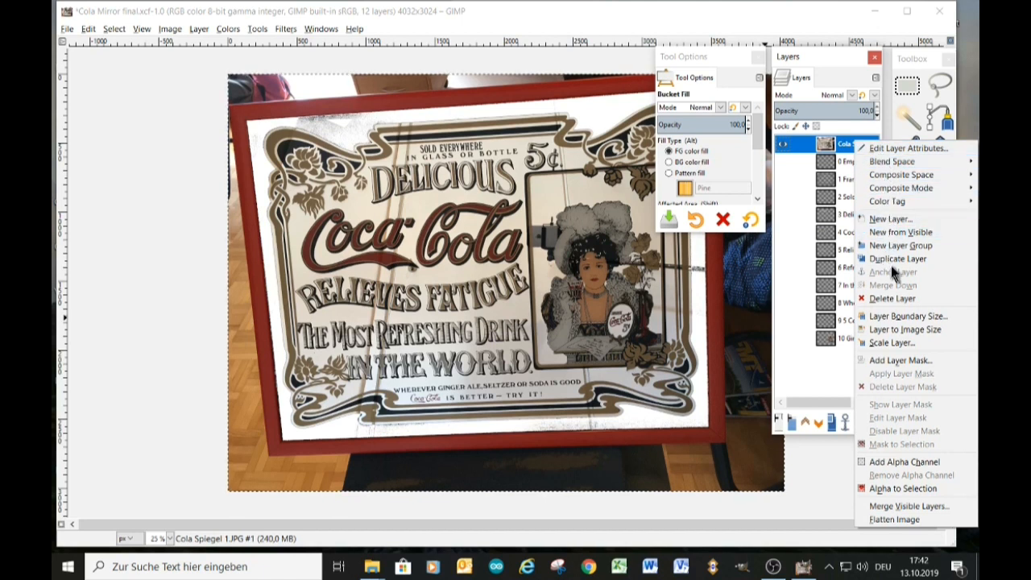
click(898, 258)
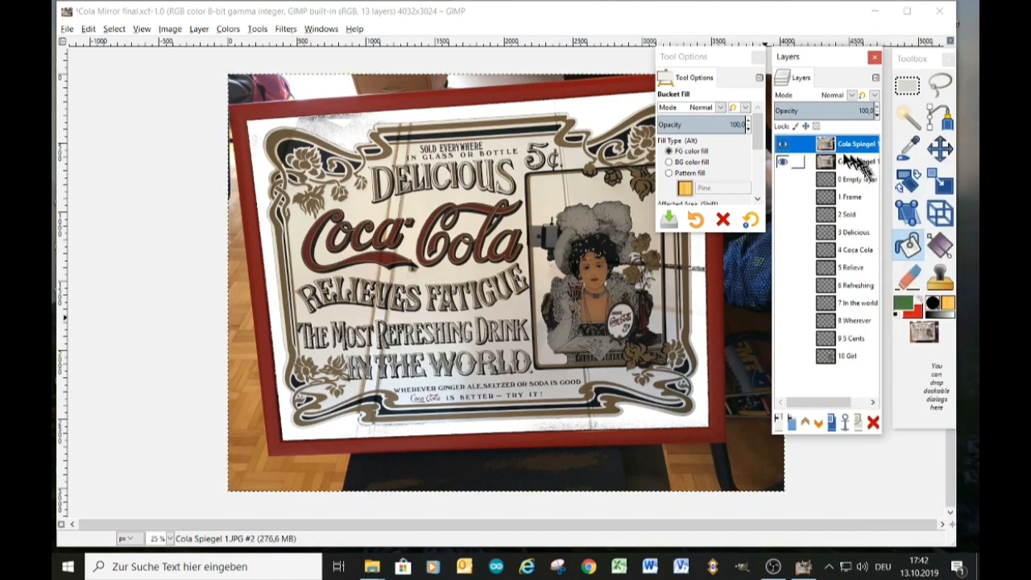
click(854, 162)
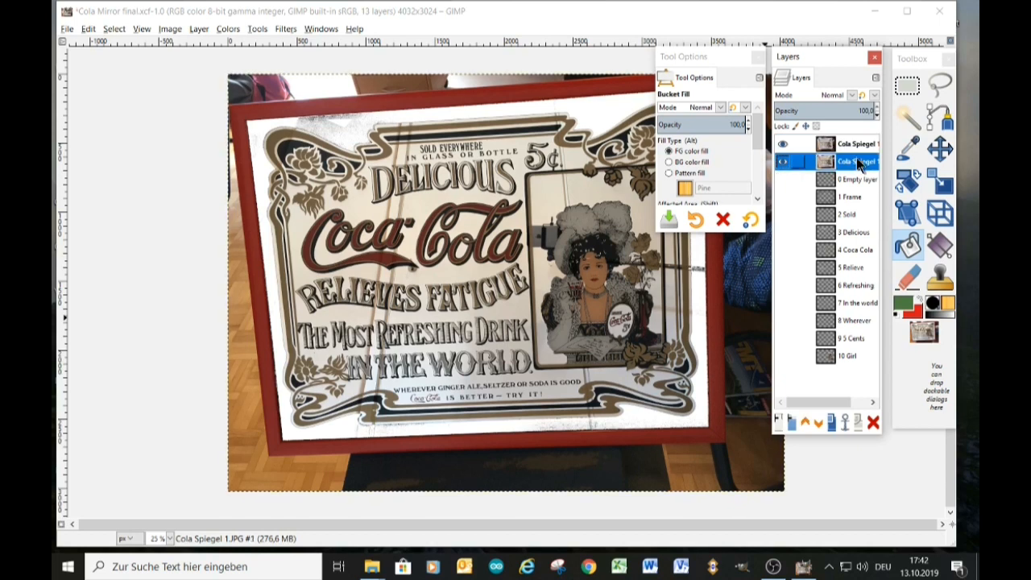
click(782, 161)
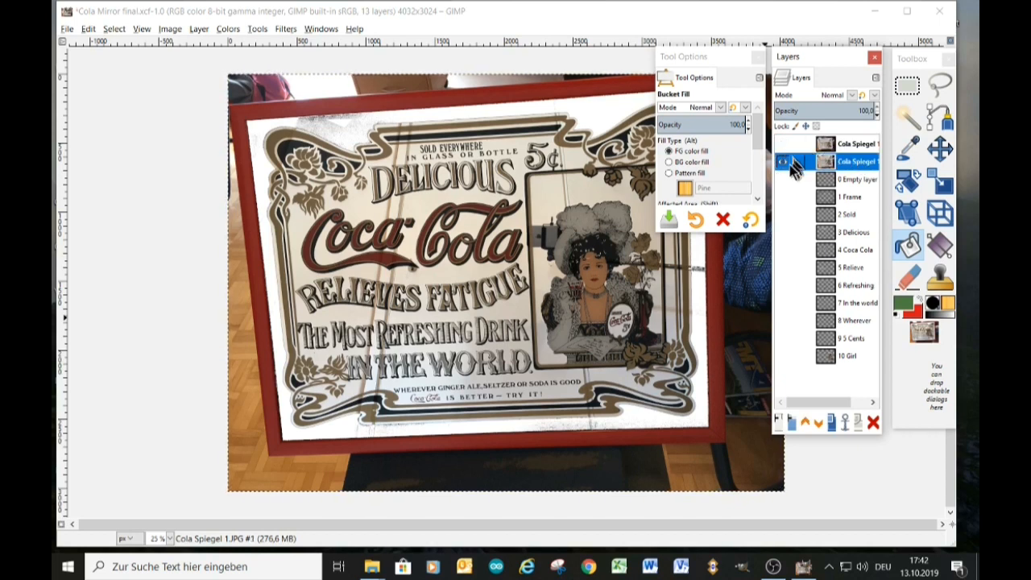
mouse_move(206, 160)
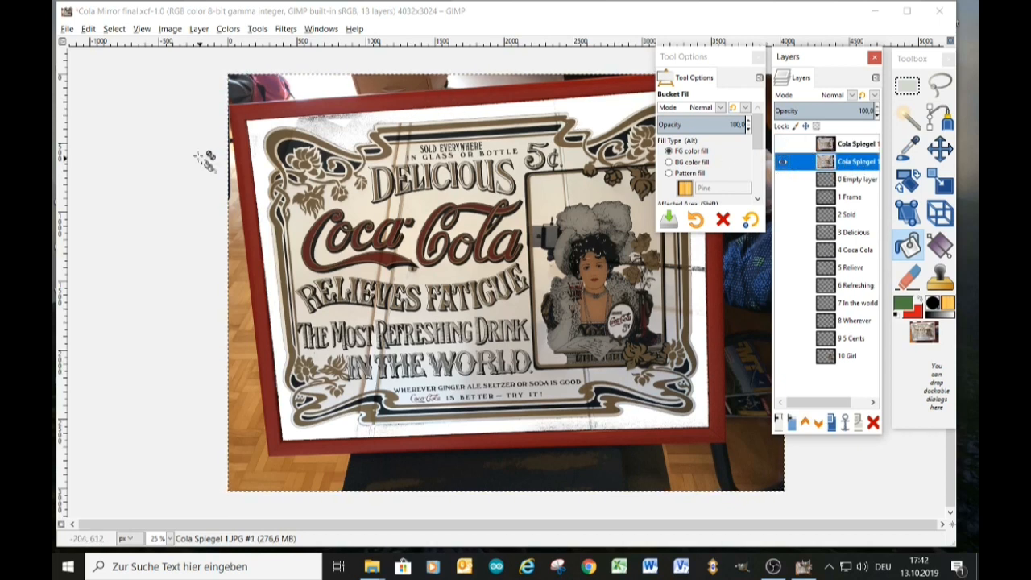
Select the whole canvas and fill the copy layer with red
click(113, 29)
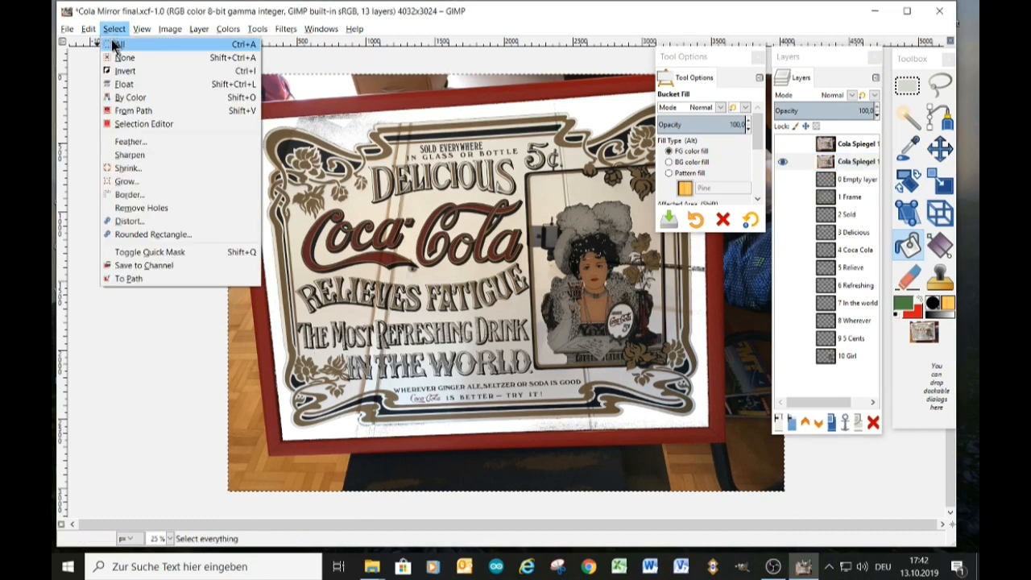
click(117, 44)
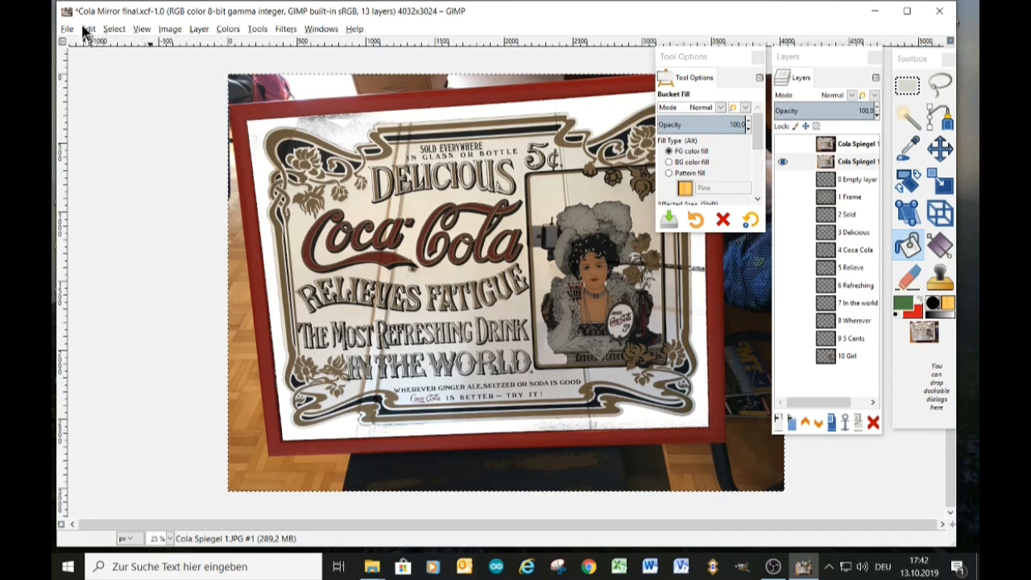
click(88, 29)
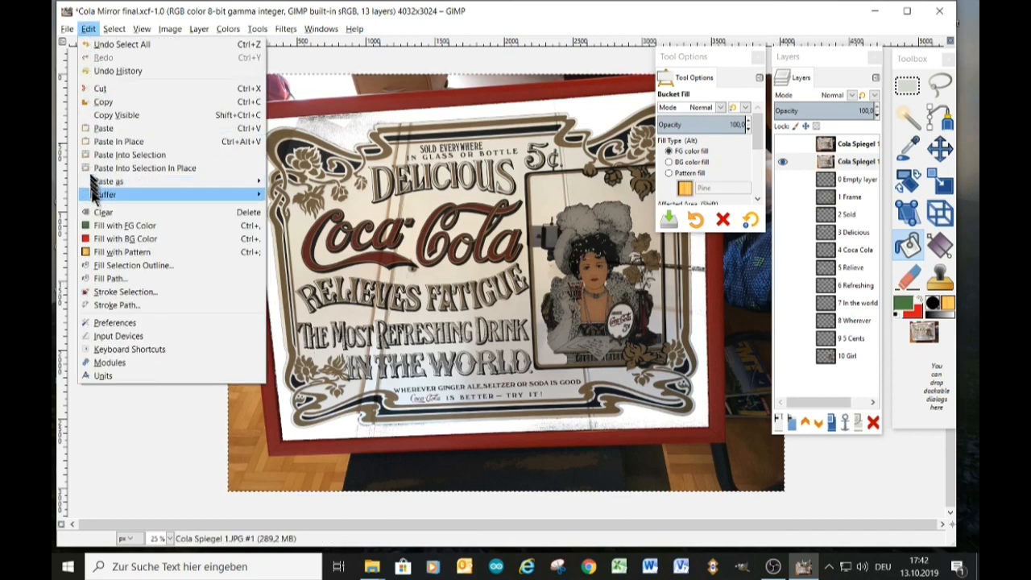
click(124, 225)
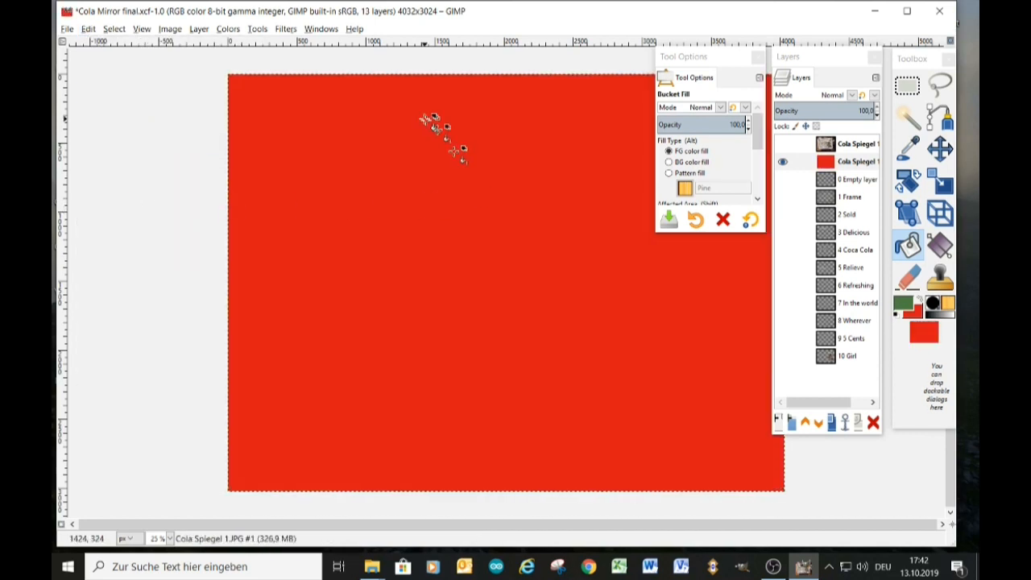
mouse_move(169, 32)
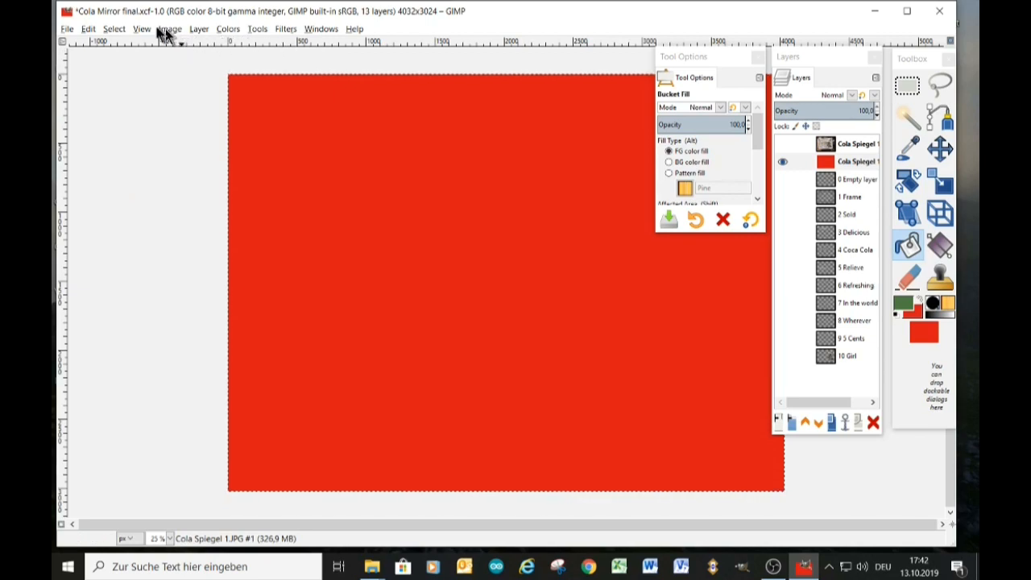
Select all again and clear the red copy to full transparency
click(168, 29)
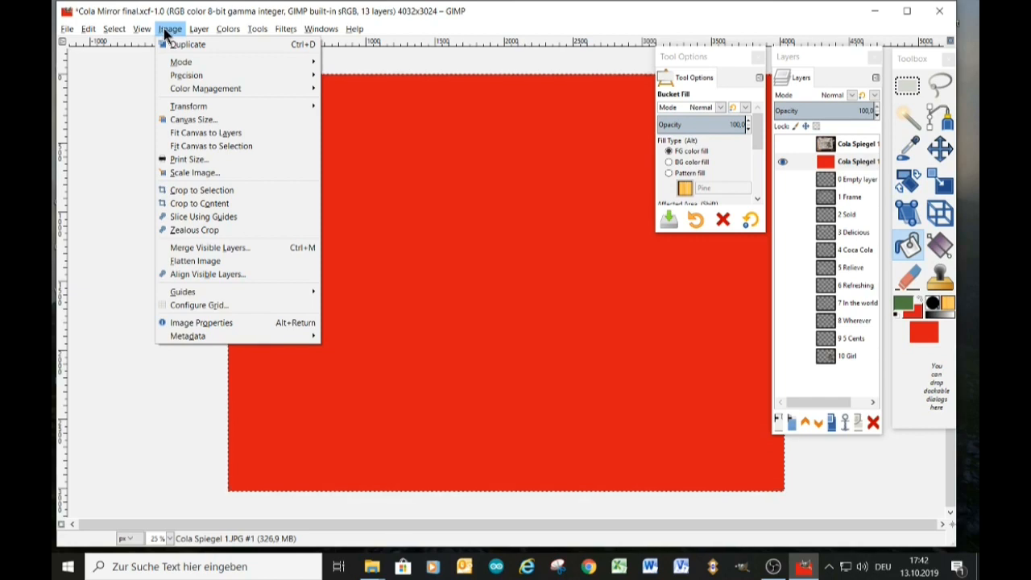
click(198, 29)
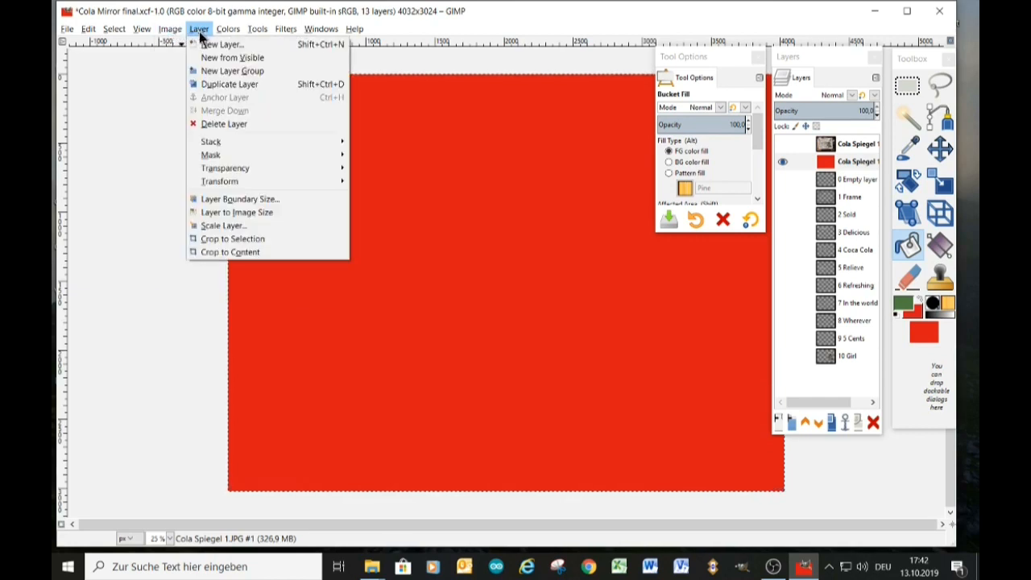
mouse_move(224, 167)
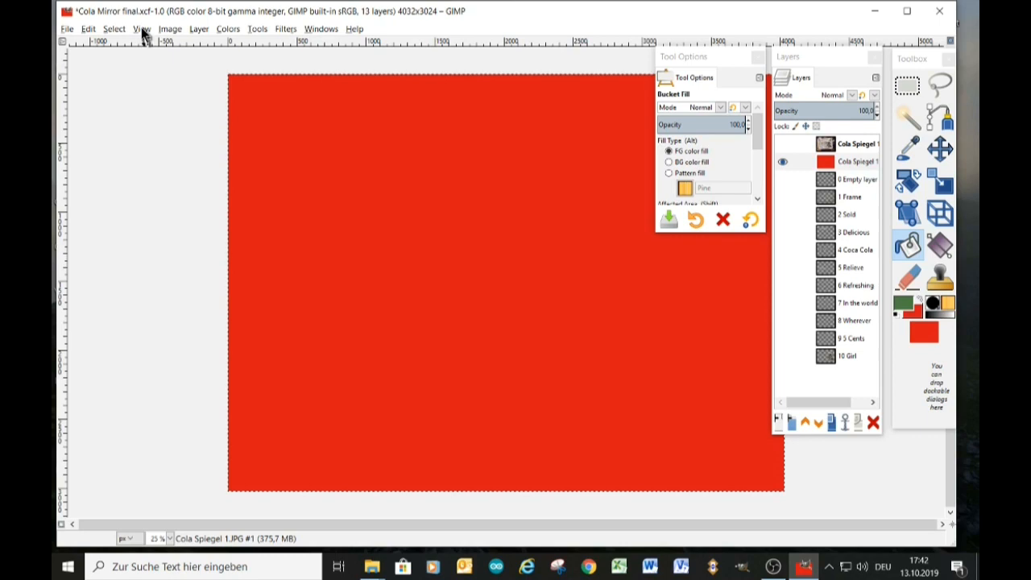
click(114, 29)
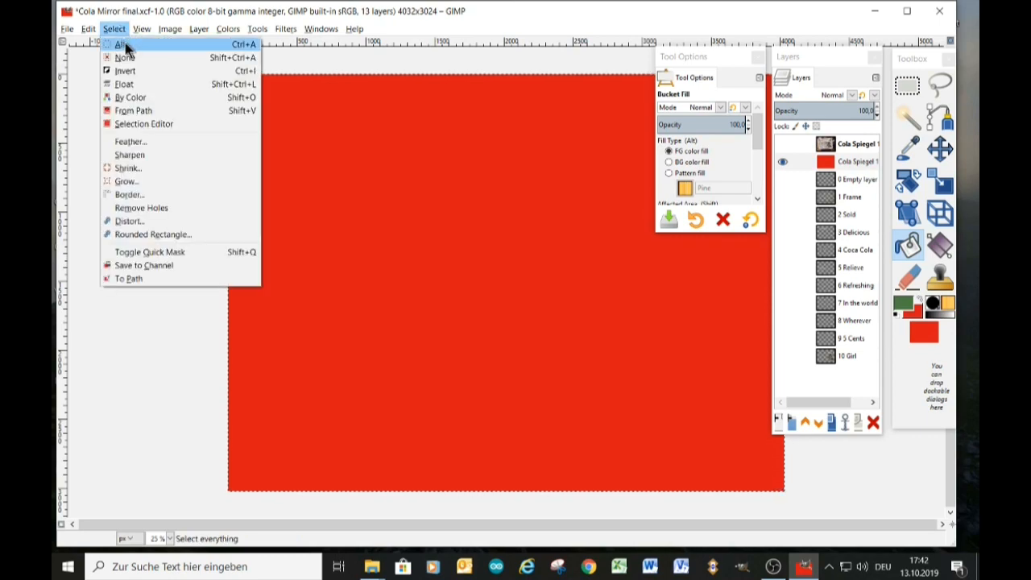
click(88, 29)
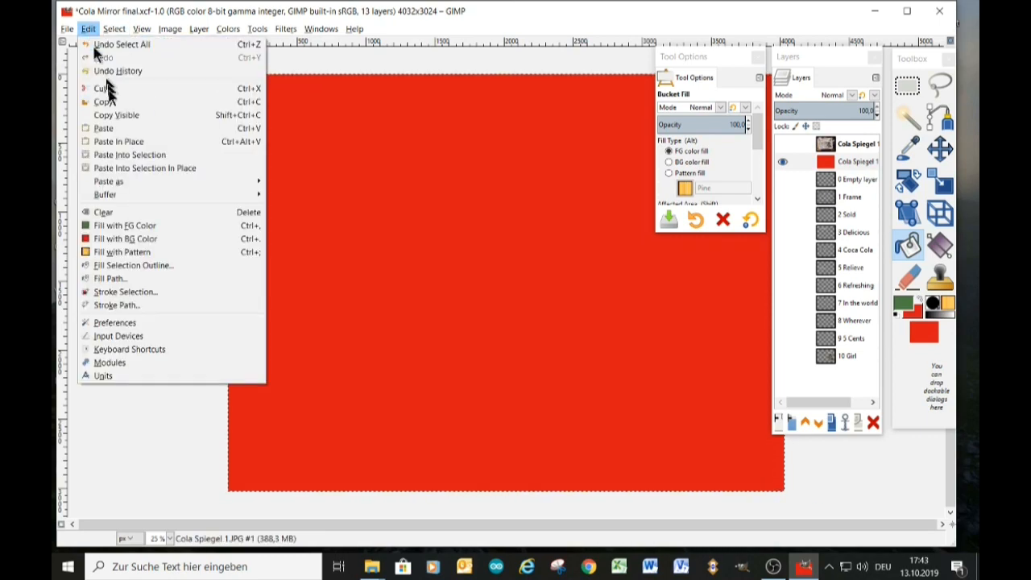
click(103, 212)
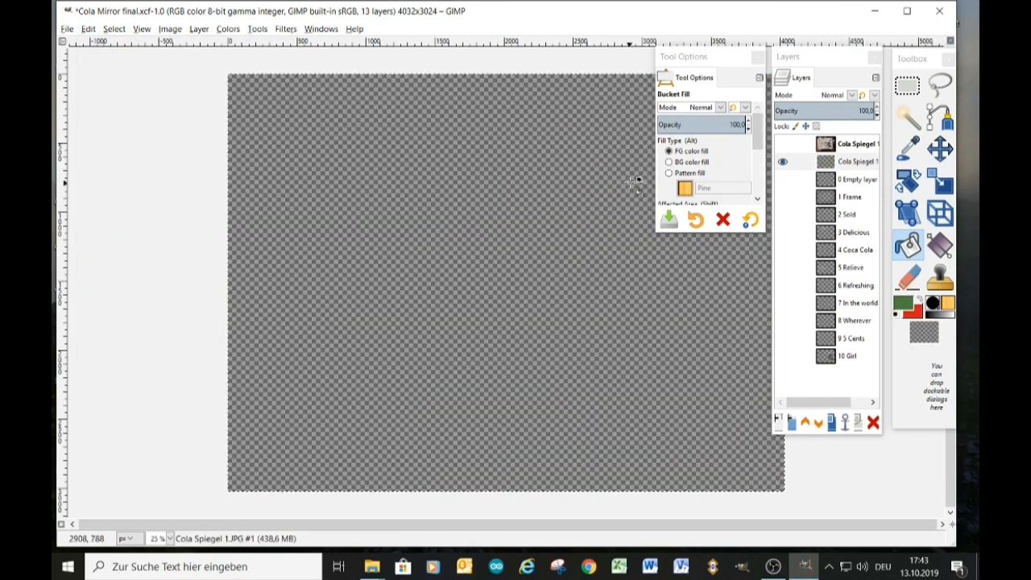
Rename the cleared copy layer to '0 Empty Layer' via Edit Layer Attributes
right_click(857, 161)
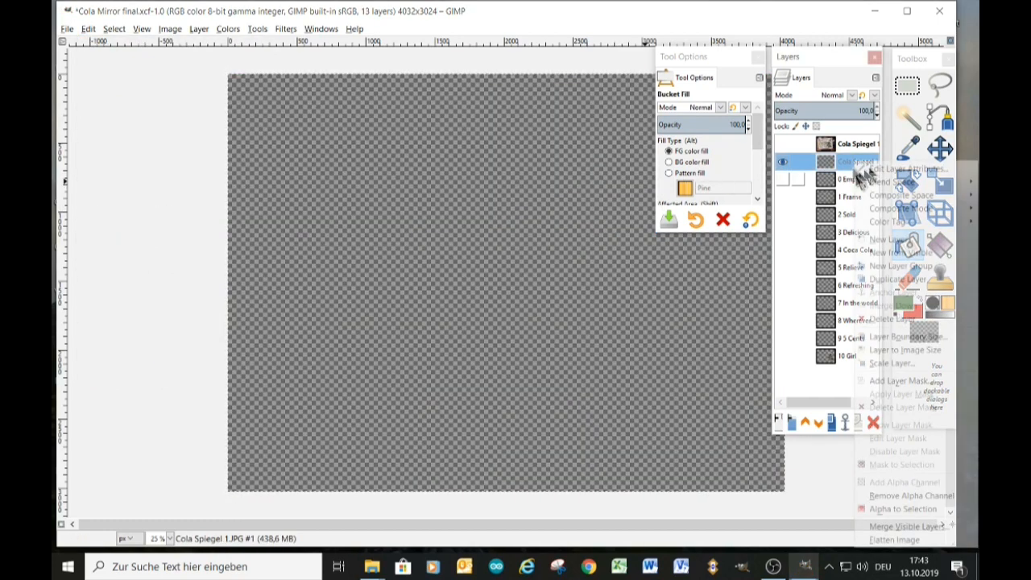
click(898, 168)
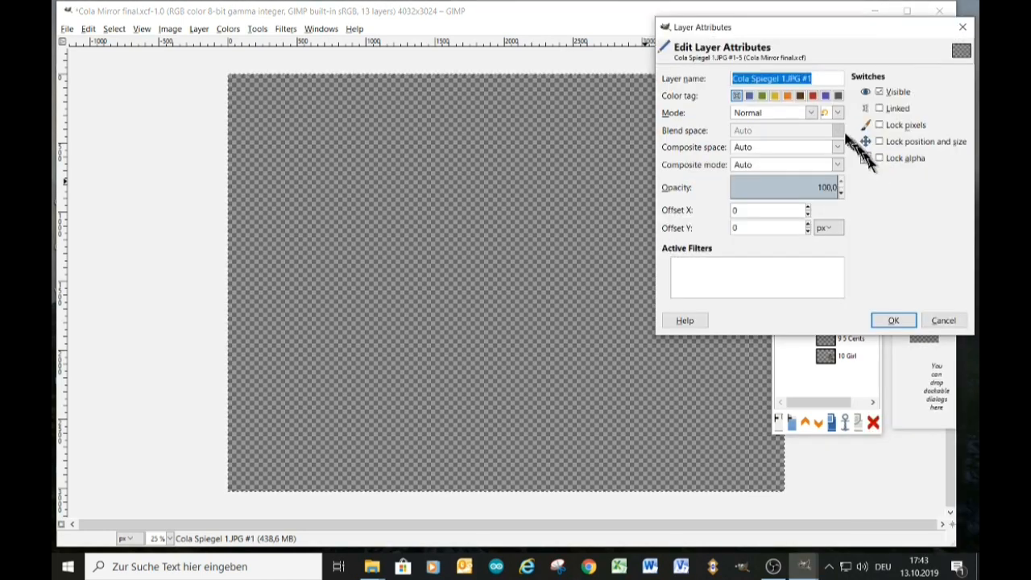
mouse_move(834, 60)
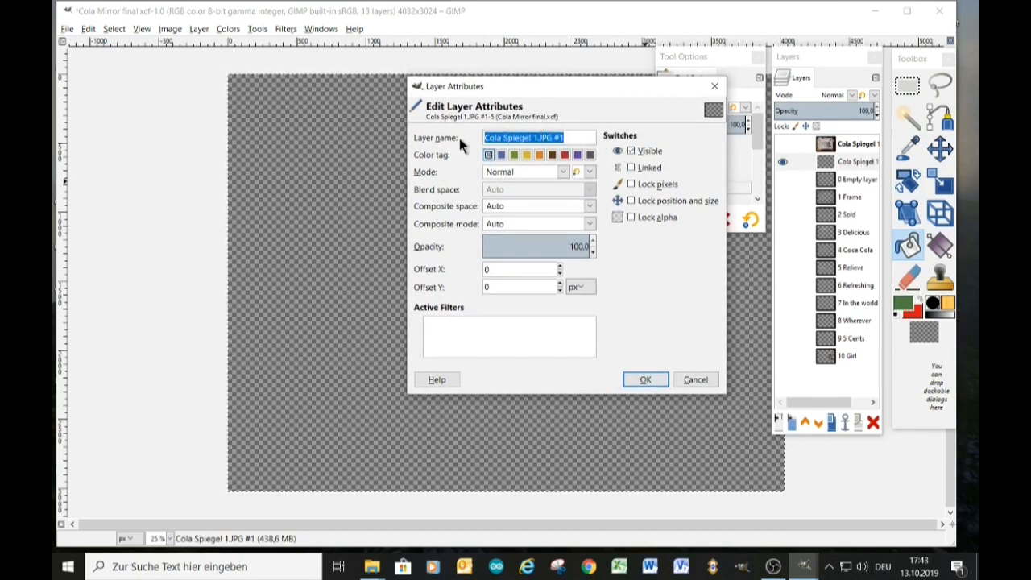
text(0)
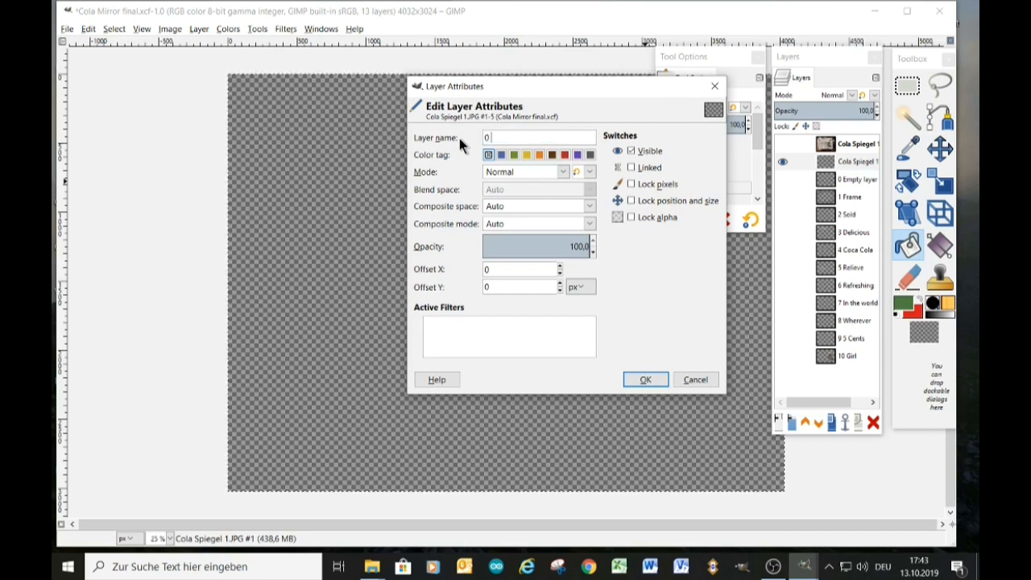
text(Empty)
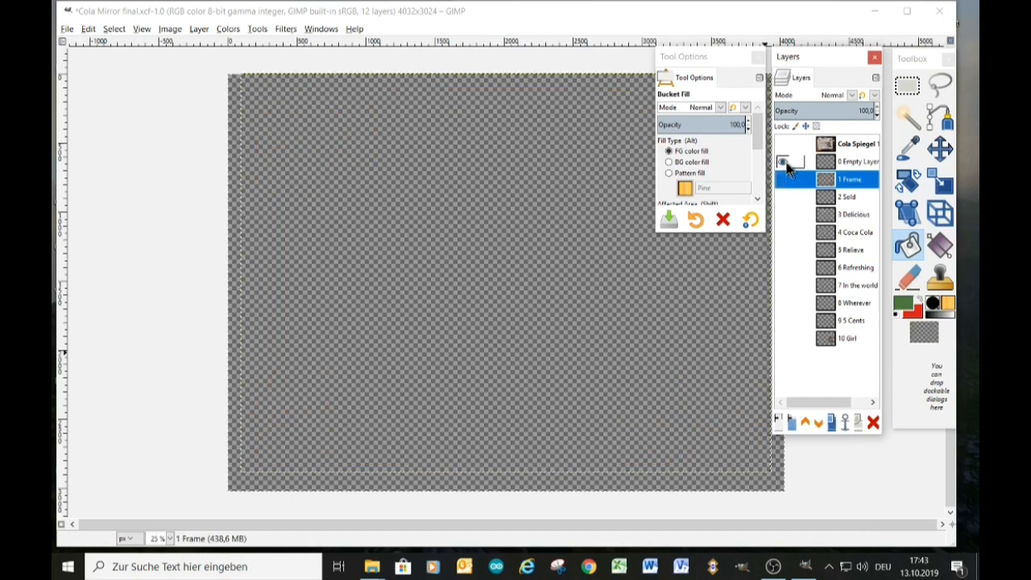
Activate the Cola Spiegel photo and trace a Free Select outline around the sign panel
click(780, 161)
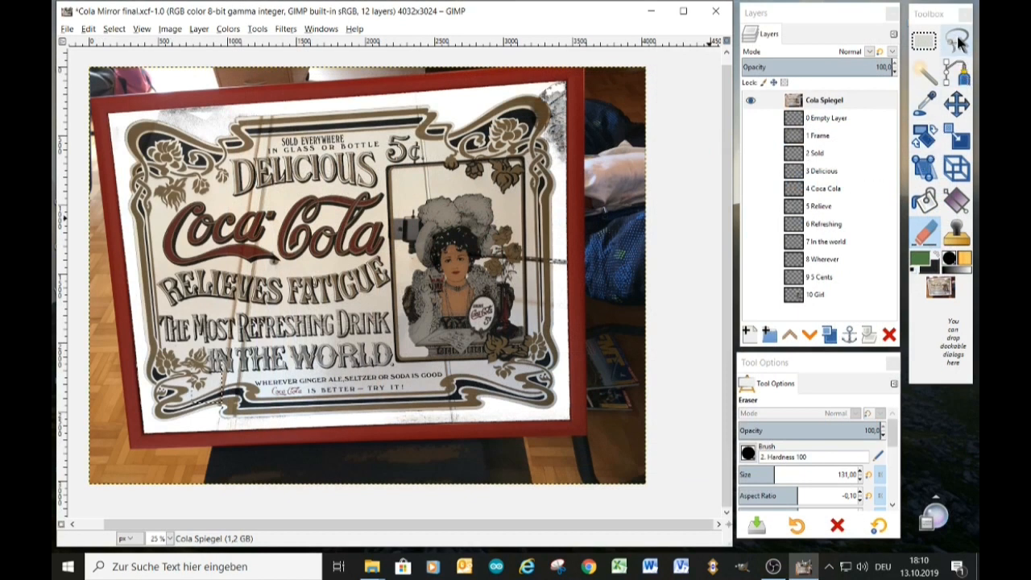
click(823, 100)
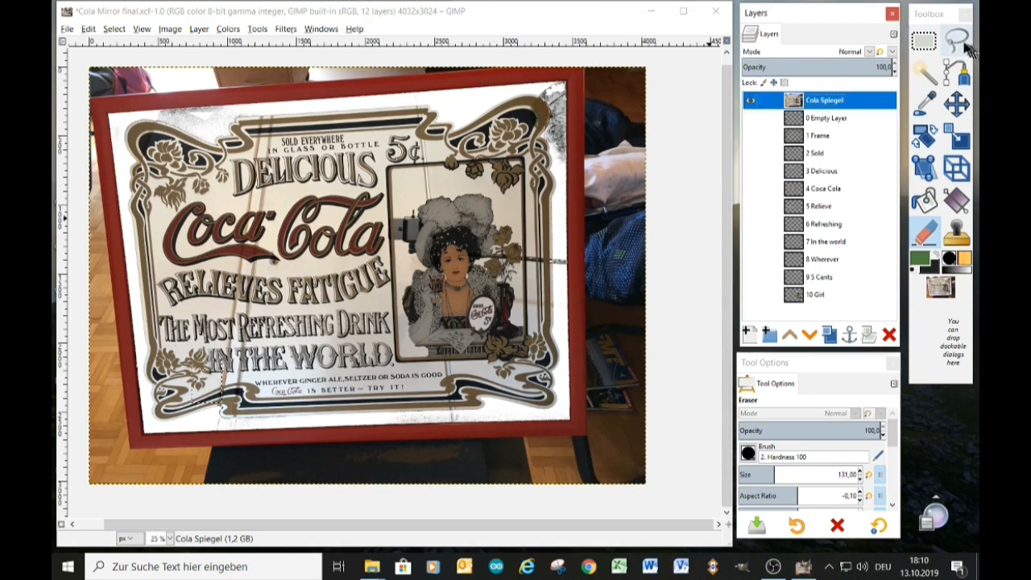
click(964, 40)
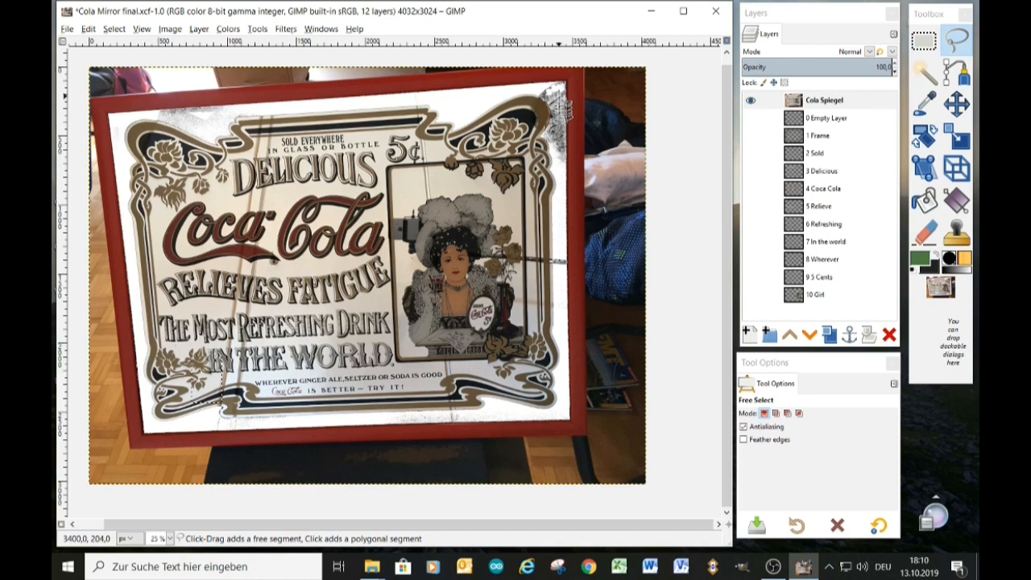
click(120, 118)
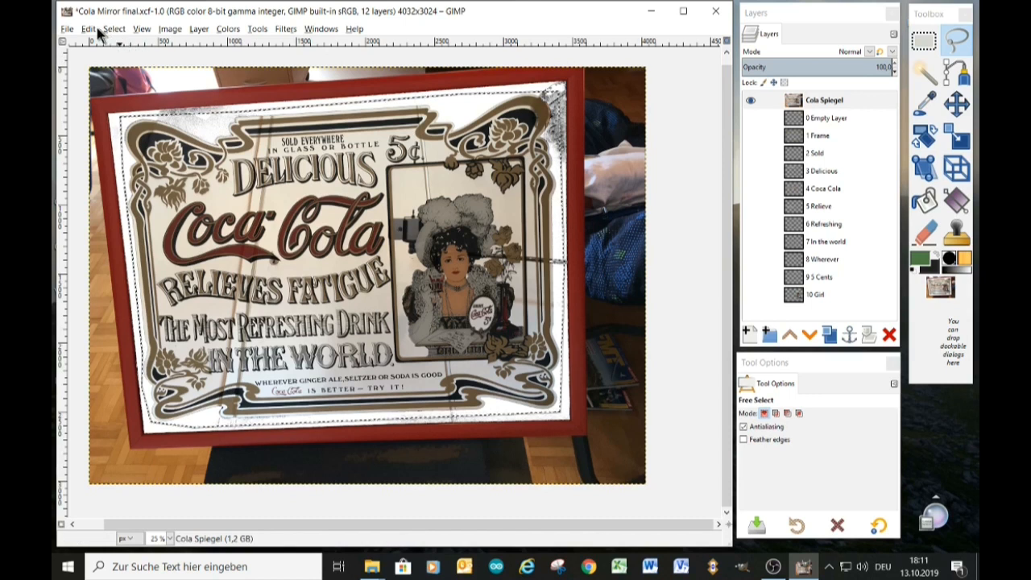
Copy the sign selection, paste it to a new layer, and hide Cola Spiegel
click(89, 29)
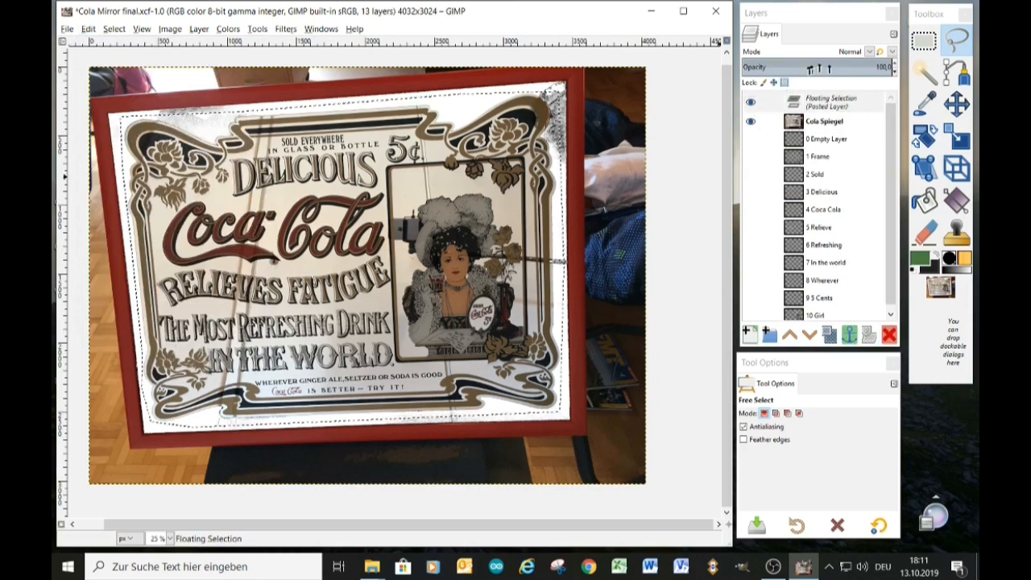
right_click(829, 101)
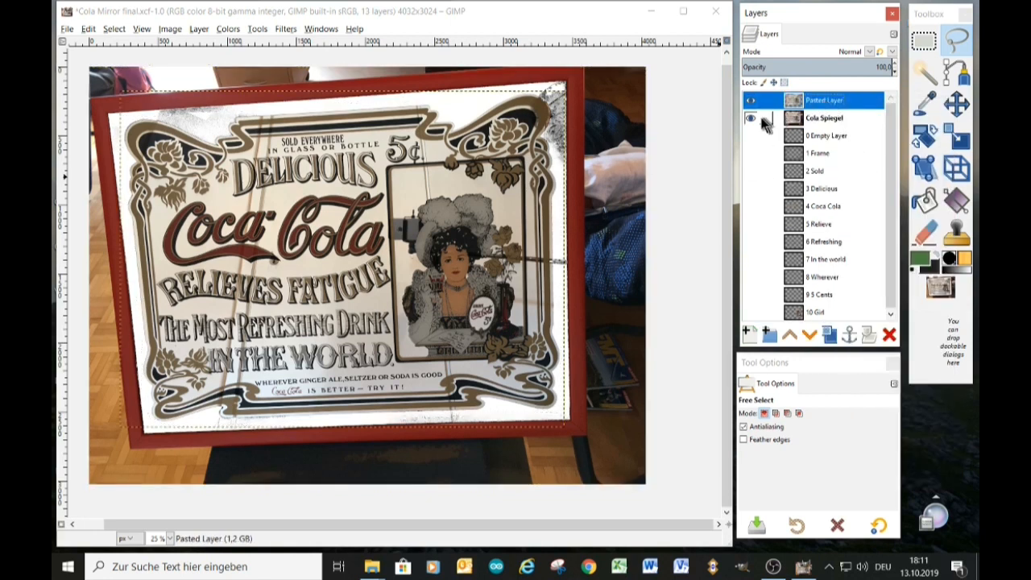
click(750, 119)
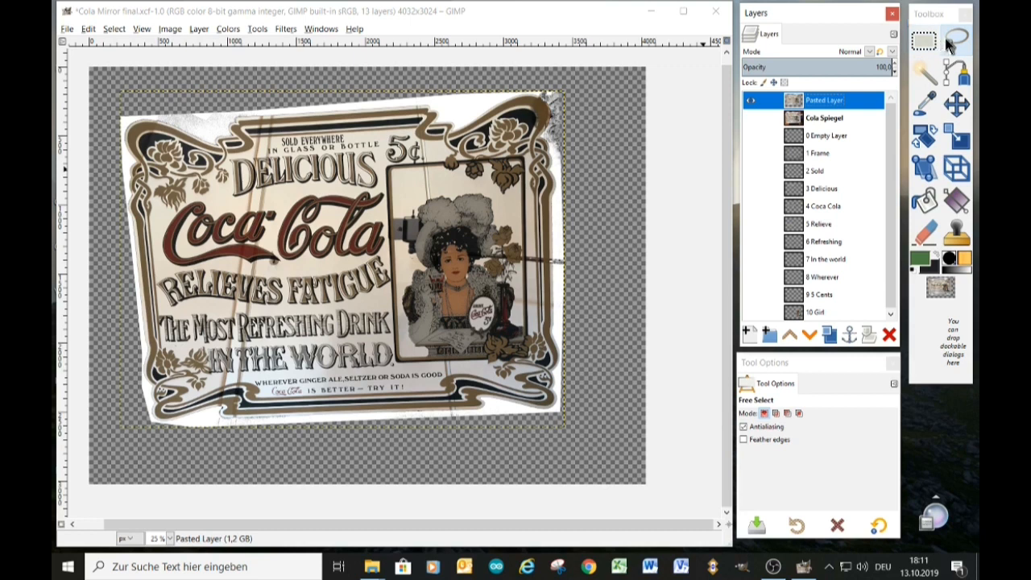
click(923, 41)
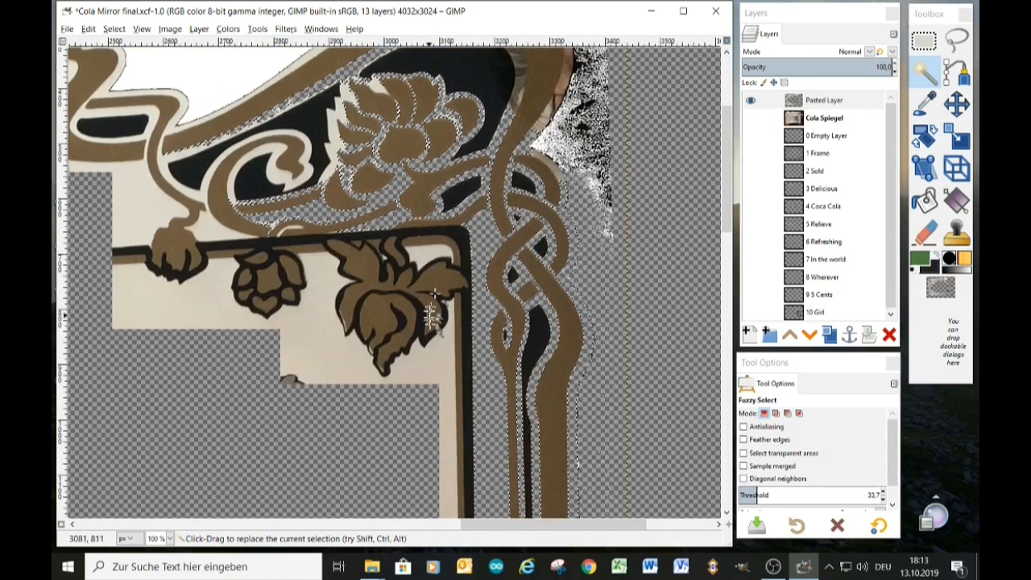
Scroll the canvas while clearing the Pasted Layer's inner text and picture
scroll(down, 3)
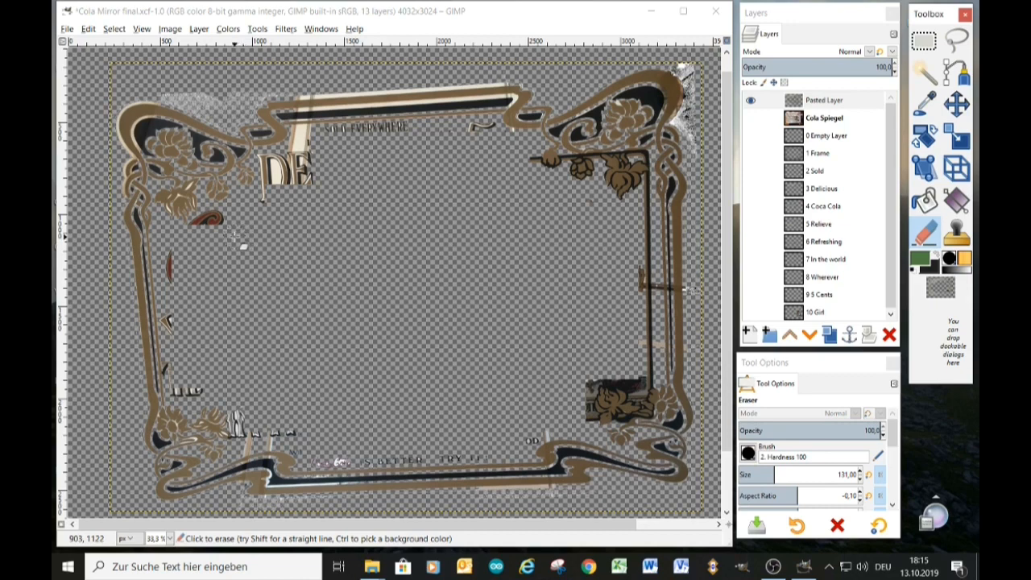
Erase a leftover lettering fragment inside the gold ornamental border
click(302, 181)
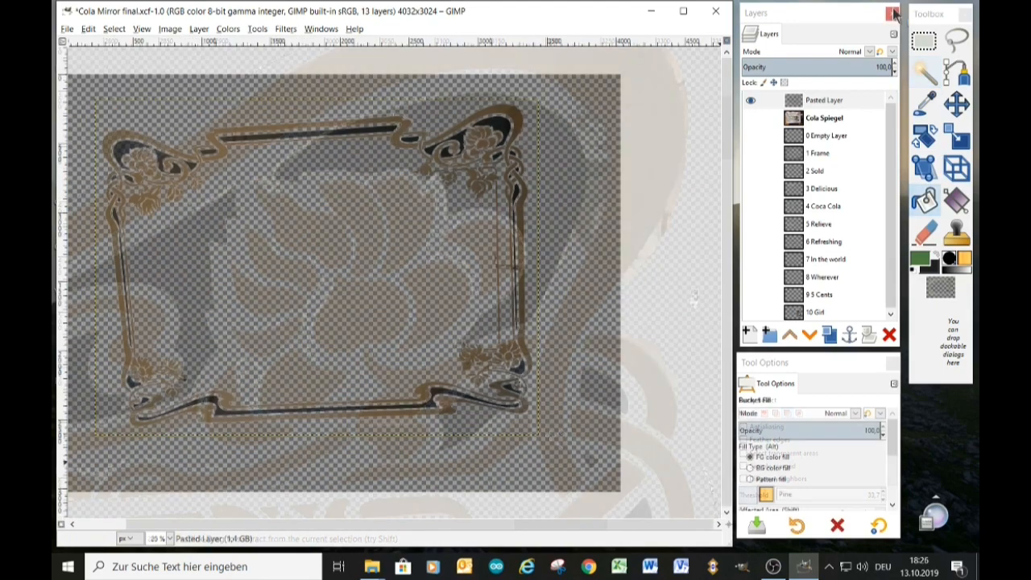
Pick a new foreground colour and bucket-fill the border's dark inner bands with it
click(923, 259)
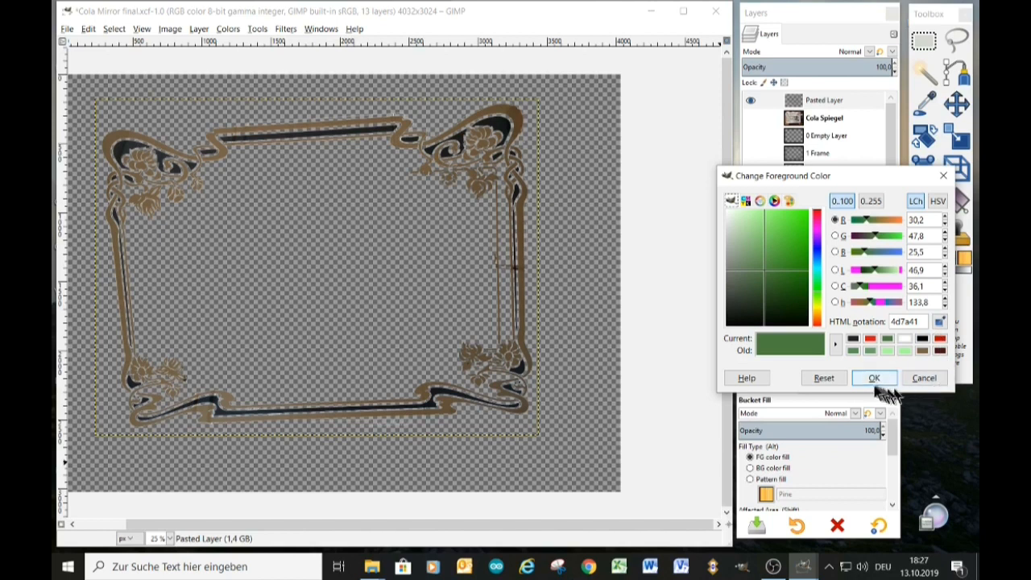
click(874, 377)
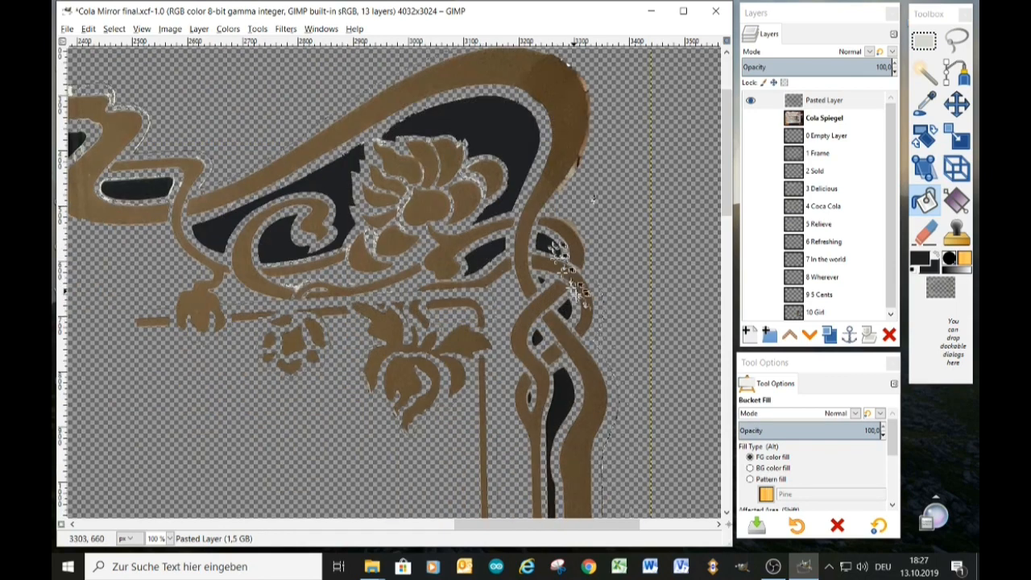
scroll(down, 3)
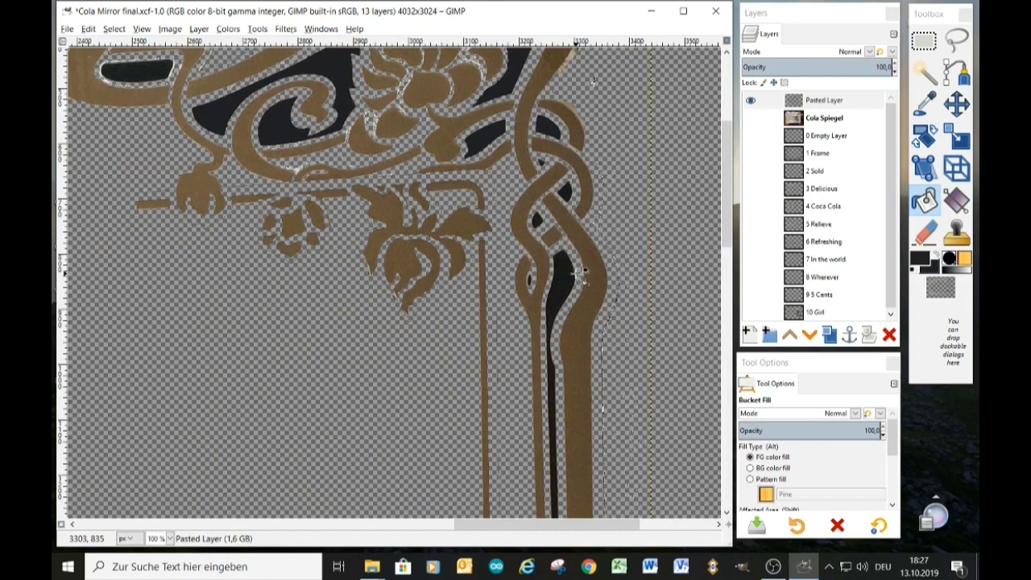
click(114, 29)
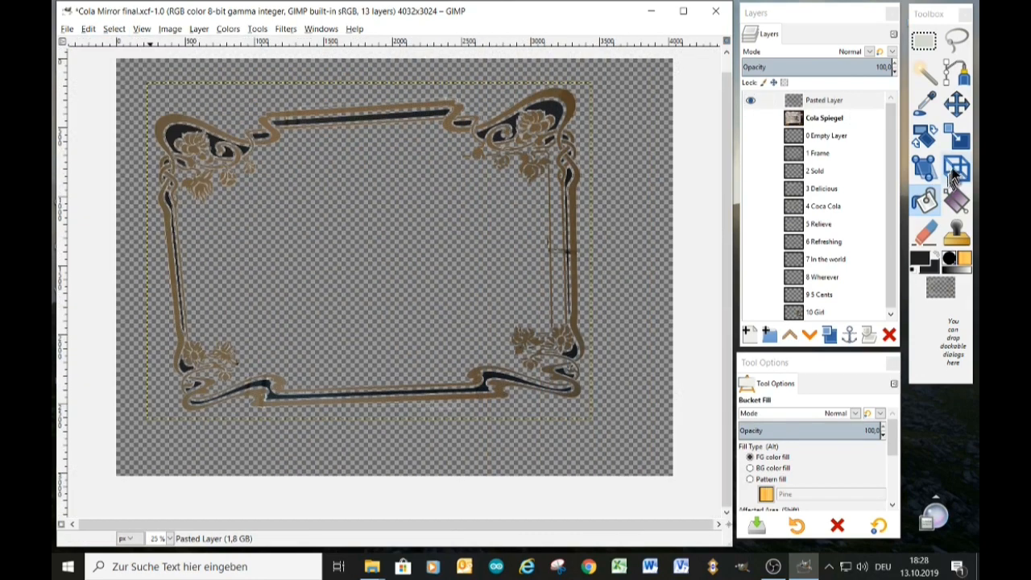
mouse_move(957, 169)
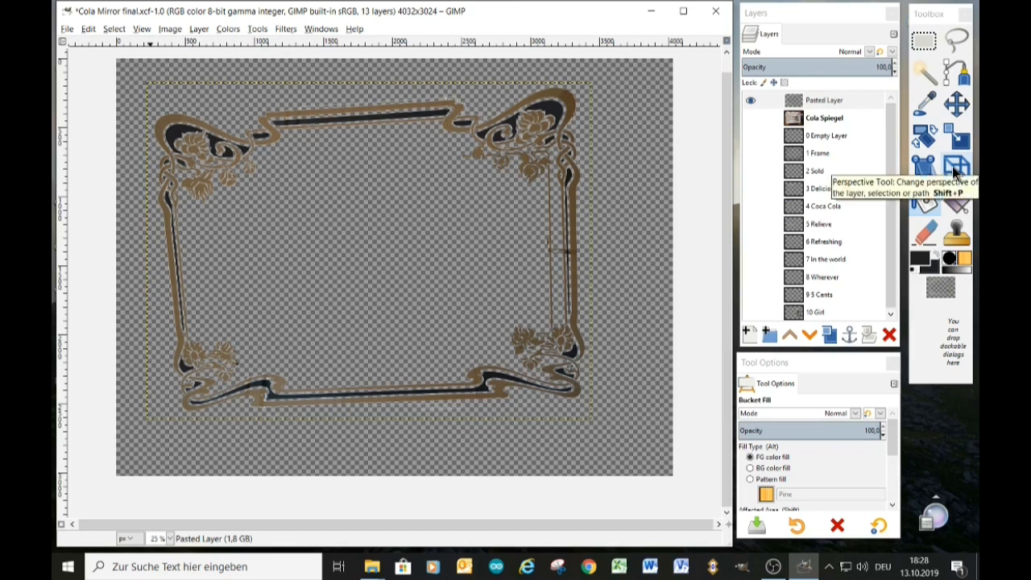
Stretch the border layer's corners out to the canvas corners and apply the perspective correction
click(957, 168)
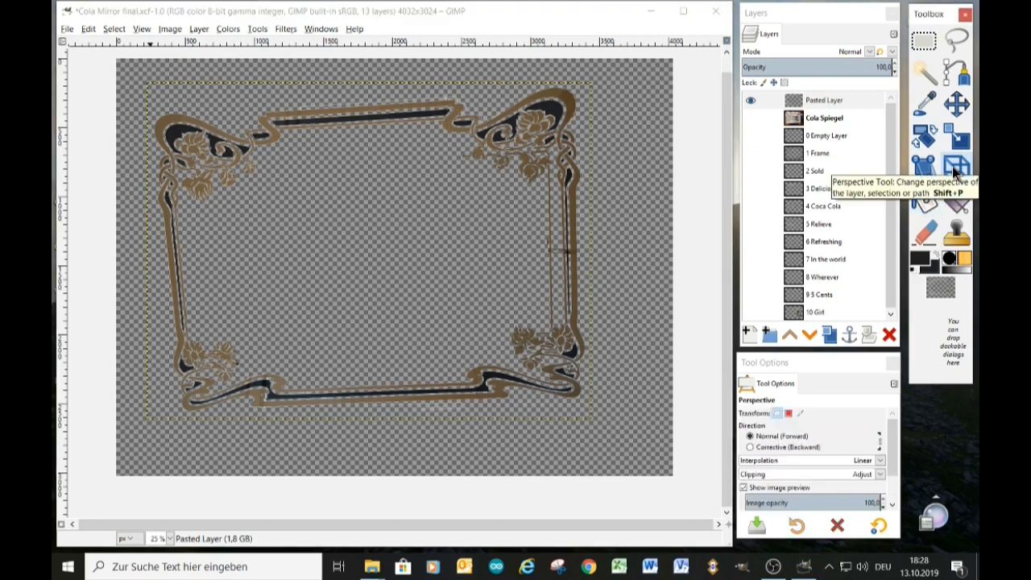
click(370, 251)
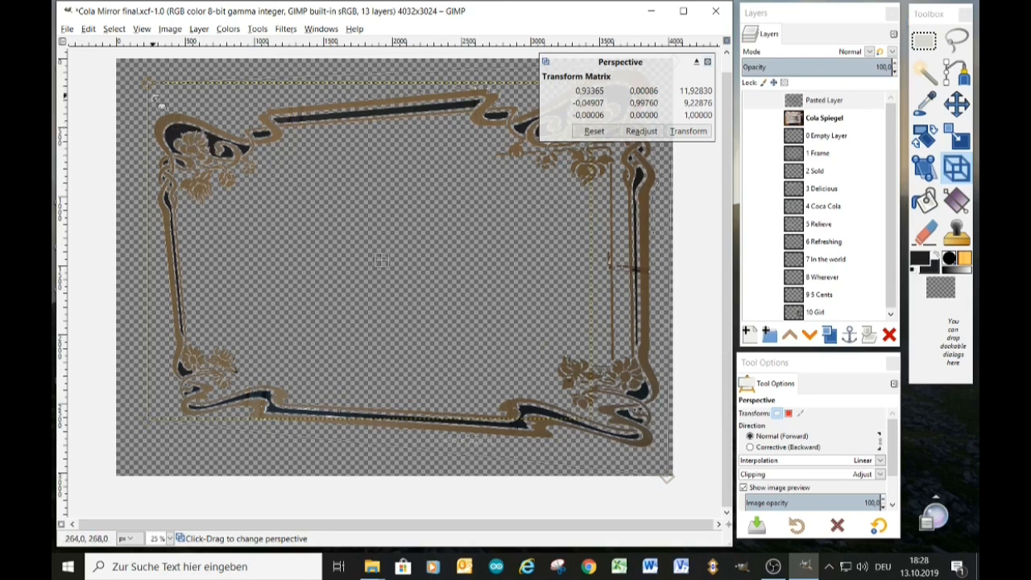
drag(161, 95, 141, 302)
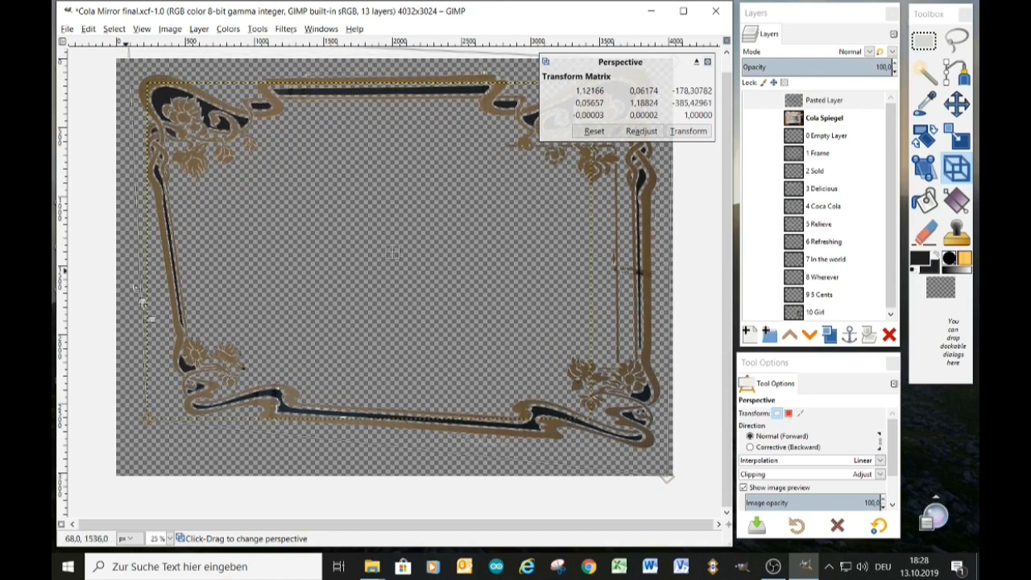
drag(141, 290, 95, 465)
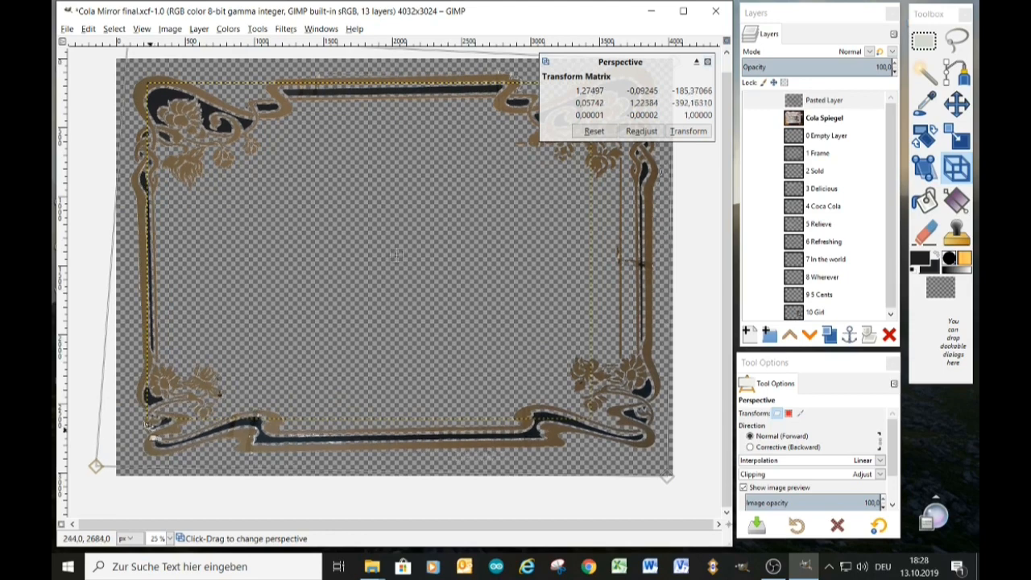
drag(667, 477, 675, 499)
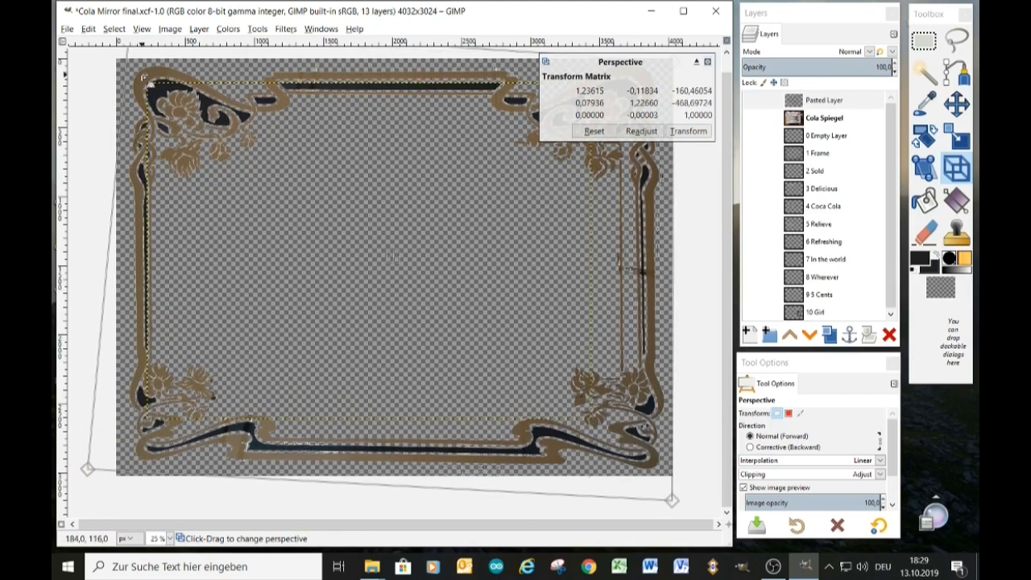
click(641, 131)
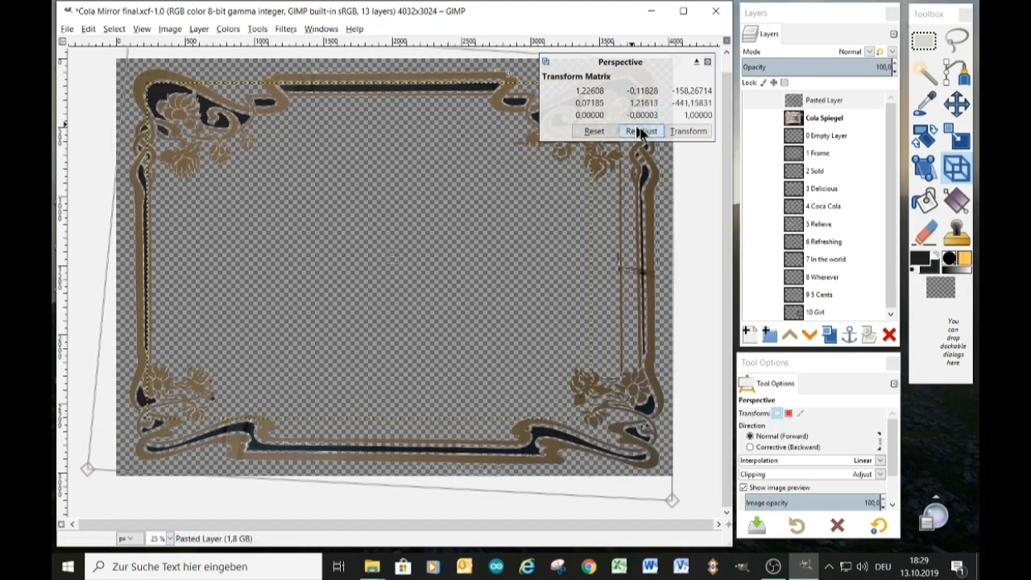
click(688, 131)
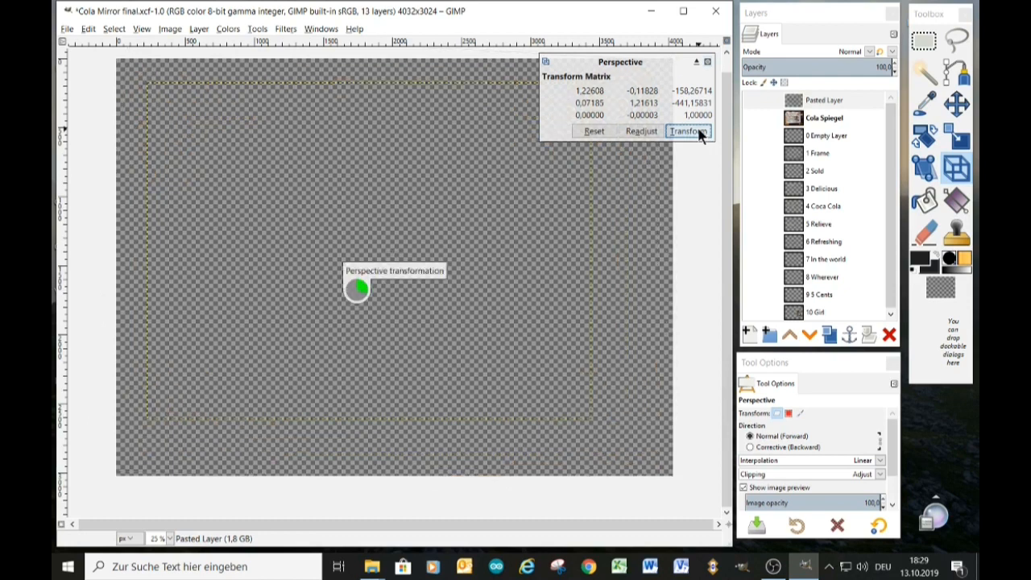
click(688, 130)
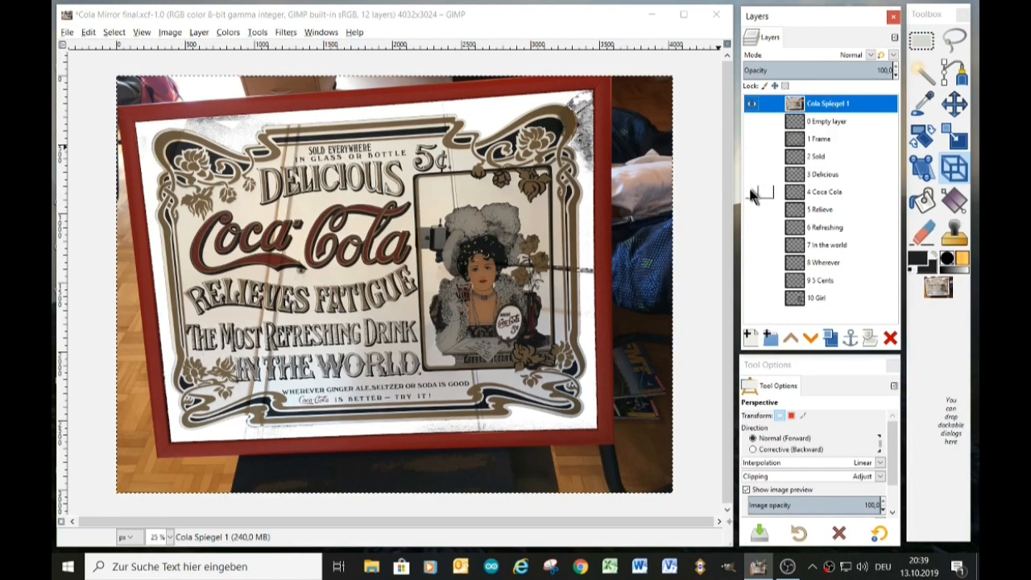
Check the Coca-Cola lettering by toggling the photo layer, then lasso-outline the lettering
click(751, 103)
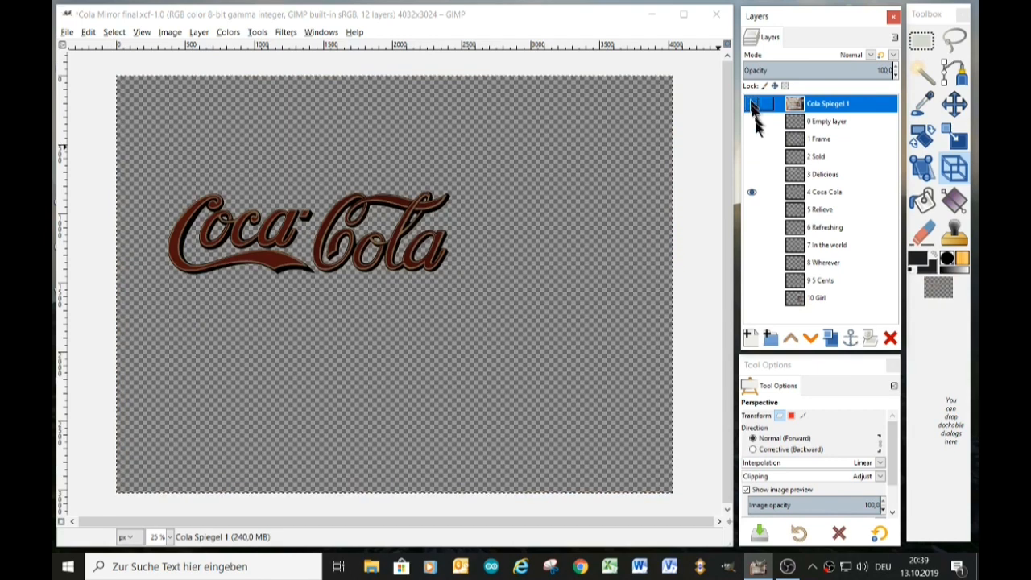
click(753, 103)
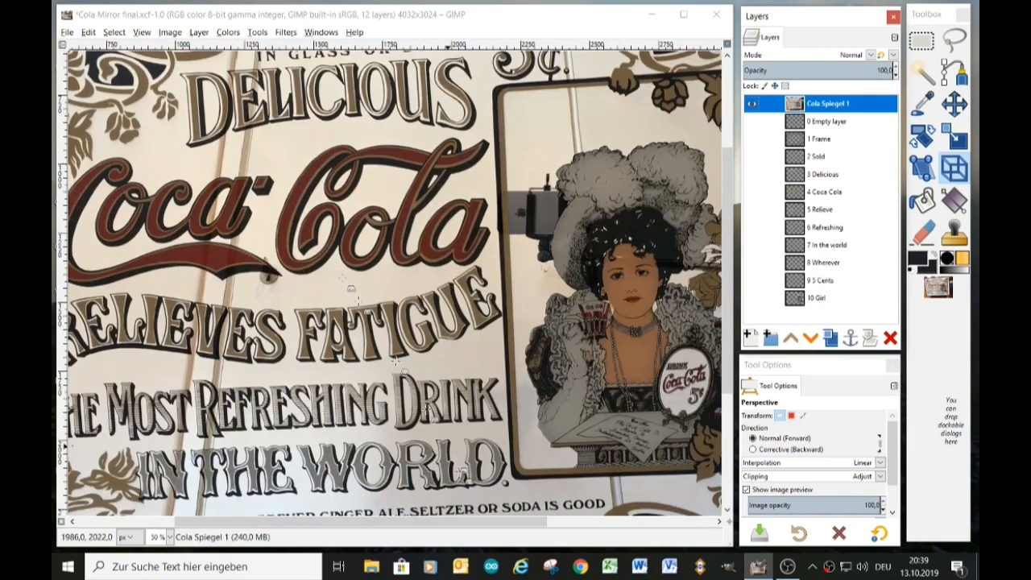
scroll(left, 3)
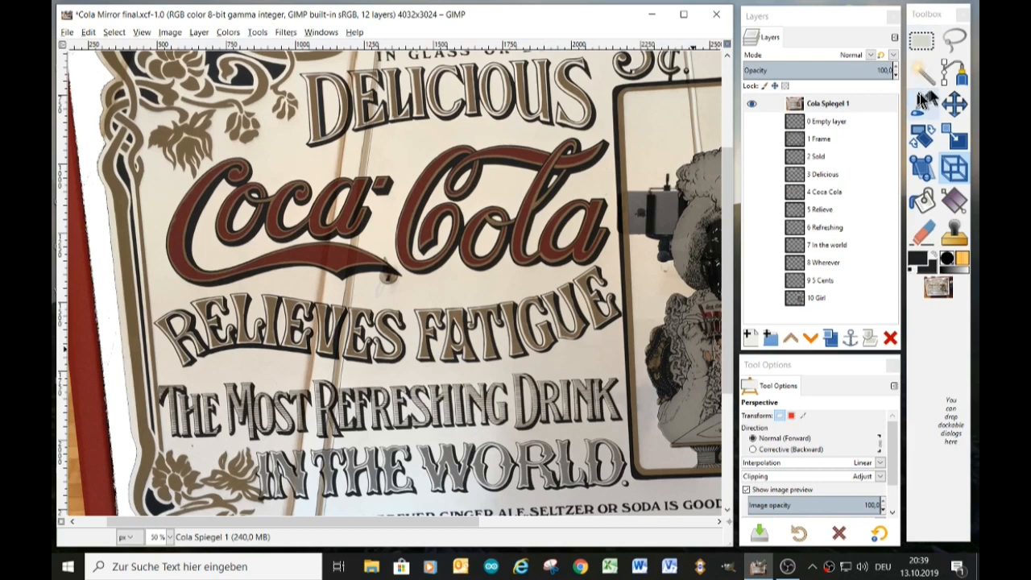
click(954, 39)
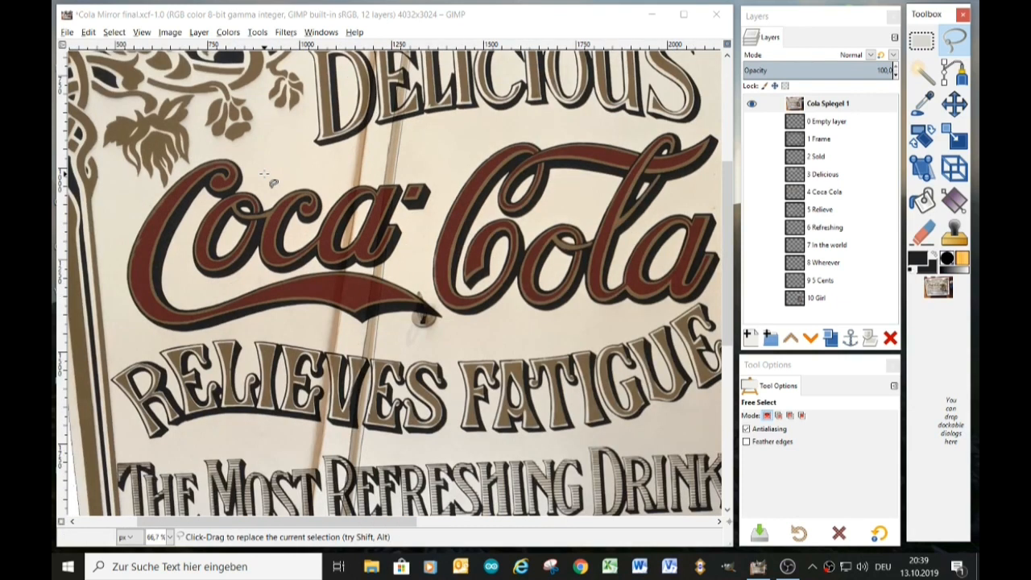
click(185, 173)
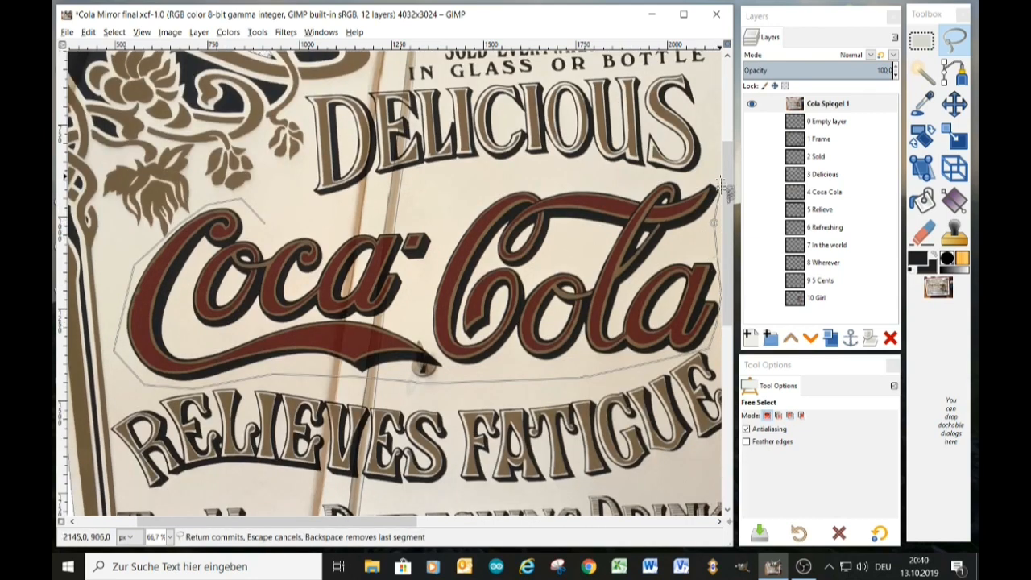
mouse_move(395, 193)
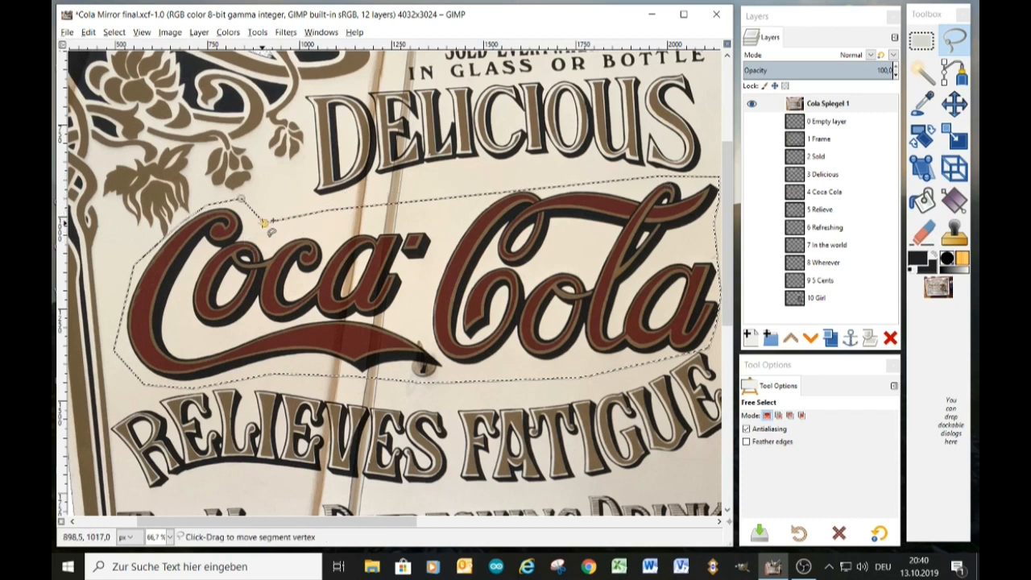
Copy Visible, paste, and turn the floating selection into a new layer
click(88, 32)
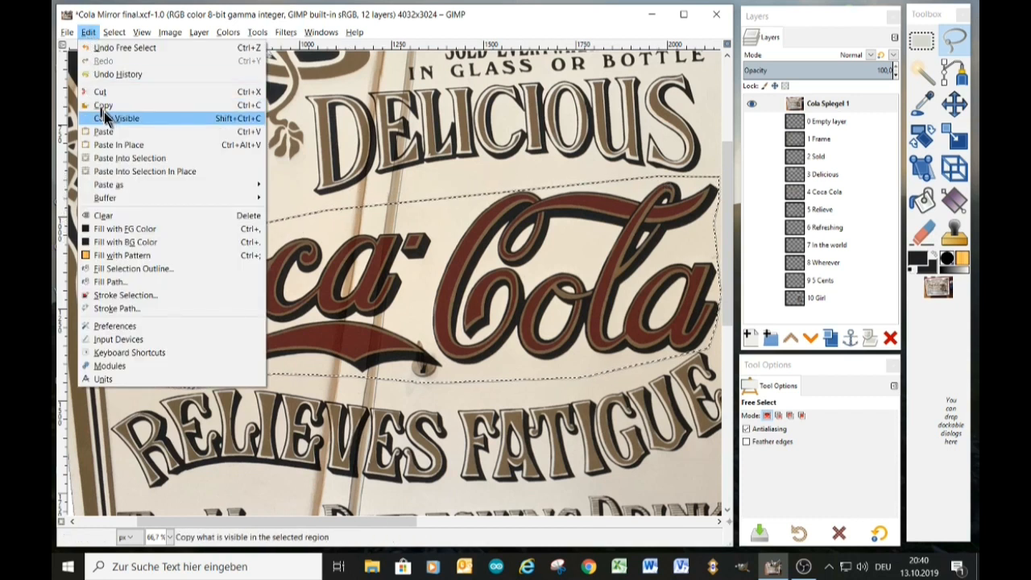
click(116, 118)
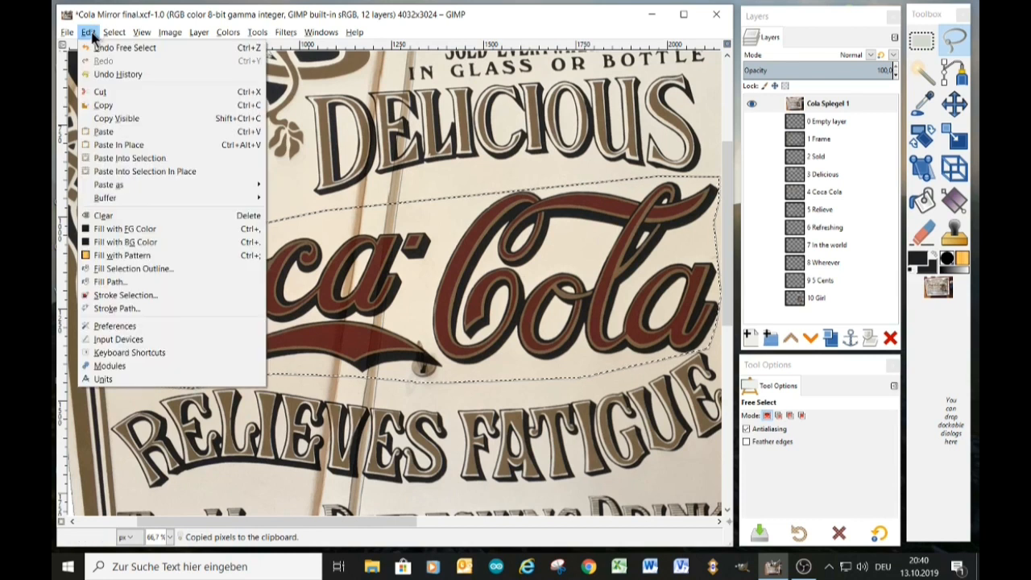
click(118, 144)
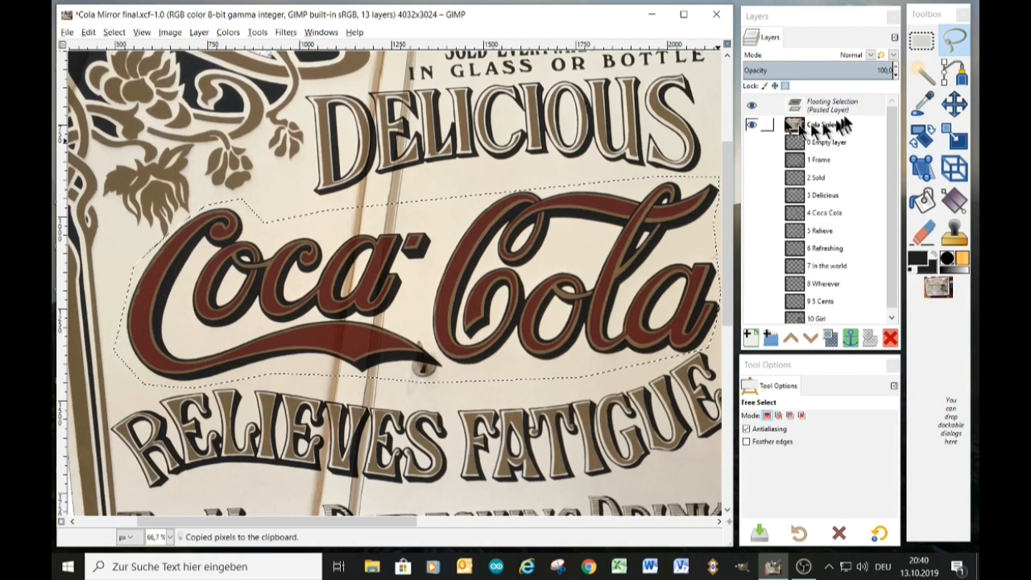
right_click(821, 106)
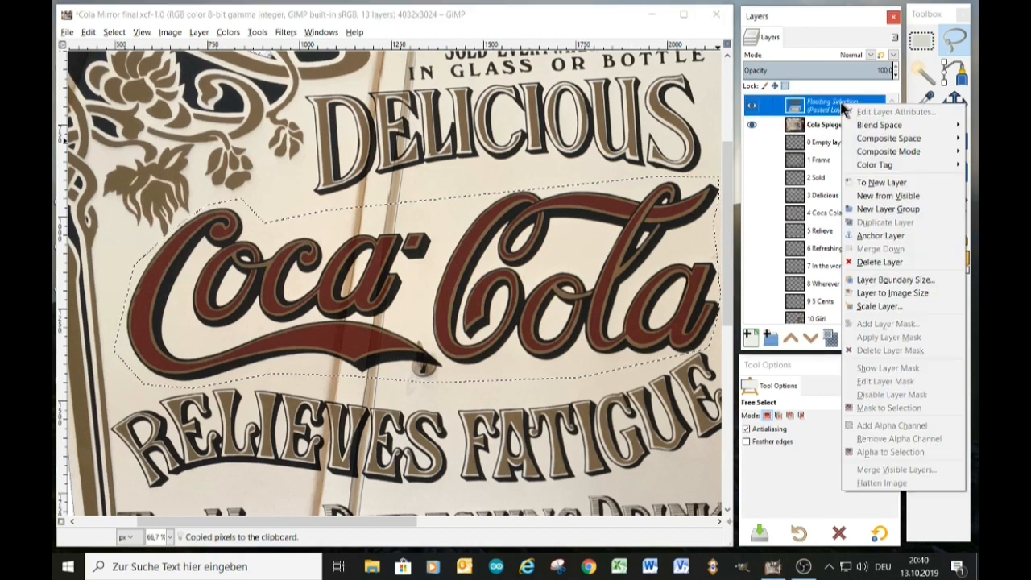
click(881, 181)
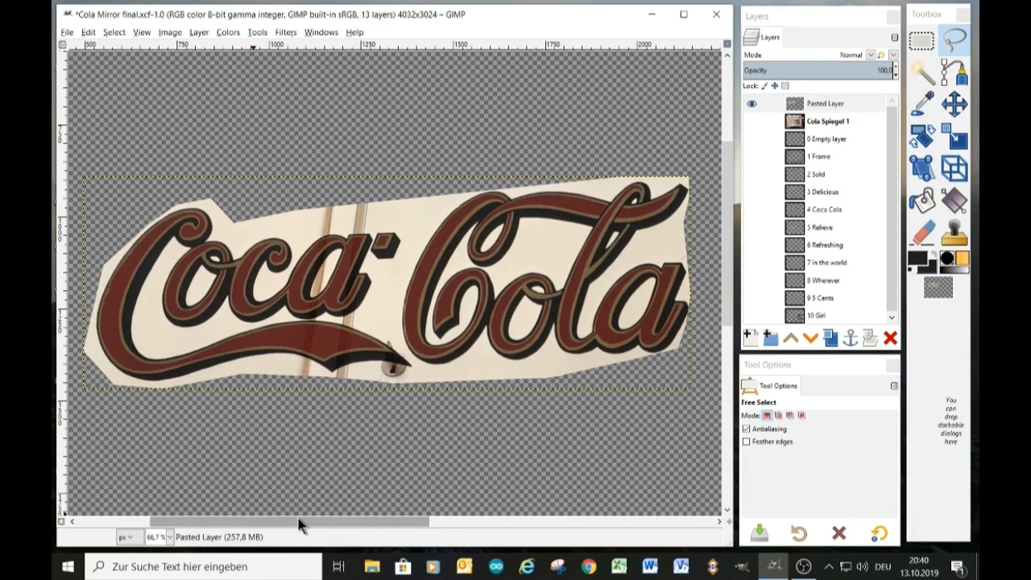
Fuzzy-select and remove the cream areas around 'Cola', inside the letters, and around 'Coca'
click(921, 72)
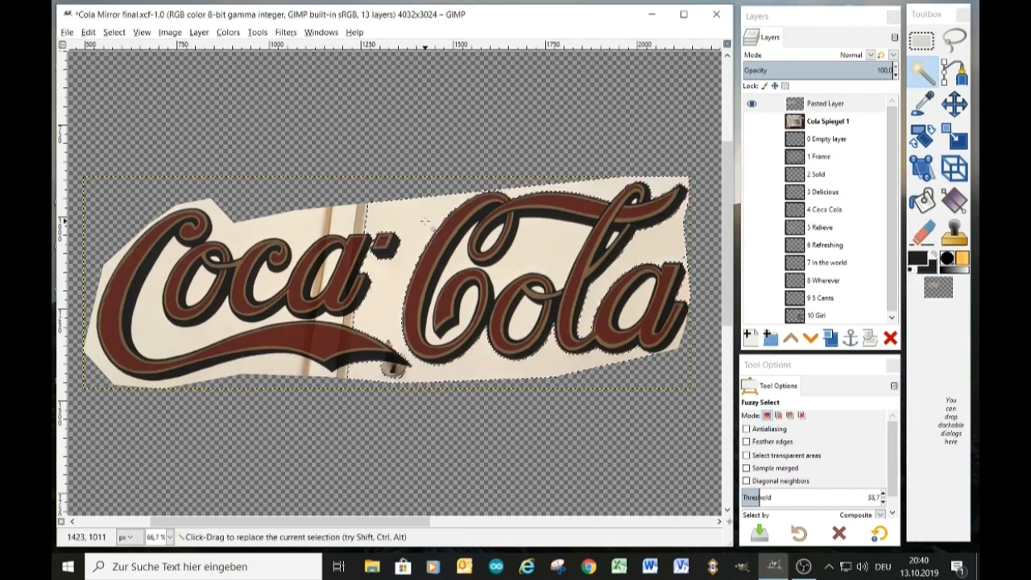
click(427, 222)
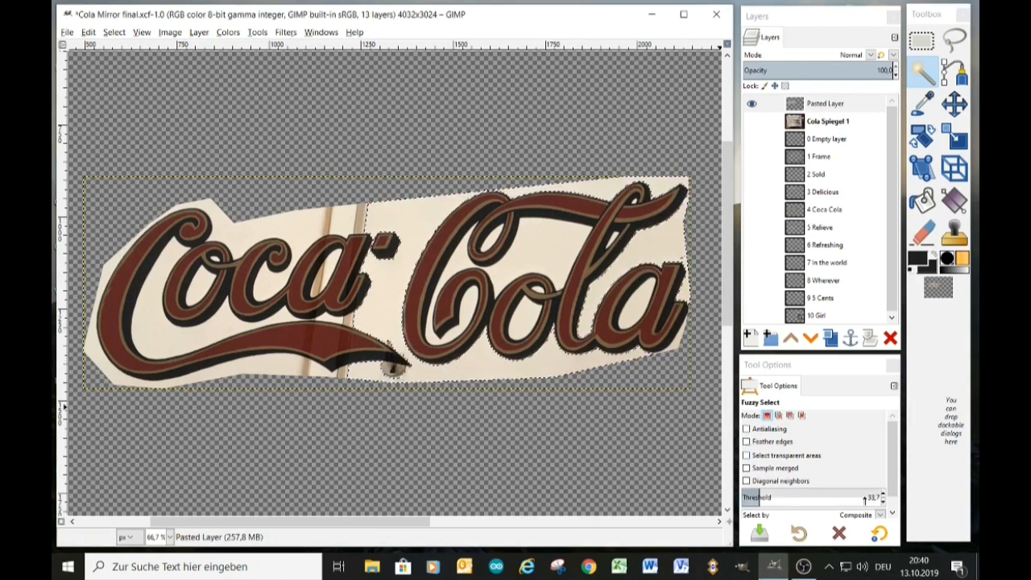
click(508, 262)
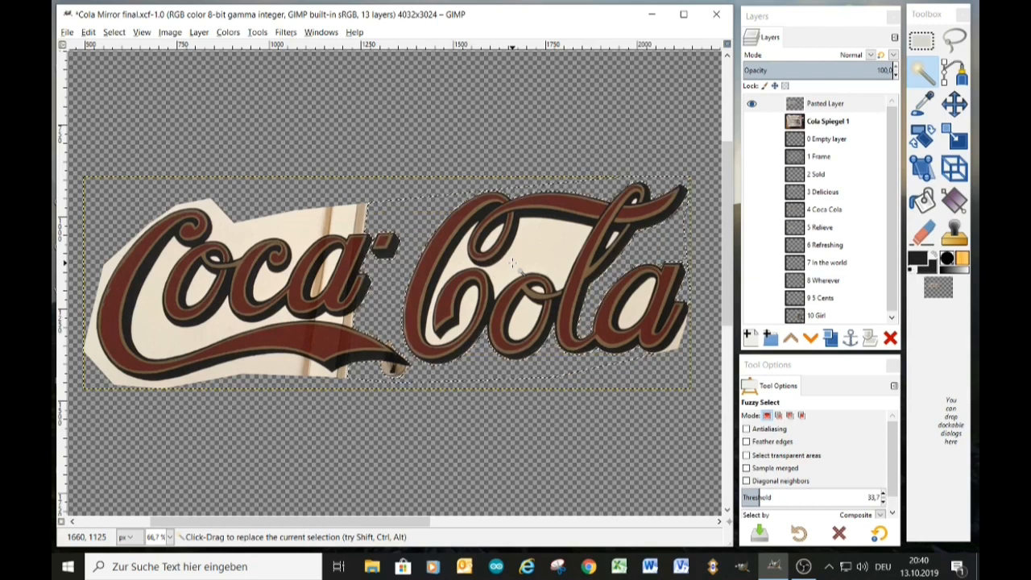
click(512, 262)
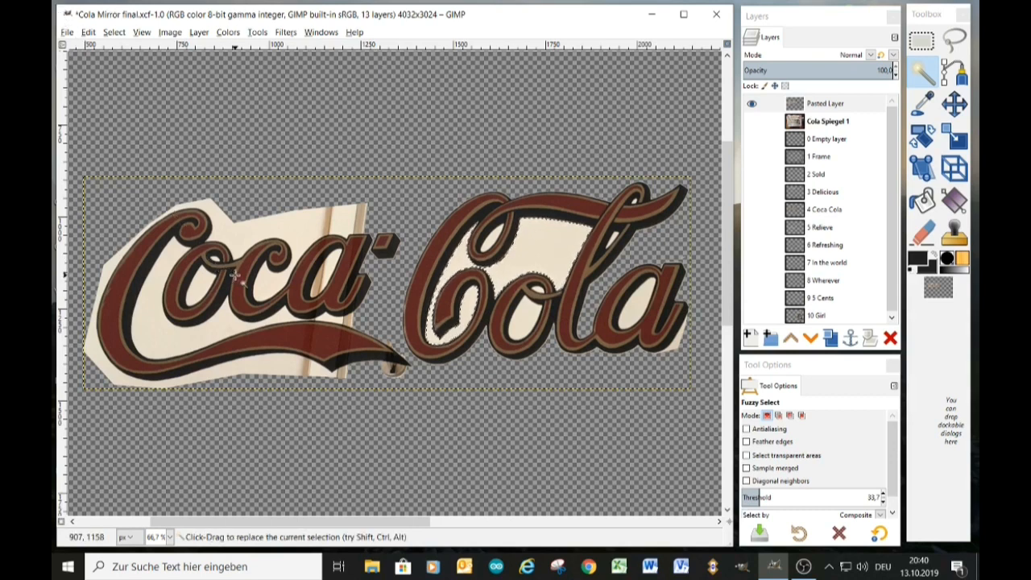
click(556, 318)
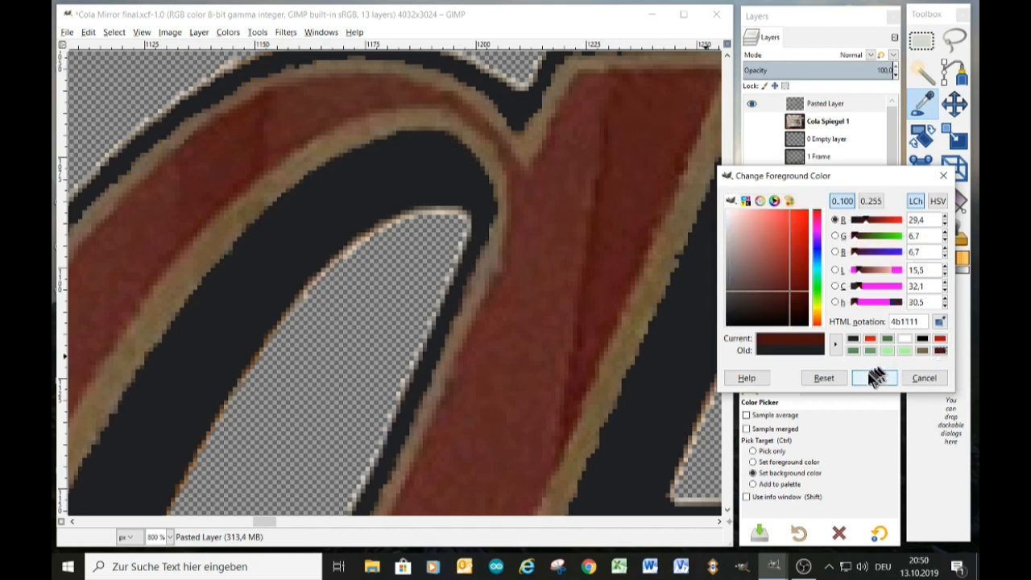
Confirm dark red 4b1111 as the foreground colour
click(874, 378)
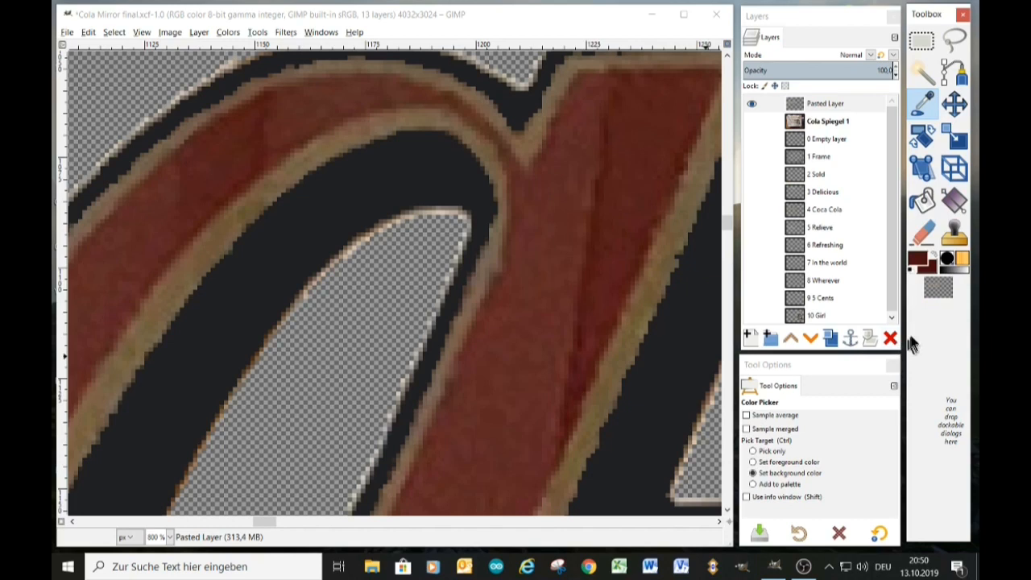
mouse_move(781, 304)
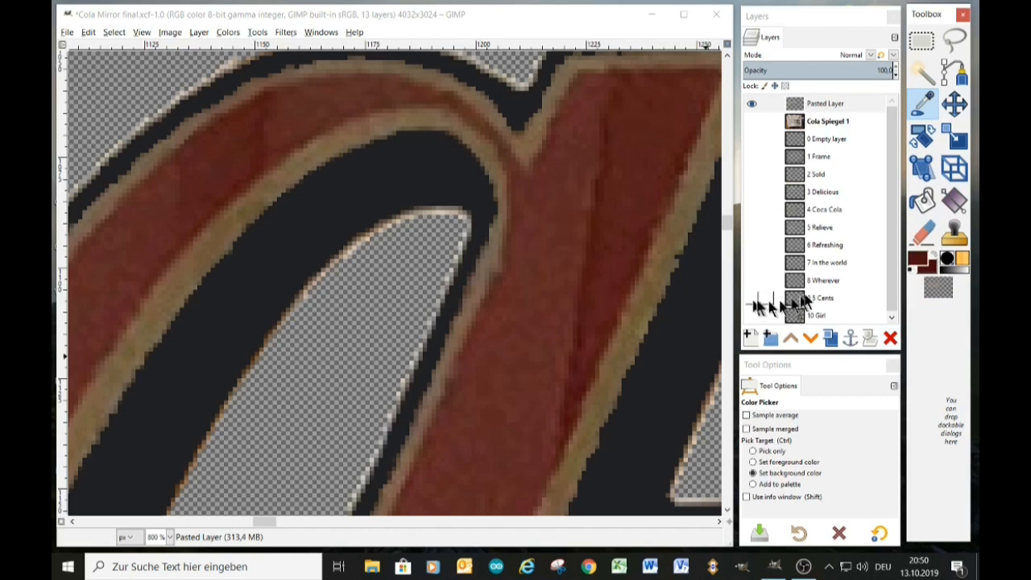
click(922, 199)
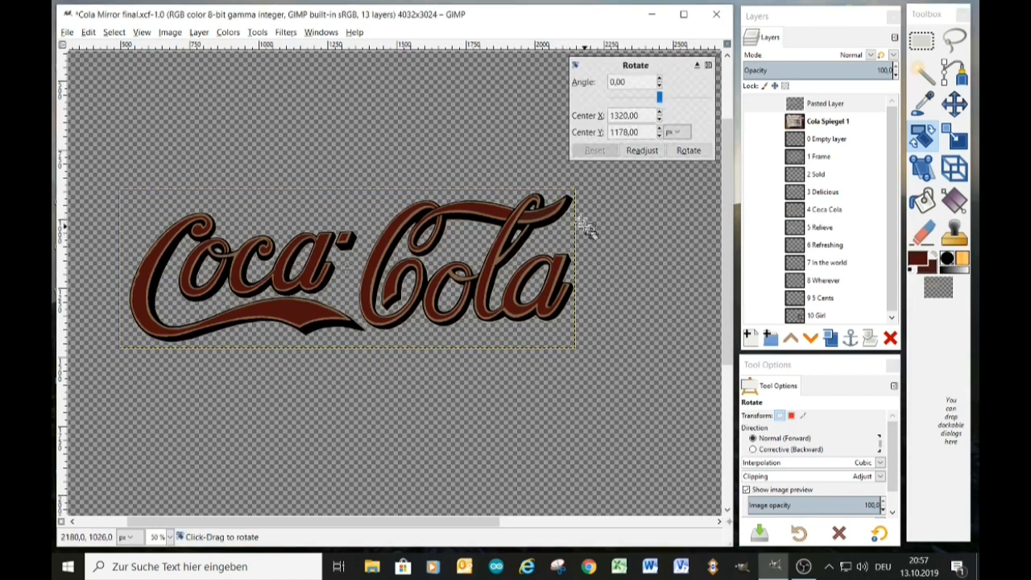
Tilt the Coca-Cola lettering slightly until it sits level
drag(580, 225, 560, 246)
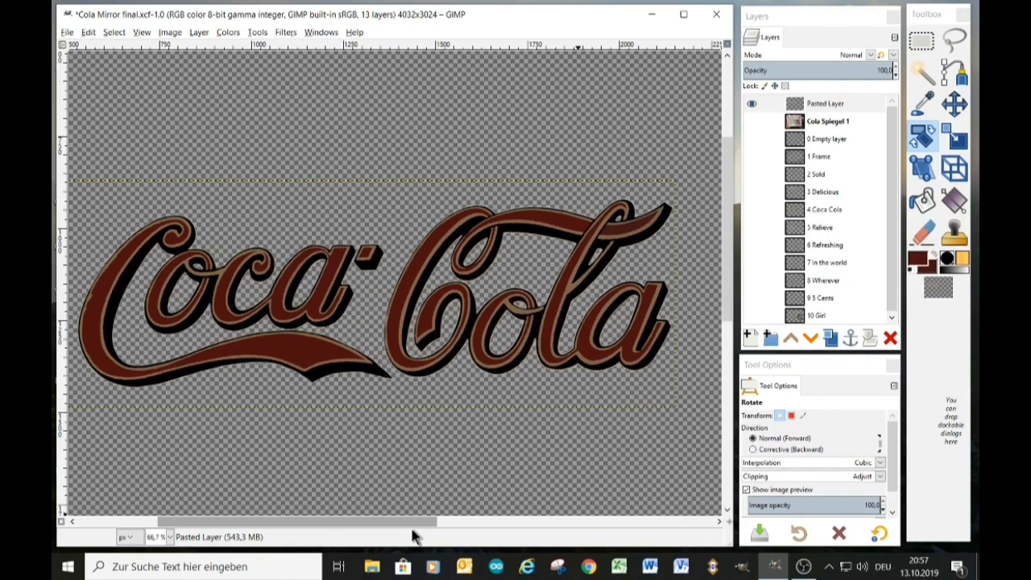
mouse_move(540, 373)
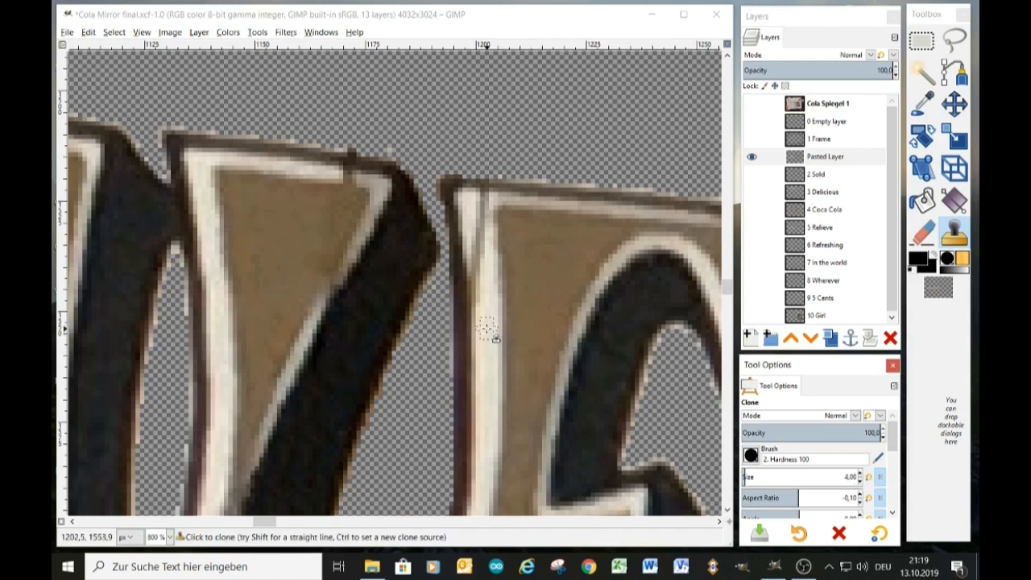
mouse_move(484, 310)
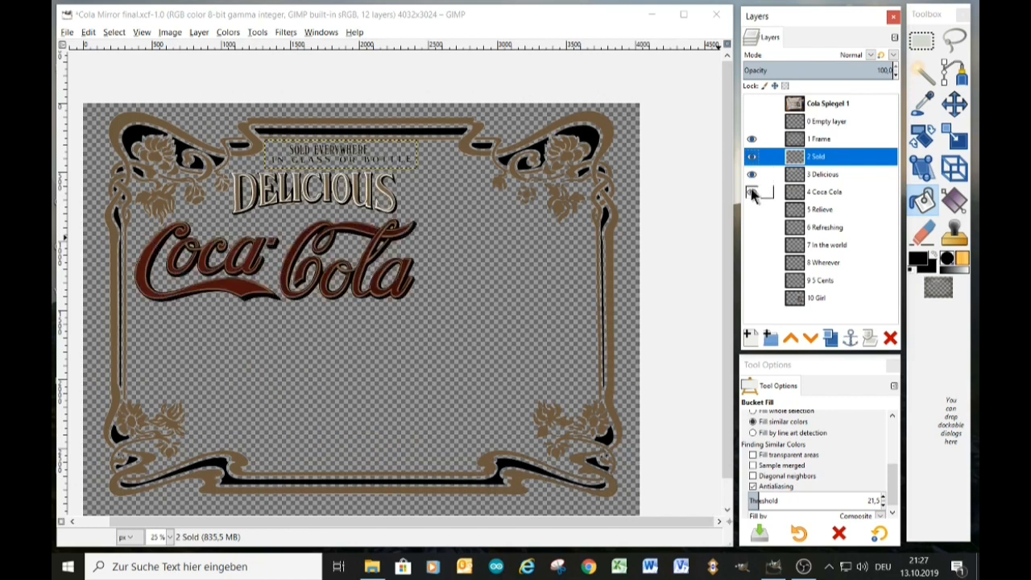
Make the 4 Coca Cola, 7 In the world and 10 Girl layers visible for alignment
click(752, 191)
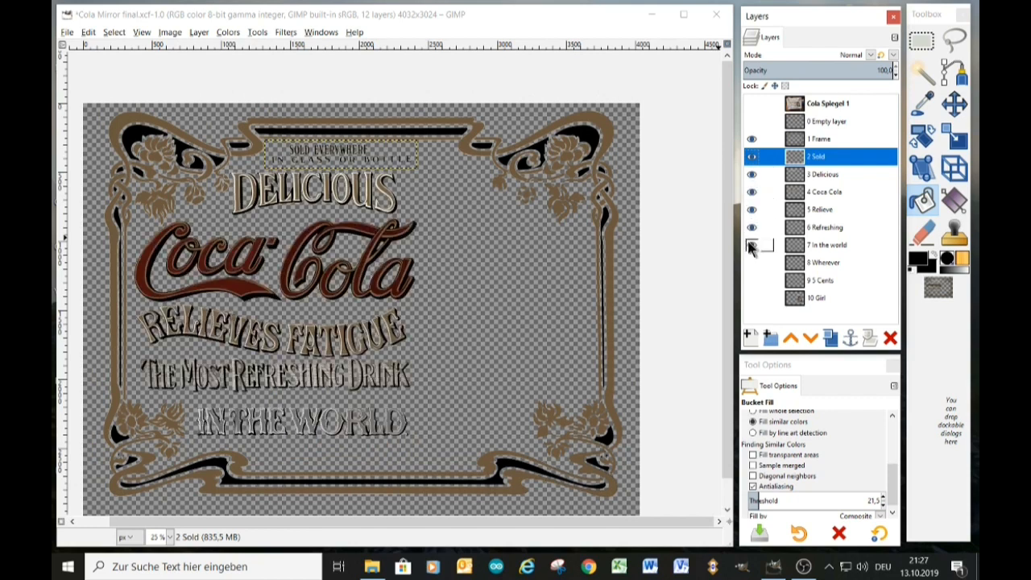
click(751, 244)
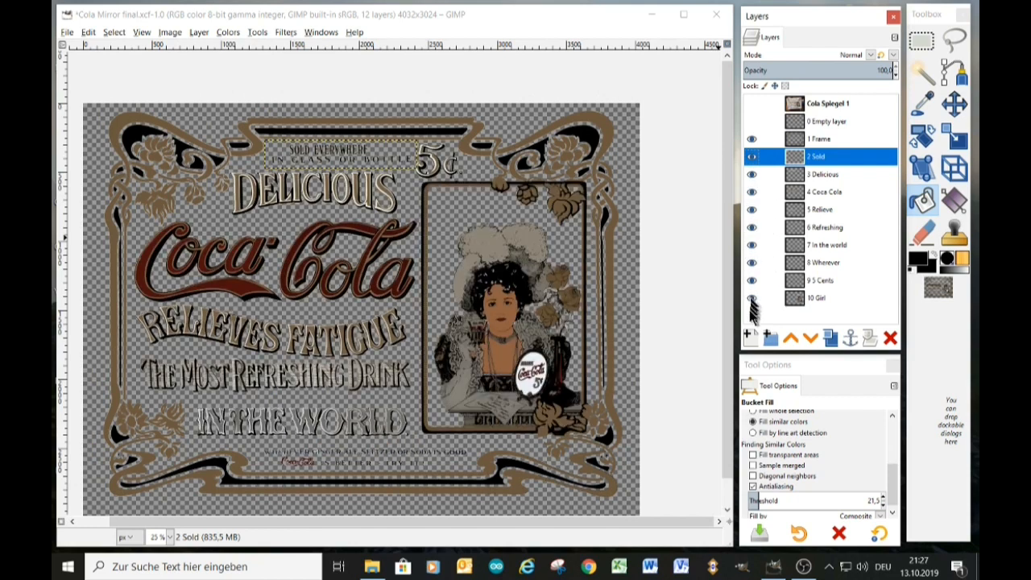
click(821, 174)
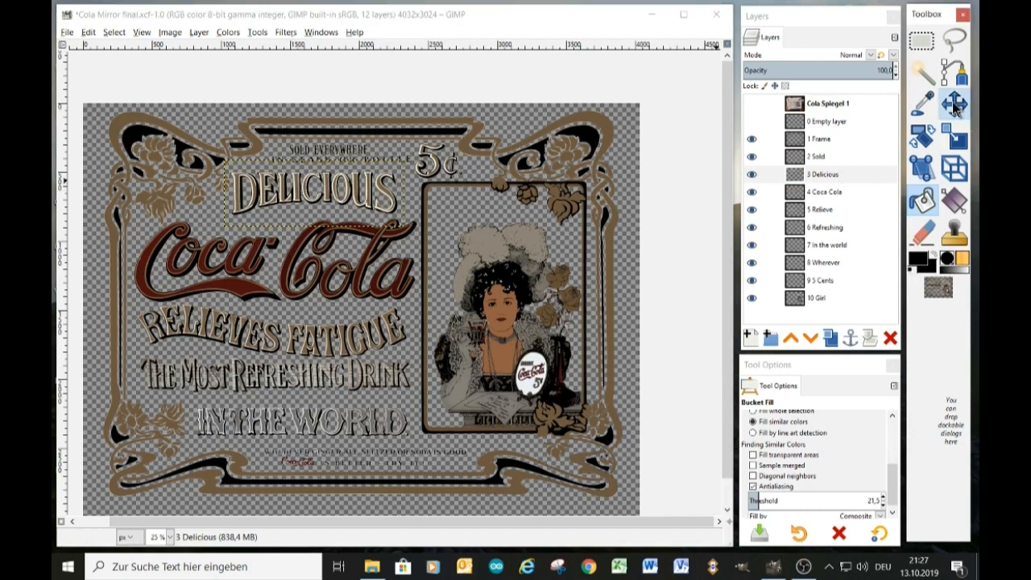
click(955, 103)
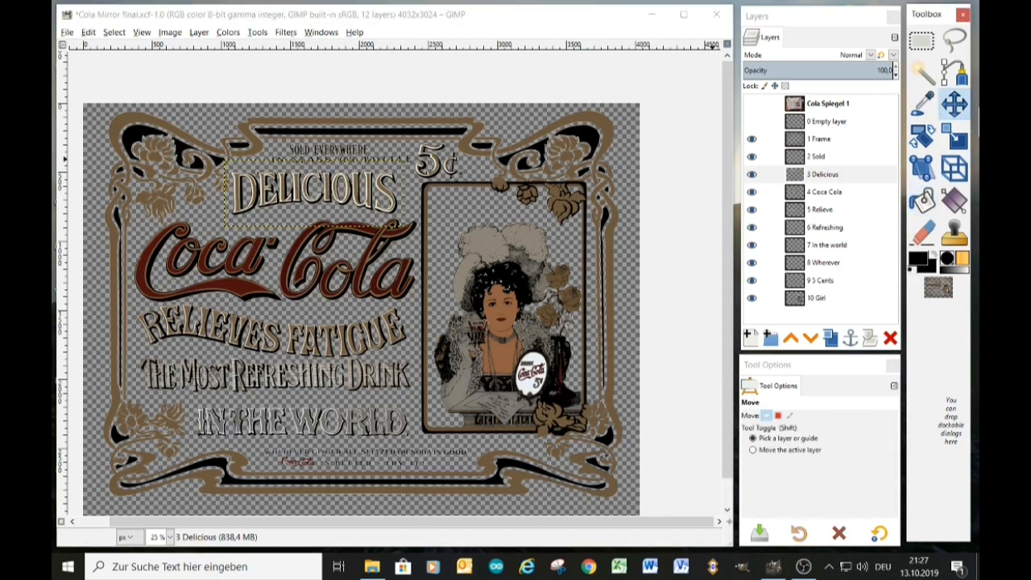
mouse_move(953, 103)
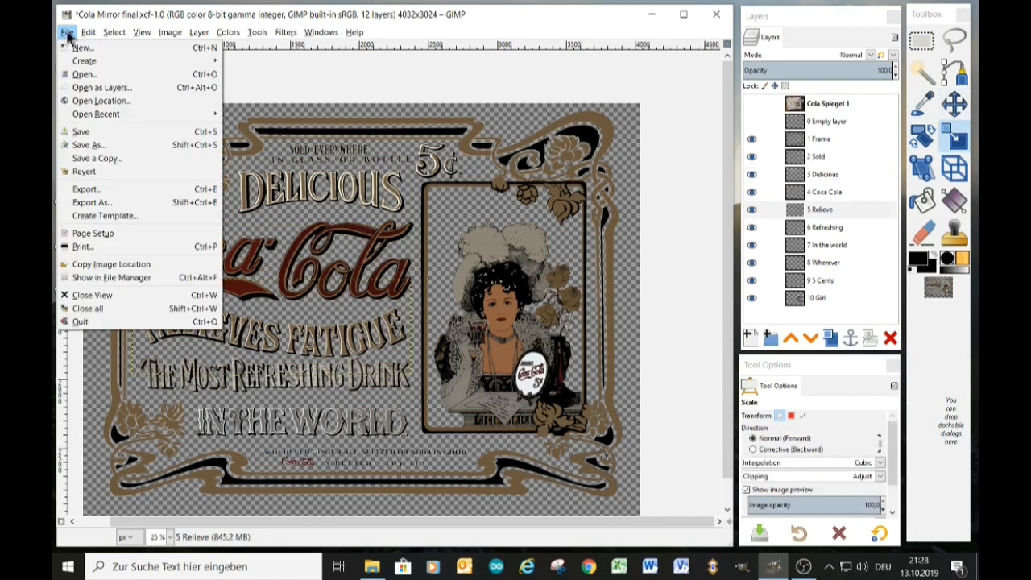
mouse_move(96, 158)
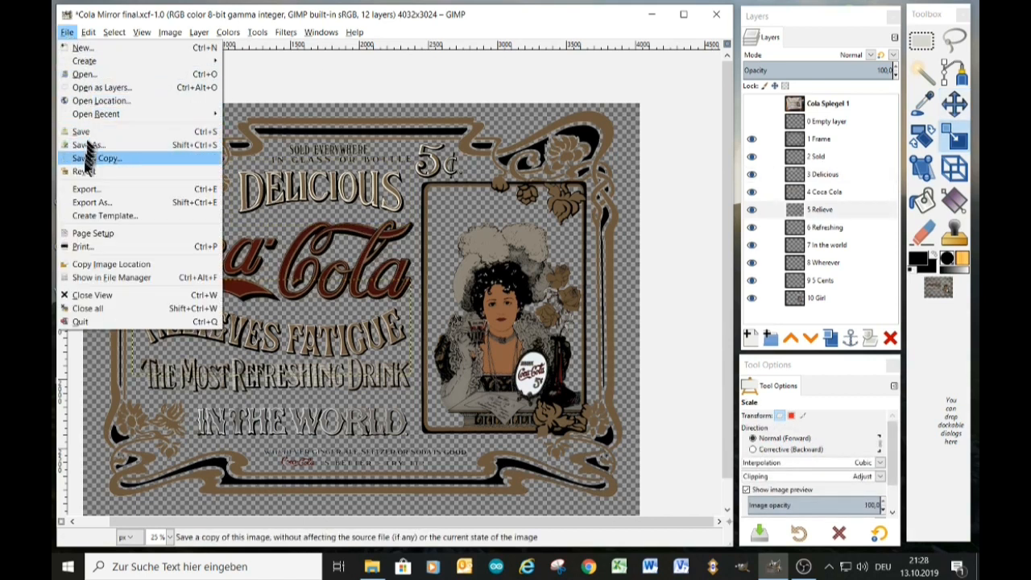
mouse_move(85, 188)
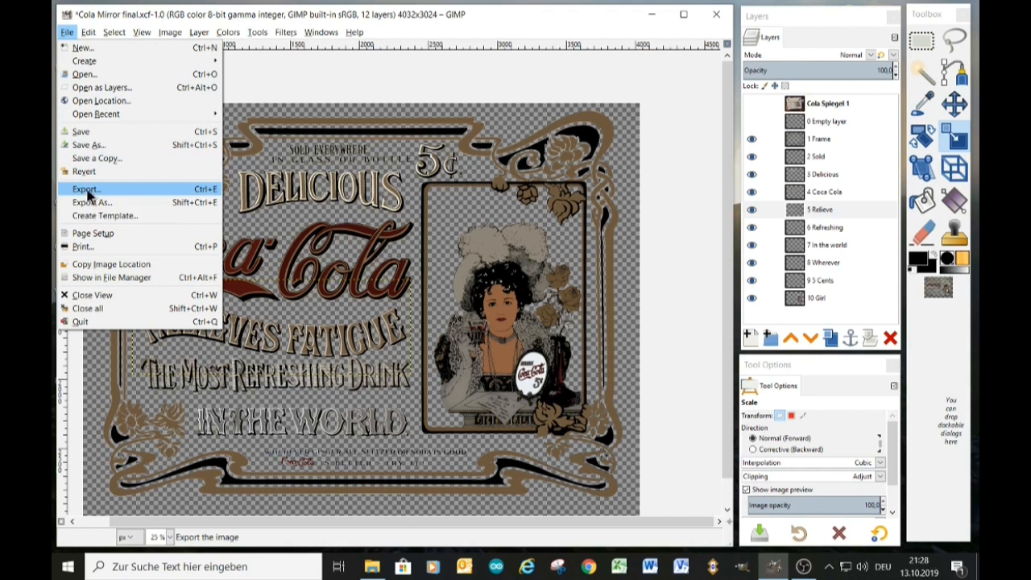
Bring up the Export Image dialog for 'Cola Mirror final.png'
click(85, 188)
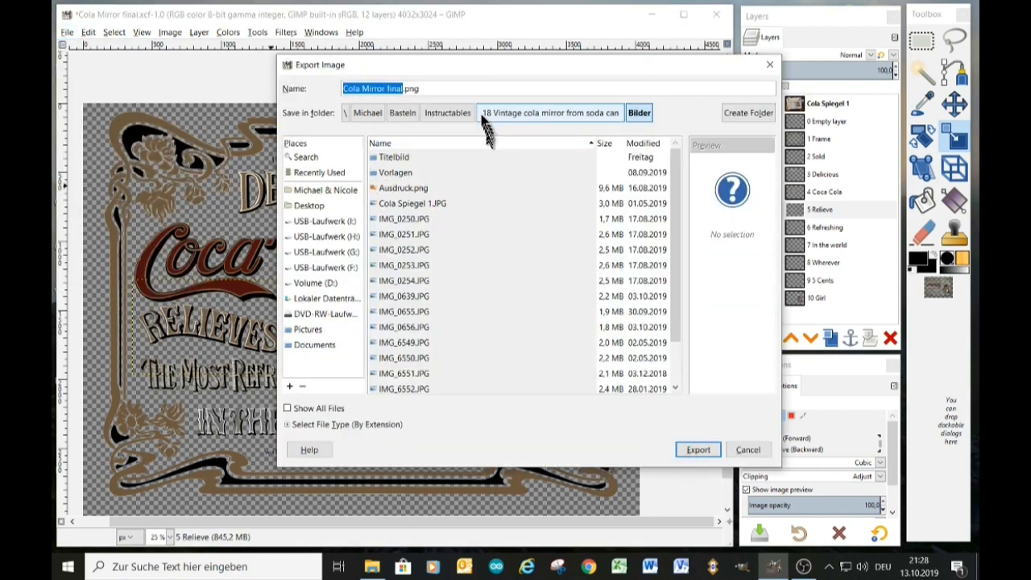